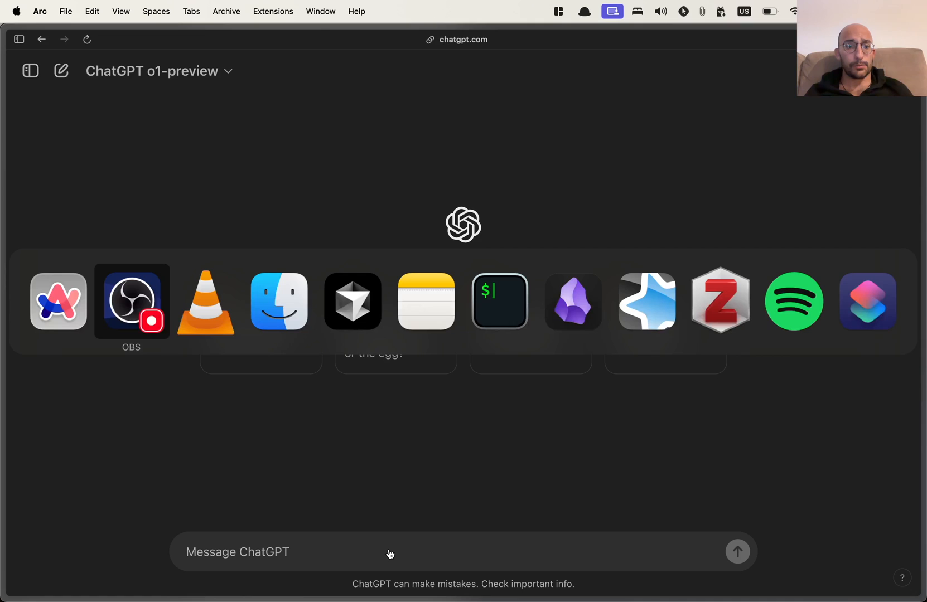
{"action": "mouse_move", "coordinate": [353, 301]}
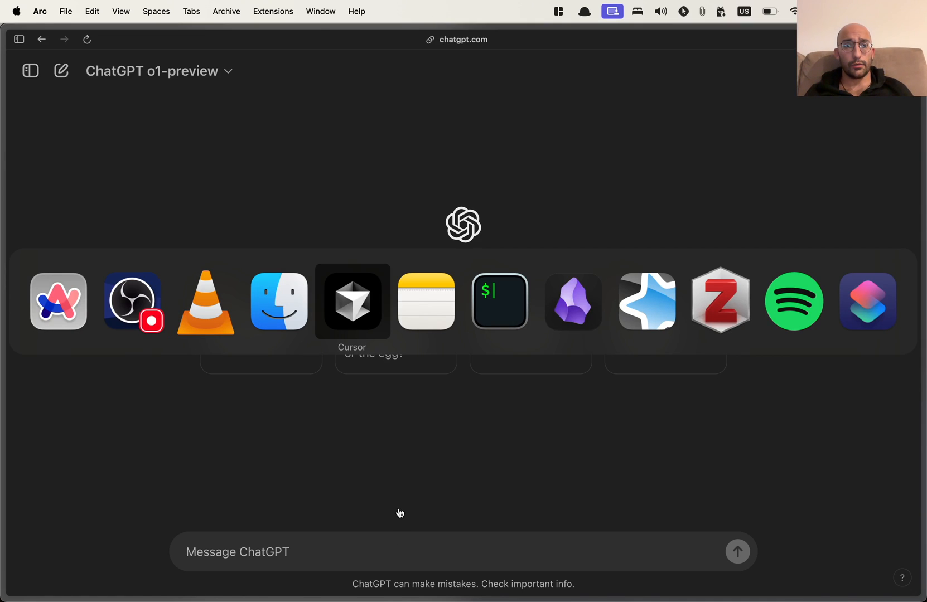
- Switch to Cursor and scroll through the todoist-api.py Todoist API script
{"action": "left_click", "coordinate": [352, 302]}
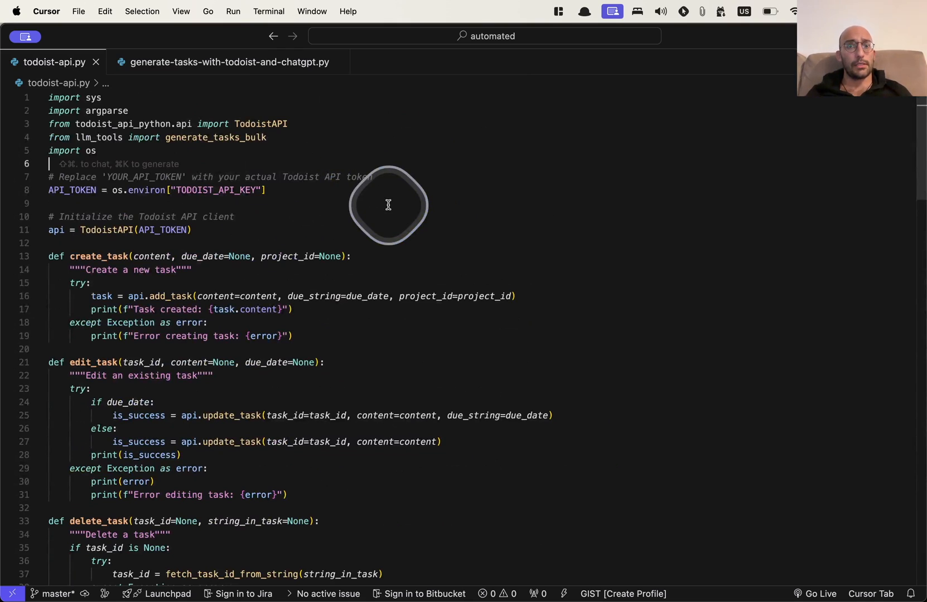
{"action": "scroll", "scroll_direction": "down", "scroll_amount": 3}
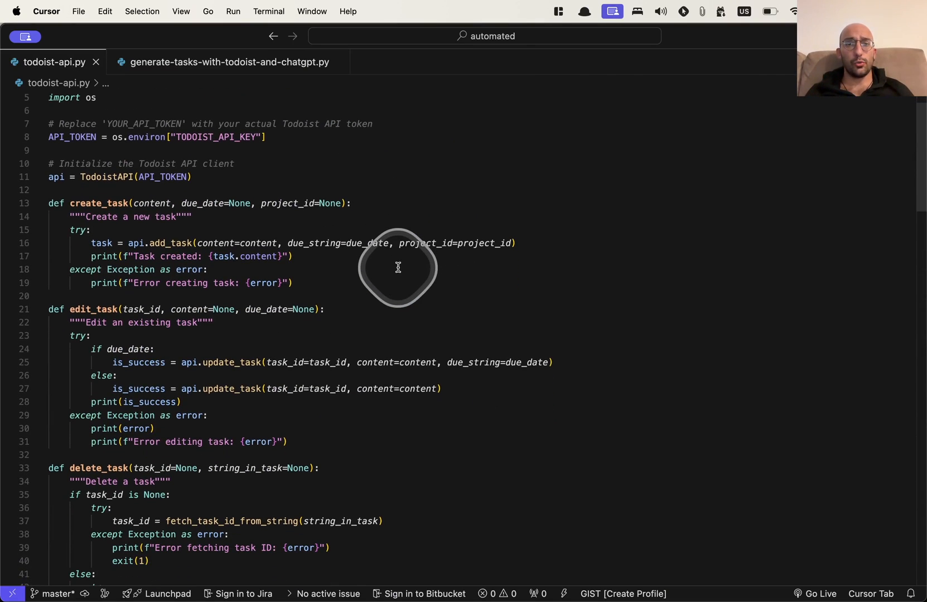
{"action": "left_click", "coordinate": [397, 268]}
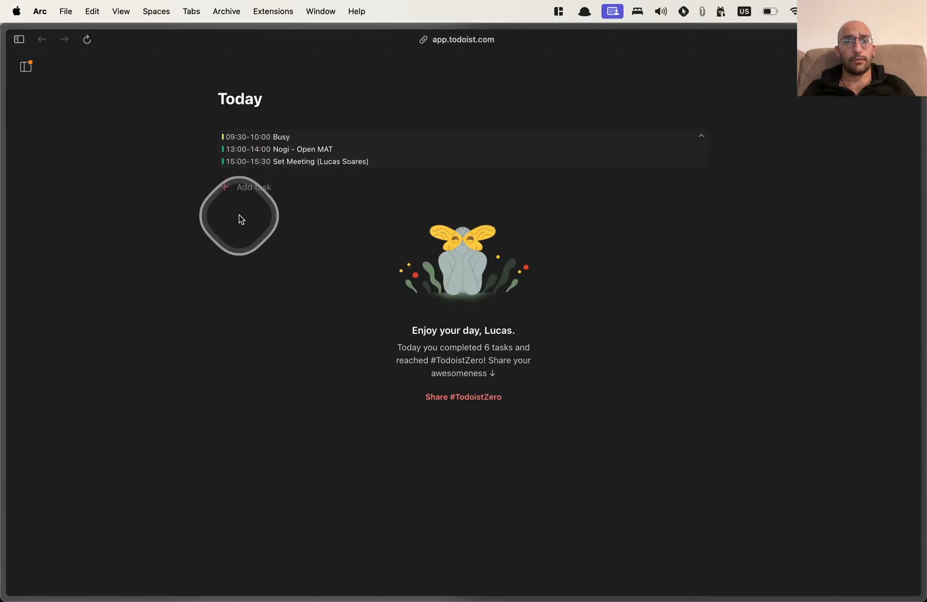
{"action": "mouse_move", "coordinate": [145, 140]}
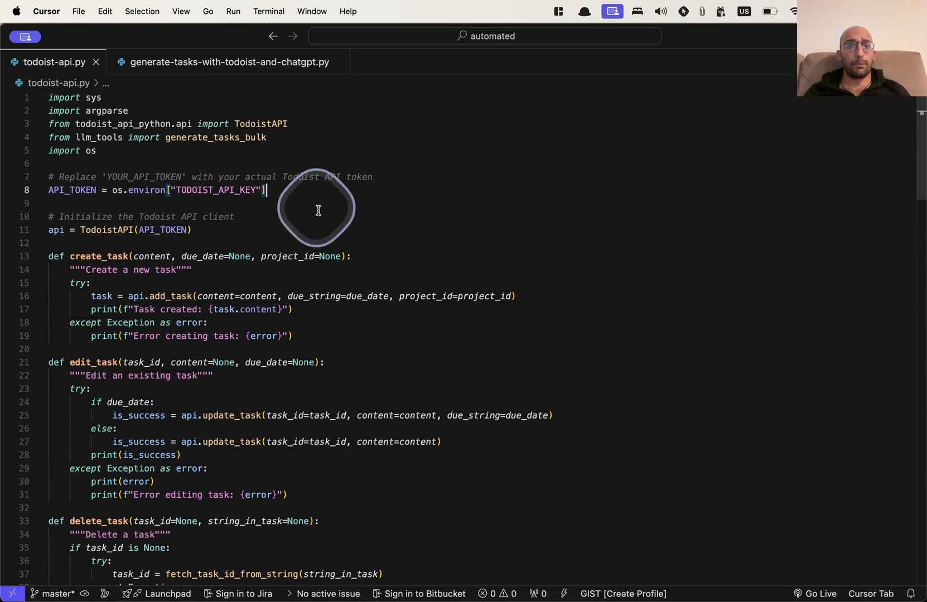
{"action": "scroll", "scroll_direction": "down", "scroll_amount": 3}
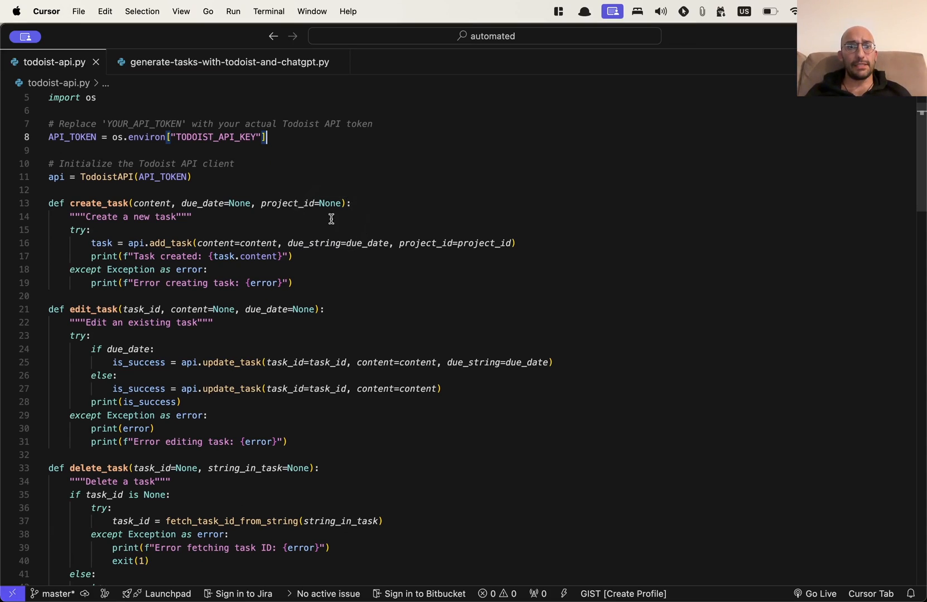
{"action": "left_click_drag", "start_coordinate": [48, 203], "coordinate": [516, 244]}
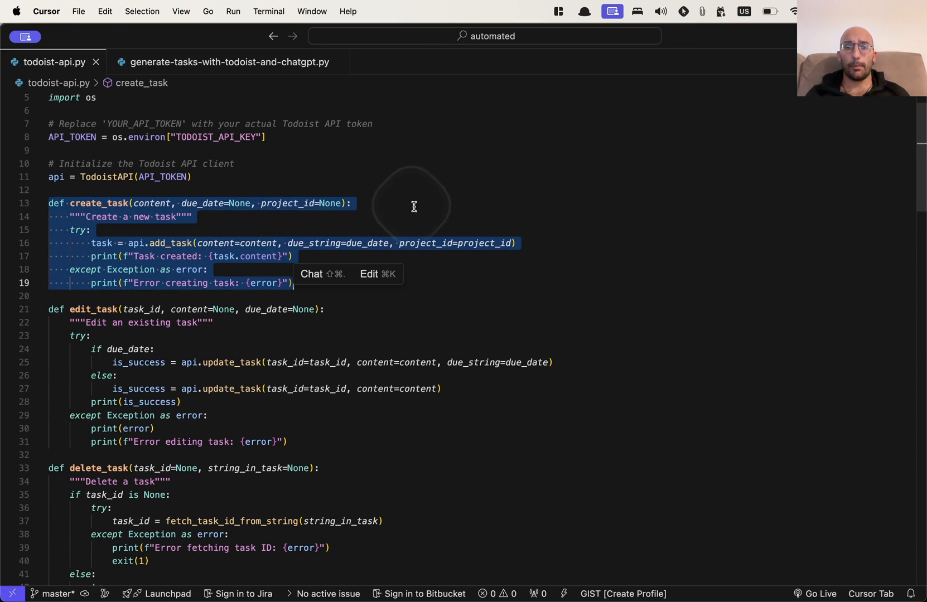
{"action": "left_click", "coordinate": [105, 309]}
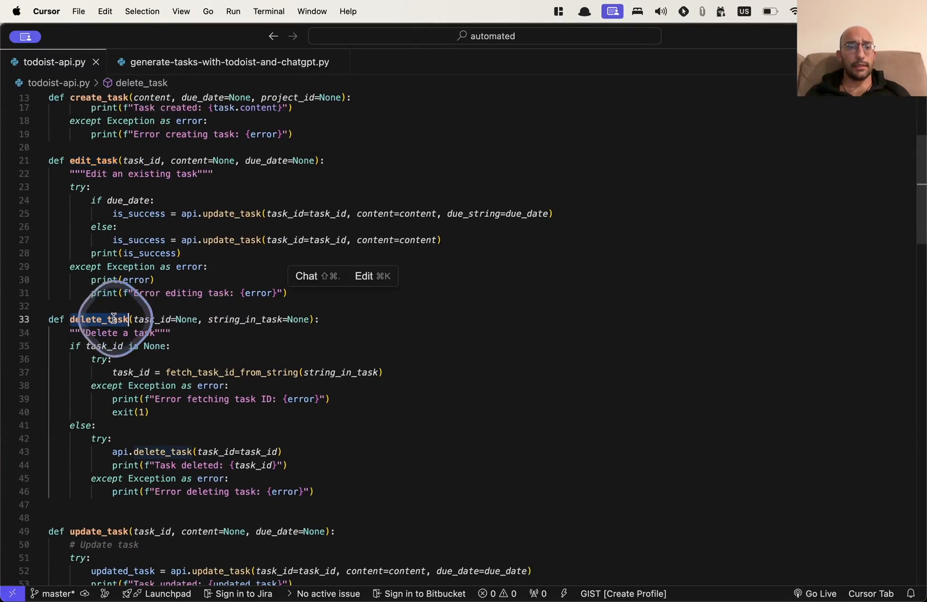
{"action": "scroll", "scroll_direction": "down", "scroll_amount": 3}
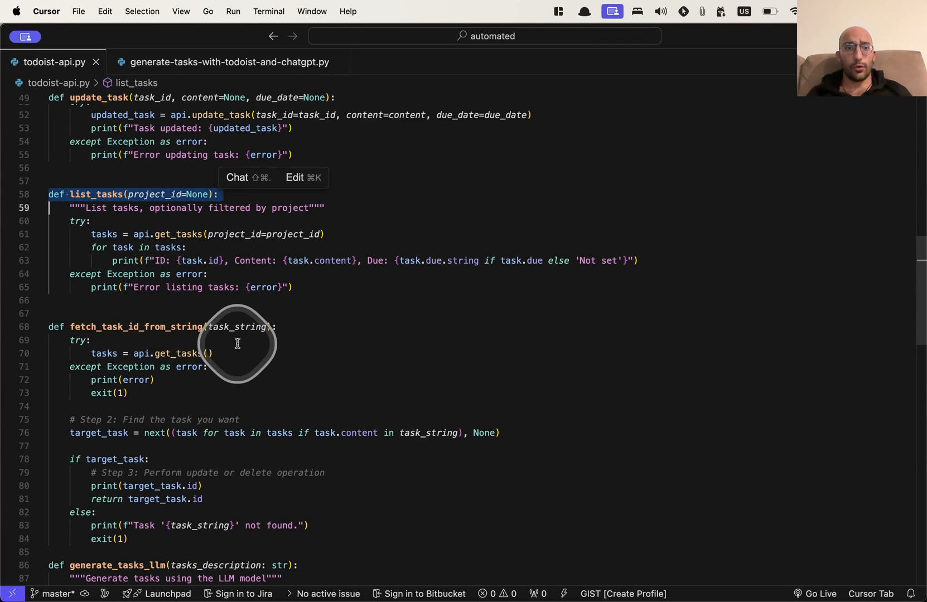
{"action": "scroll", "scroll_direction": "down", "scroll_amount": 3}
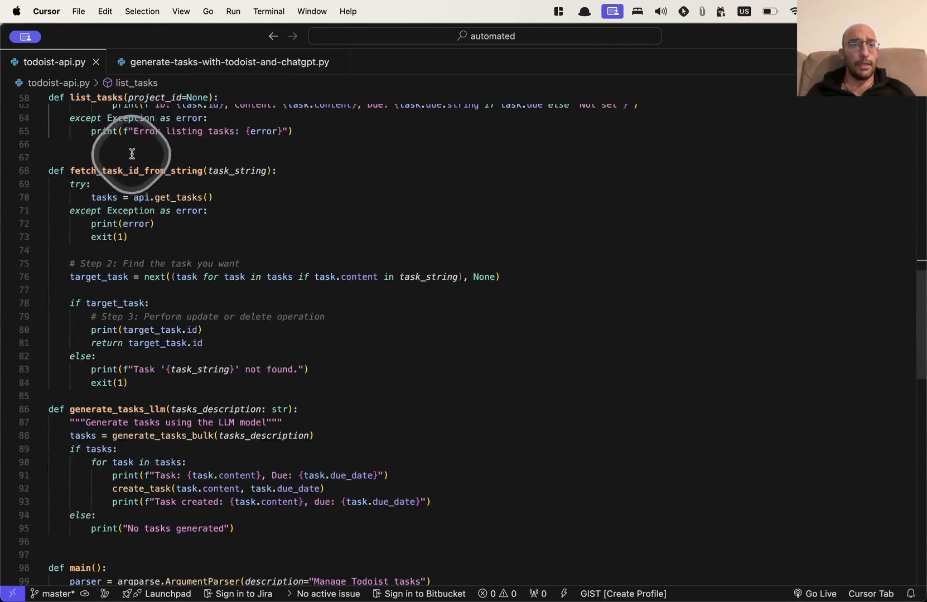
{"action": "double_click", "coordinate": [136, 170]}
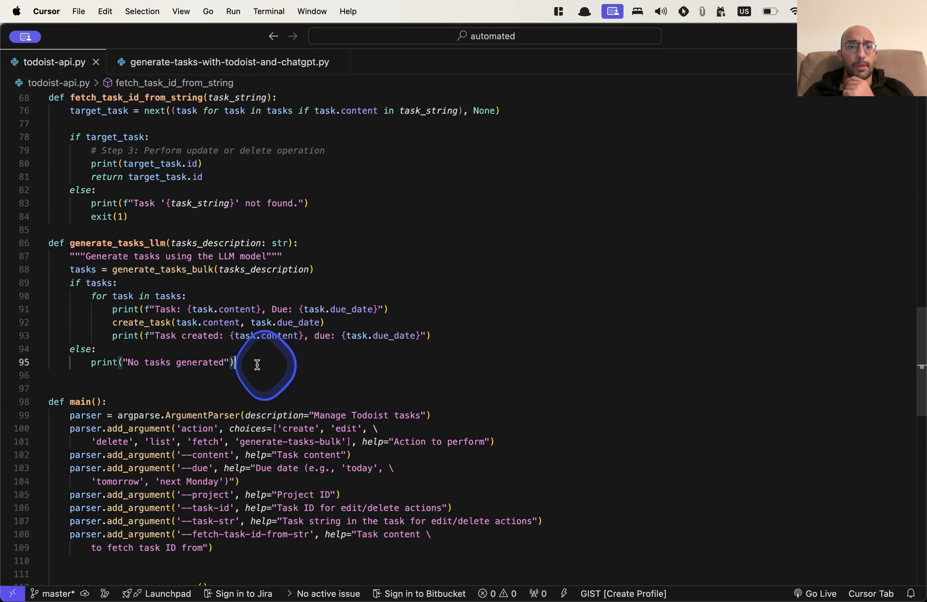
{"action": "left_click_drag", "start_coordinate": [49, 244], "coordinate": [233, 363]}
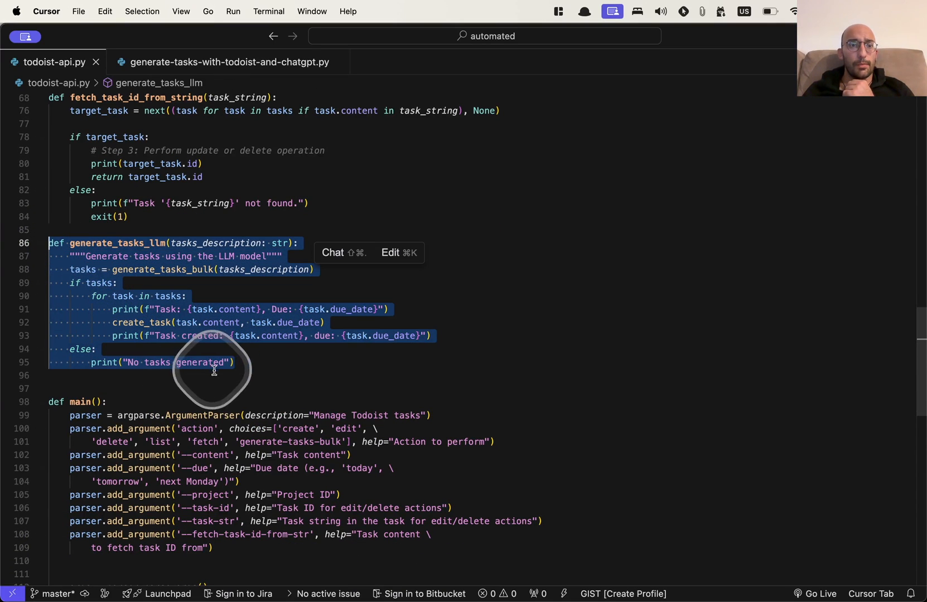
{"action": "left_click", "coordinate": [101, 243]}
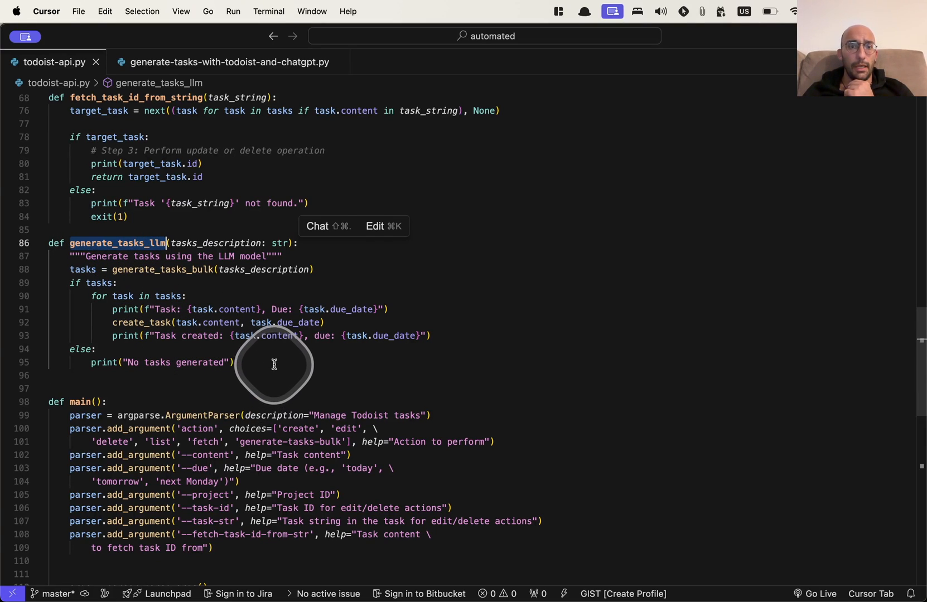
{"action": "double_click", "coordinate": [216, 243]}
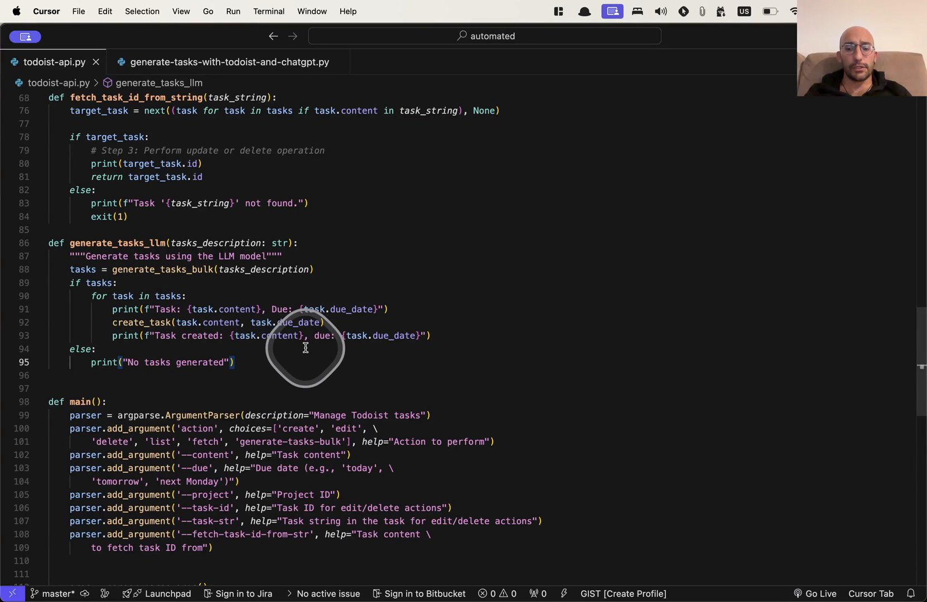
{"action": "double_click", "coordinate": [161, 270]}
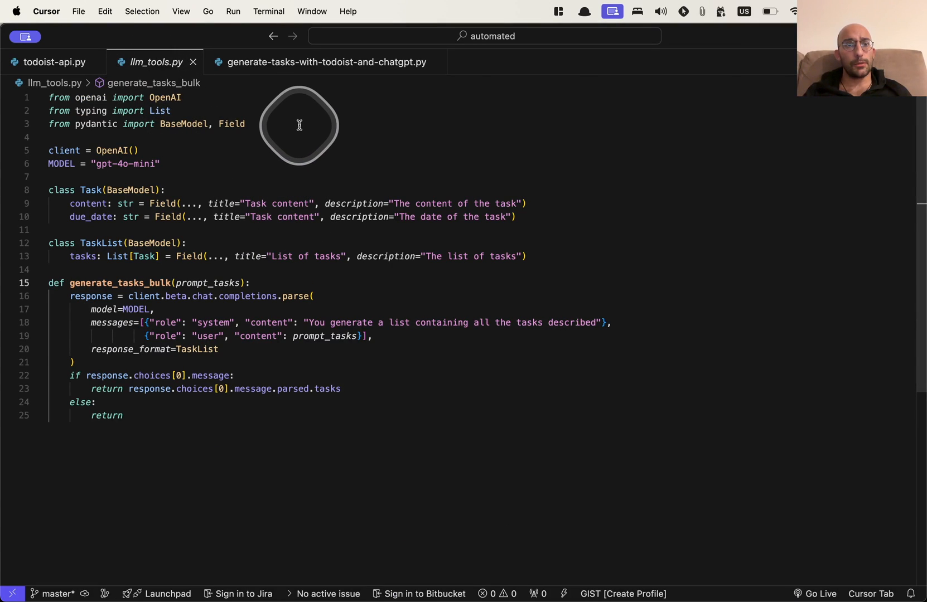
- Walk through llm_tools.py, highlighting the Task content field, TaskList tasks field and Task class
{"action": "left_click_drag", "start_coordinate": [48, 97], "coordinate": [244, 124]}
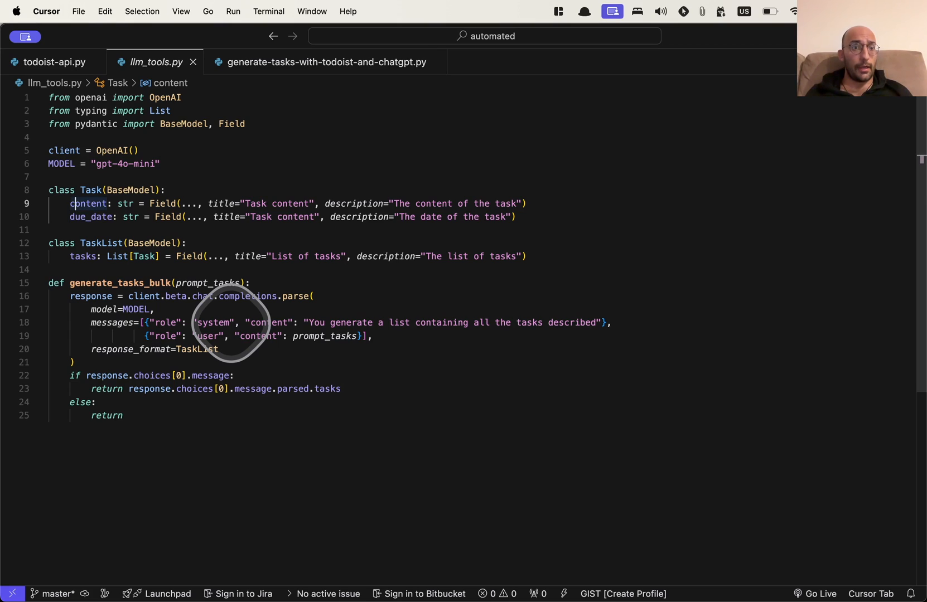
{"action": "double_click", "coordinate": [87, 203]}
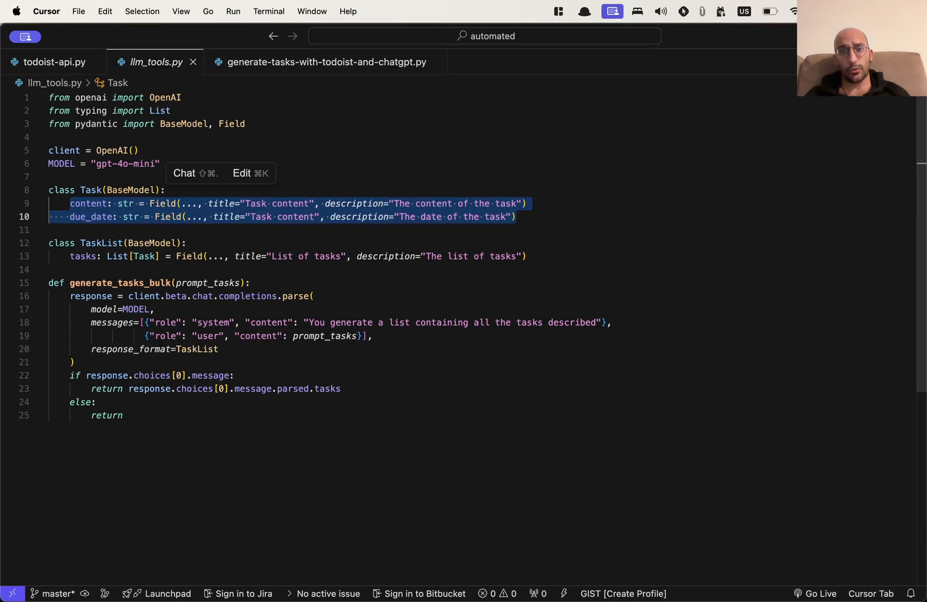
{"action": "left_click", "coordinate": [69, 243]}
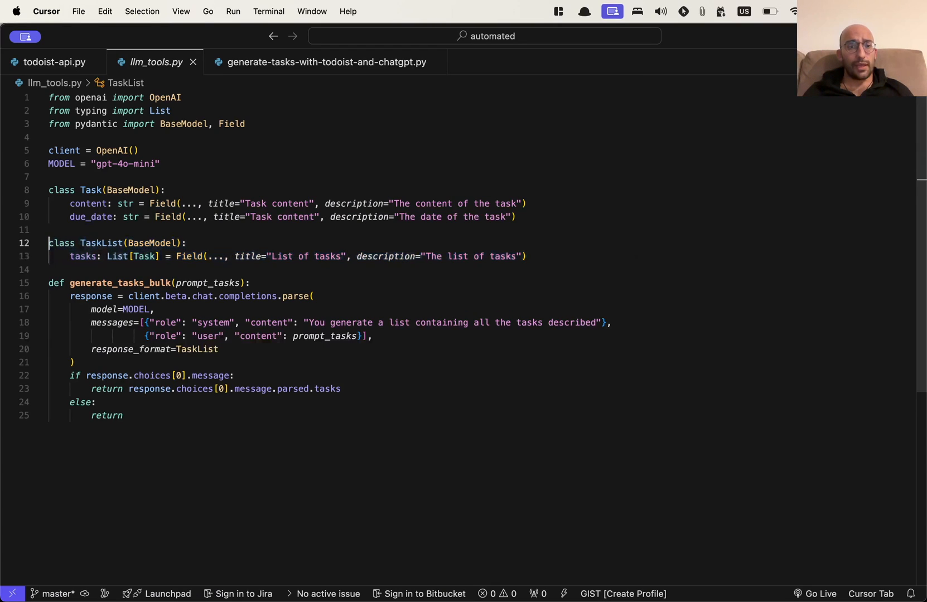
{"action": "left_click", "coordinate": [83, 257]}
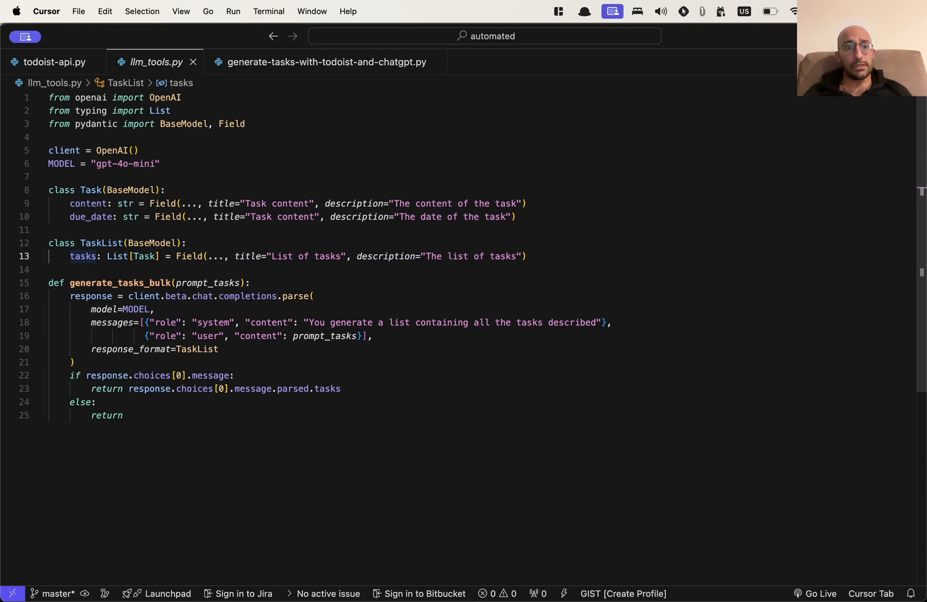
{"action": "double_click", "coordinate": [106, 189]}
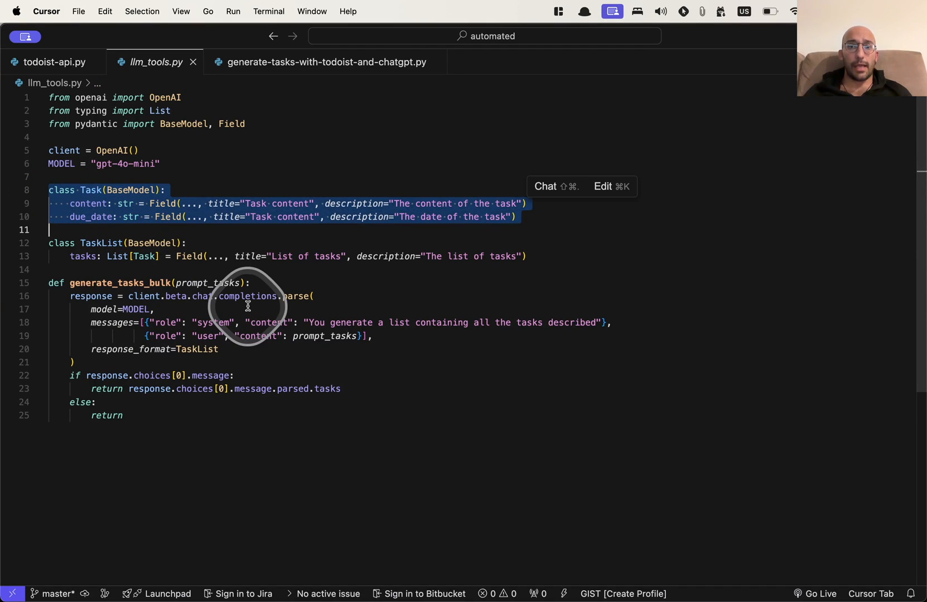
{"action": "mouse_move", "coordinate": [329, 373]}
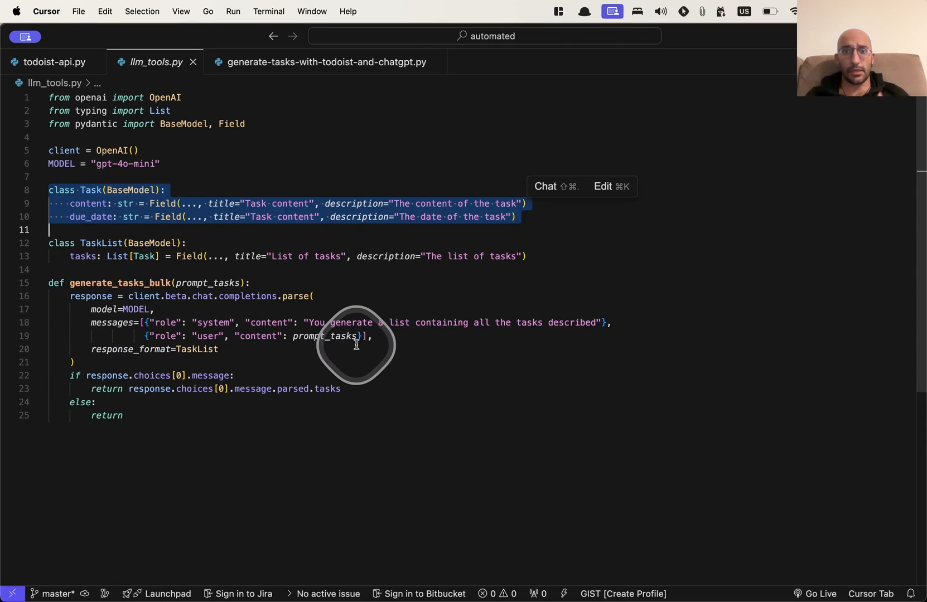
{"action": "mouse_move", "coordinate": [392, 394]}
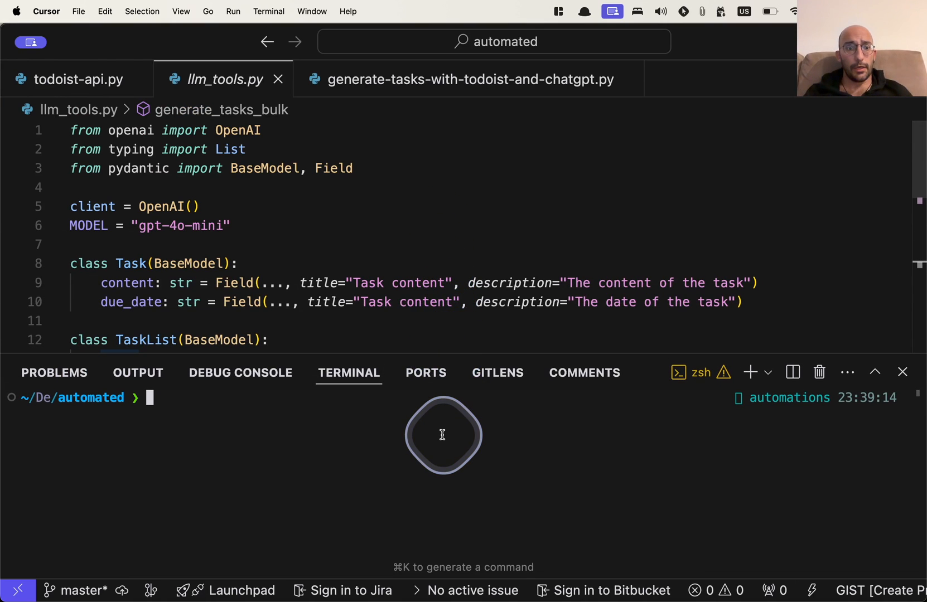
- Start the terminal command 'python ./todoist-api.py' and glance back at the script file
{"action": "type", "text": "python ./t"}
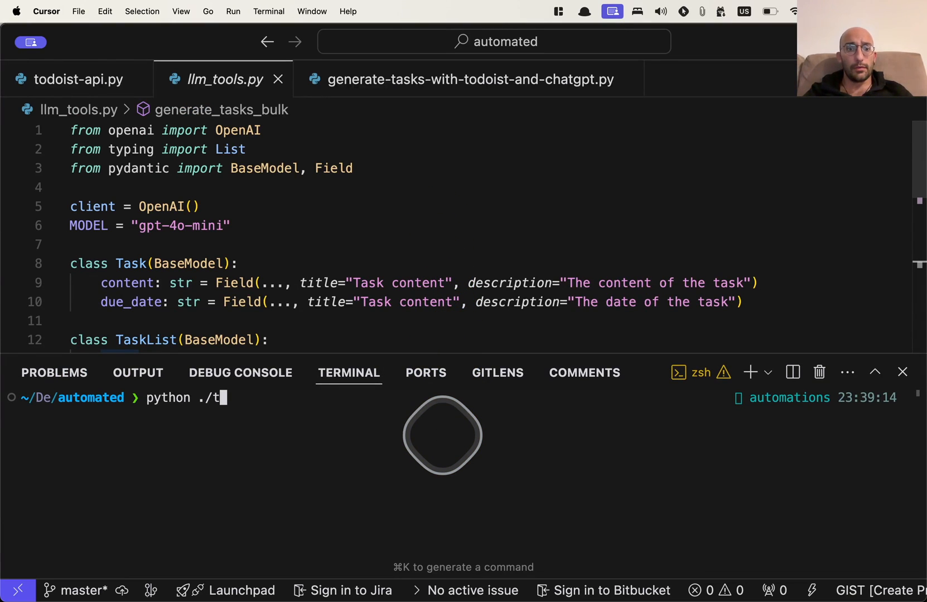
{"action": "type", "text": "odoist-api.py"}
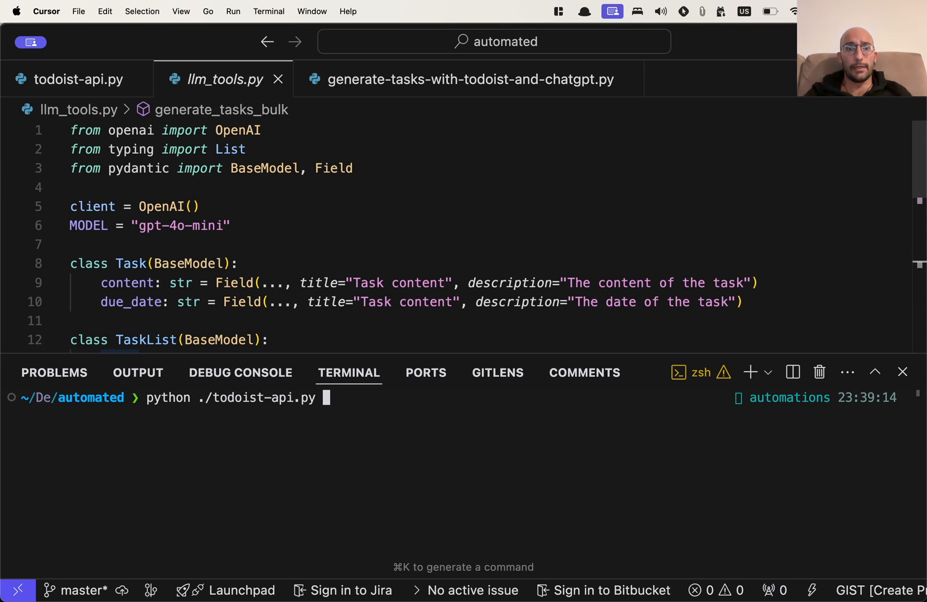
{"action": "scroll", "scroll_direction": "down", "scroll_amount": 3}
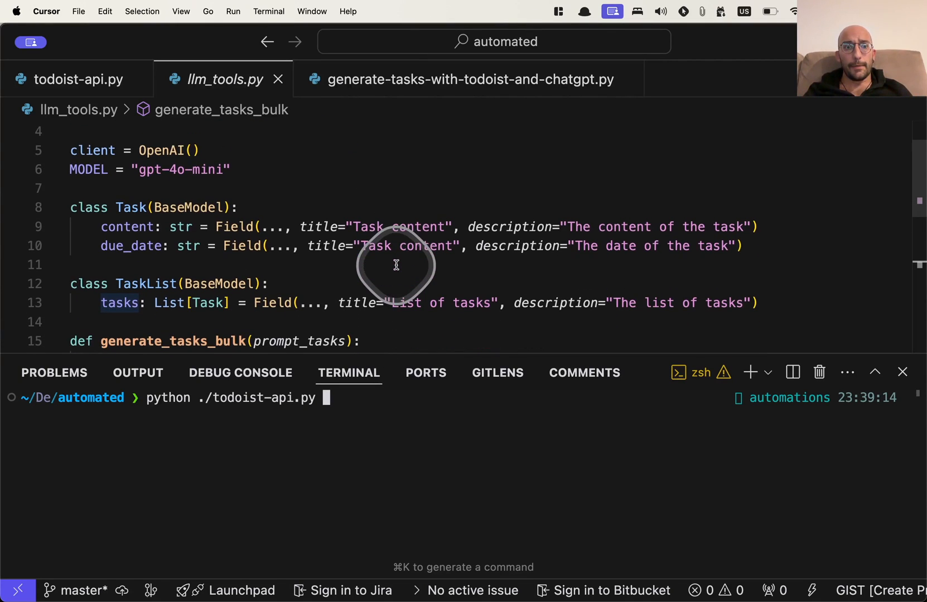
{"action": "left_click", "coordinate": [77, 80]}
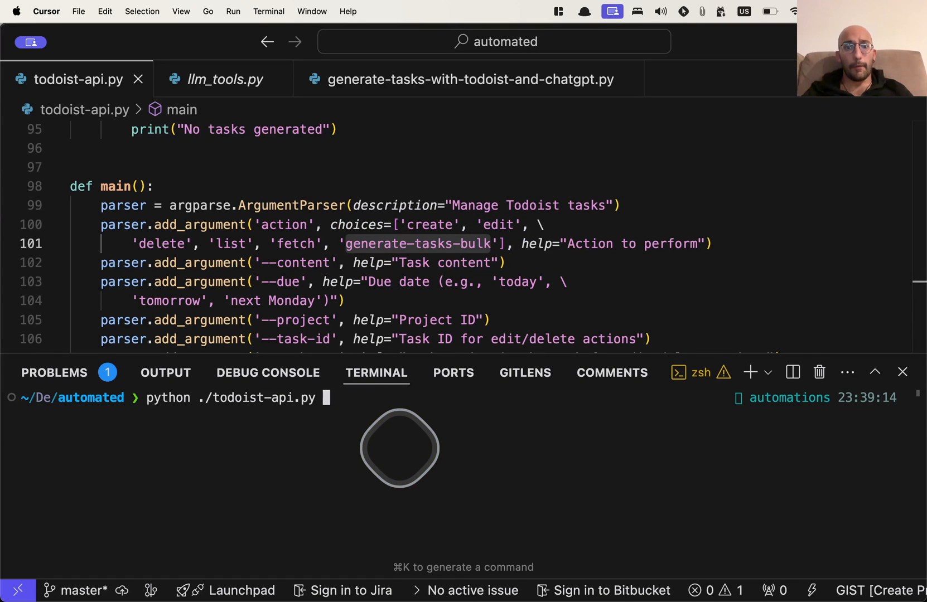
- Add generate-tasks-bulk --content with a quoted request to make a Youtube video on the script by september 15
{"action": "type", "text": "generate-tasks-bulk"}
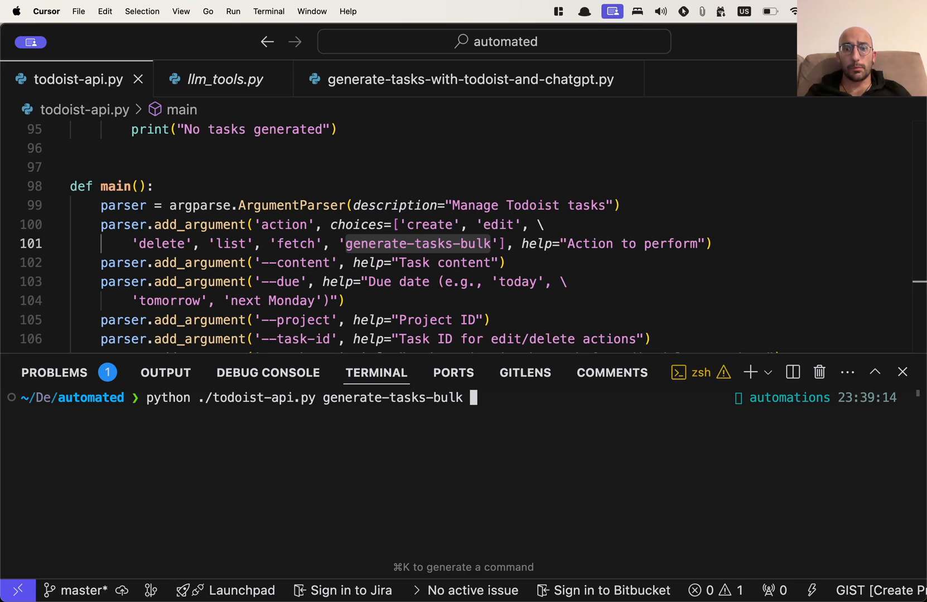
{"action": "type", "text": "--content"}
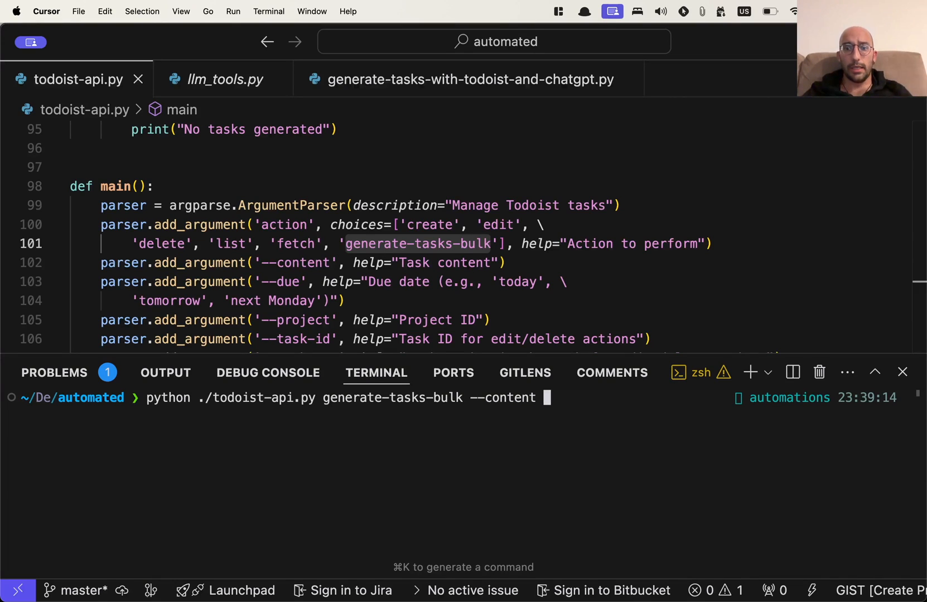
{"action": "type", "text": "'"}
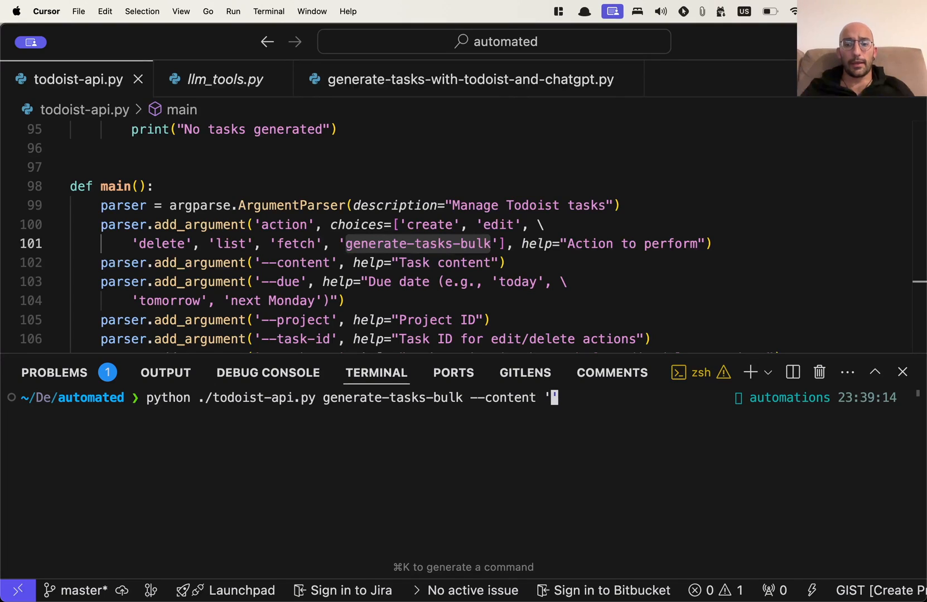
{"action": "type", "text": "I need to"}
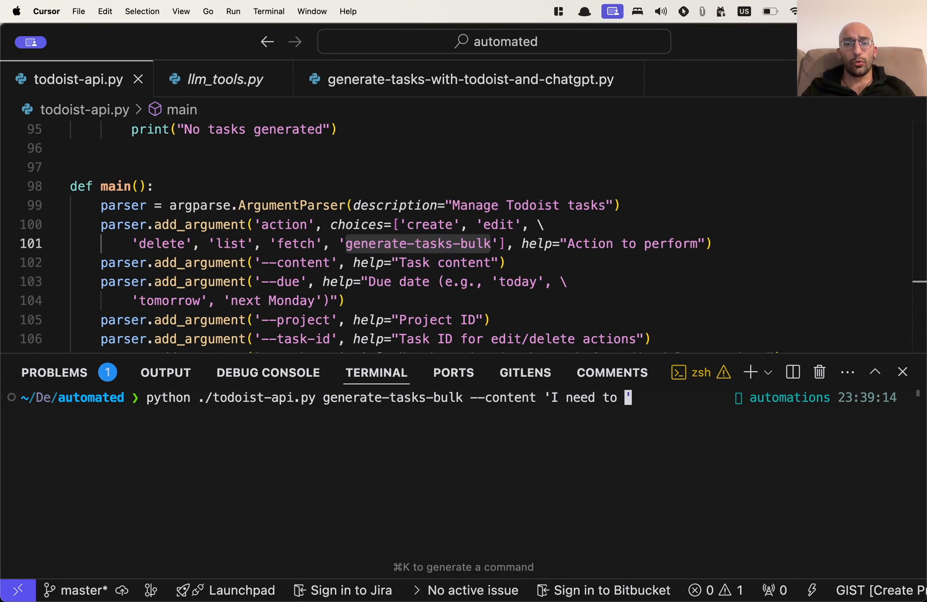
{"action": "type", "text": "write a"}
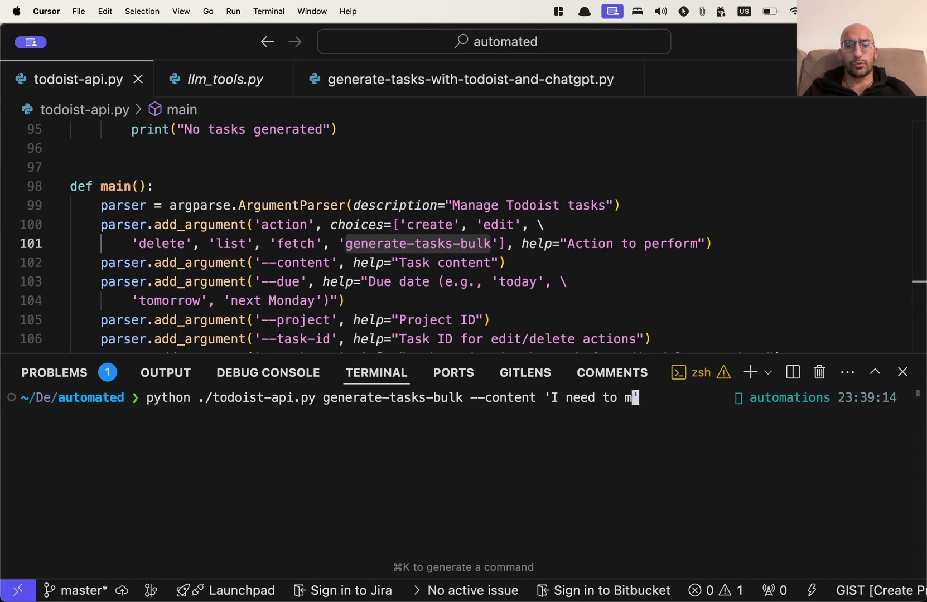
{"action": "type", "text": "ake a Youtube video about this Pytho"}
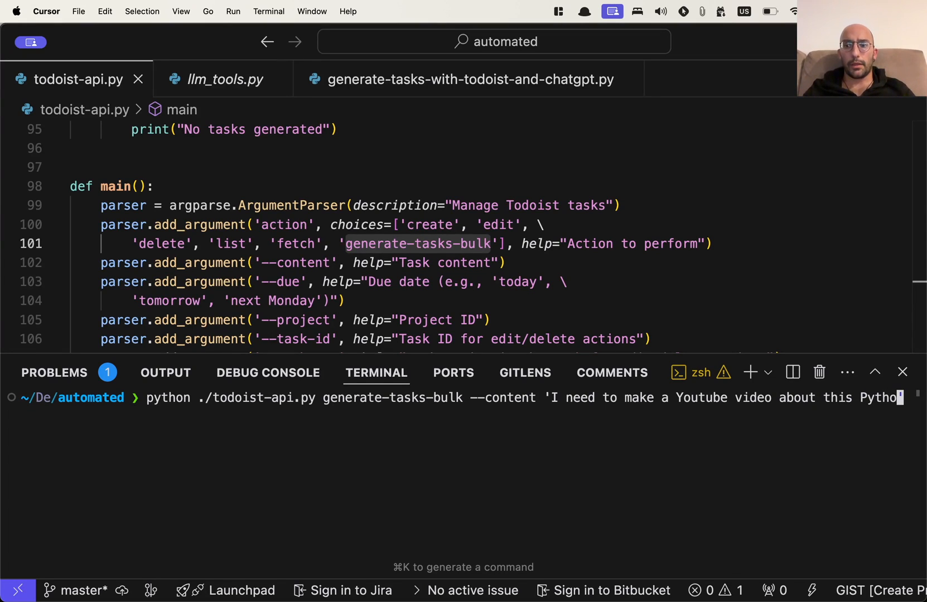
{"action": "type", "text": "script I wrote"}
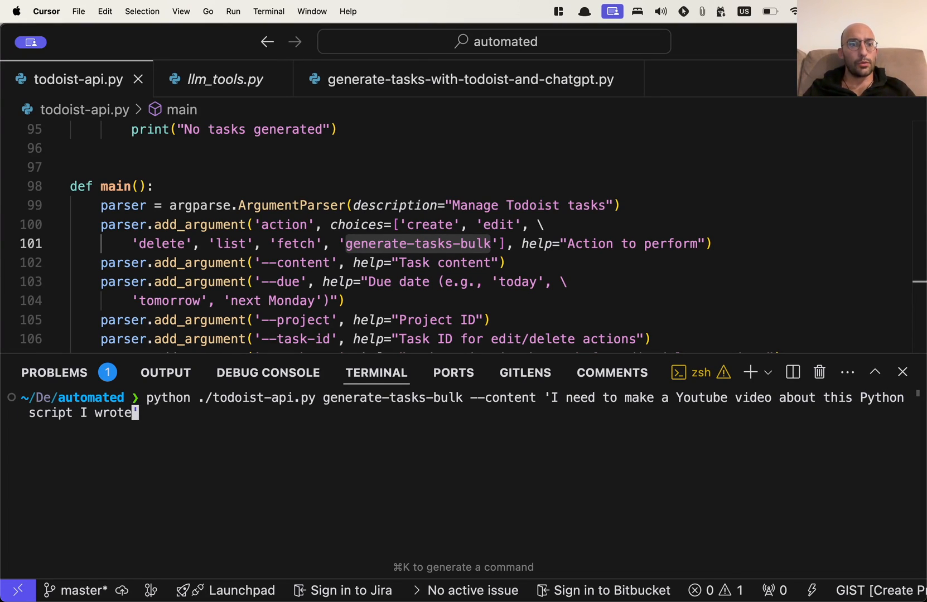
{"action": "type", "text": "on the"}
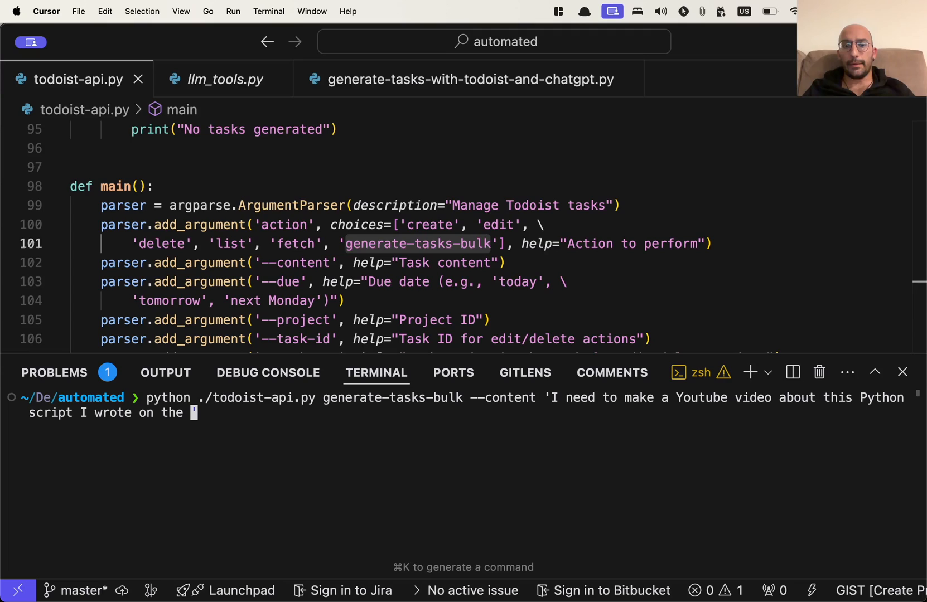
{"action": "type", "text": "september"}
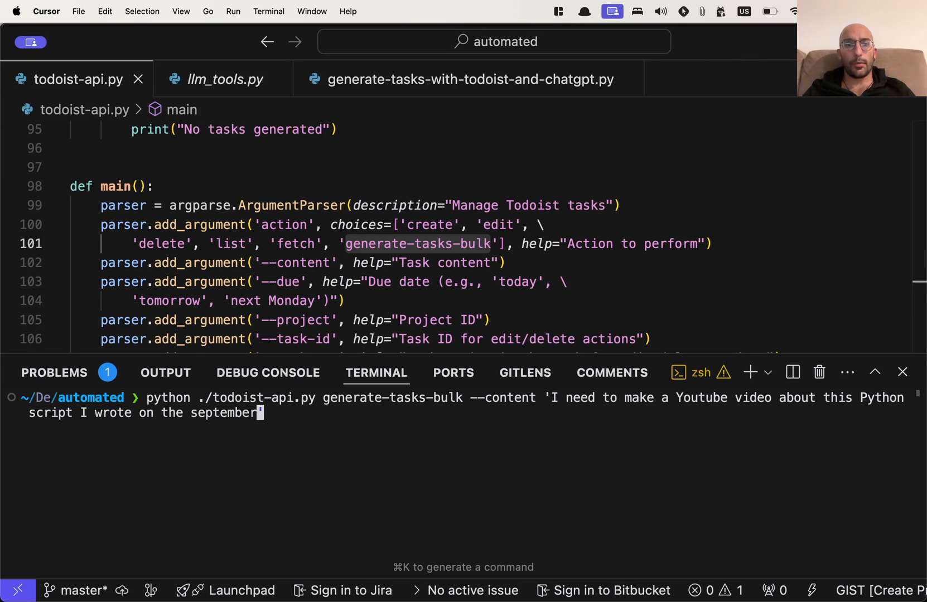
{"action": "type", "text": "15"}
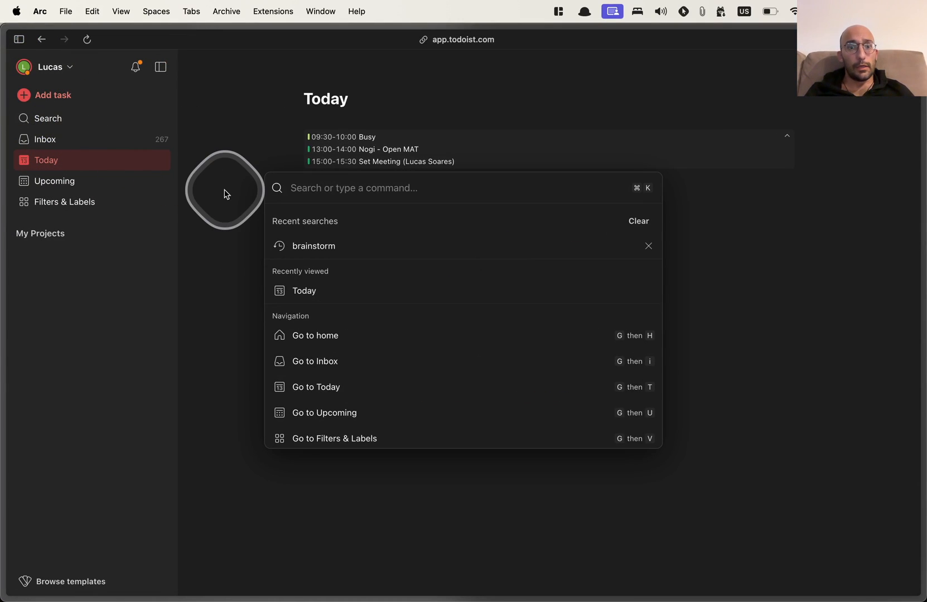
- Search Todoist for 'Create a Youtu' to locate the newly created YouTube video task
{"action": "type", "text": "Create a Youtu"}
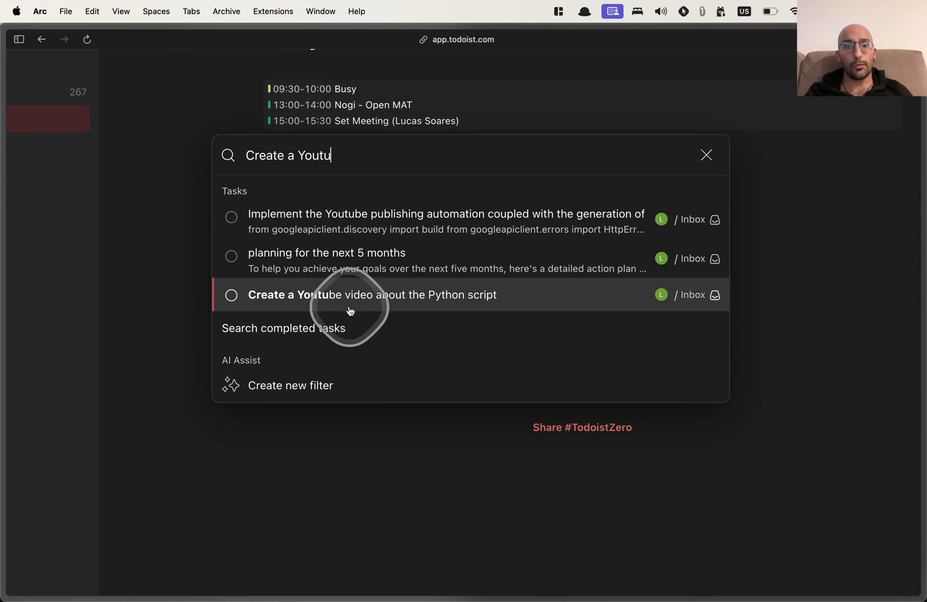
{"action": "mouse_move", "coordinate": [172, 249]}
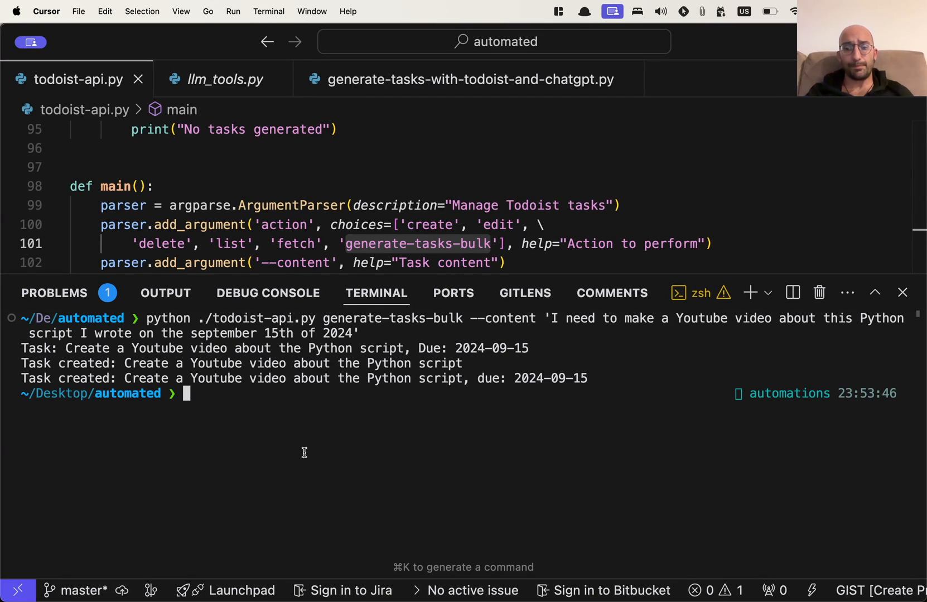
- Select all of the todoist-api.py script code to copy it
{"action": "key", "text": "cmd+k"}
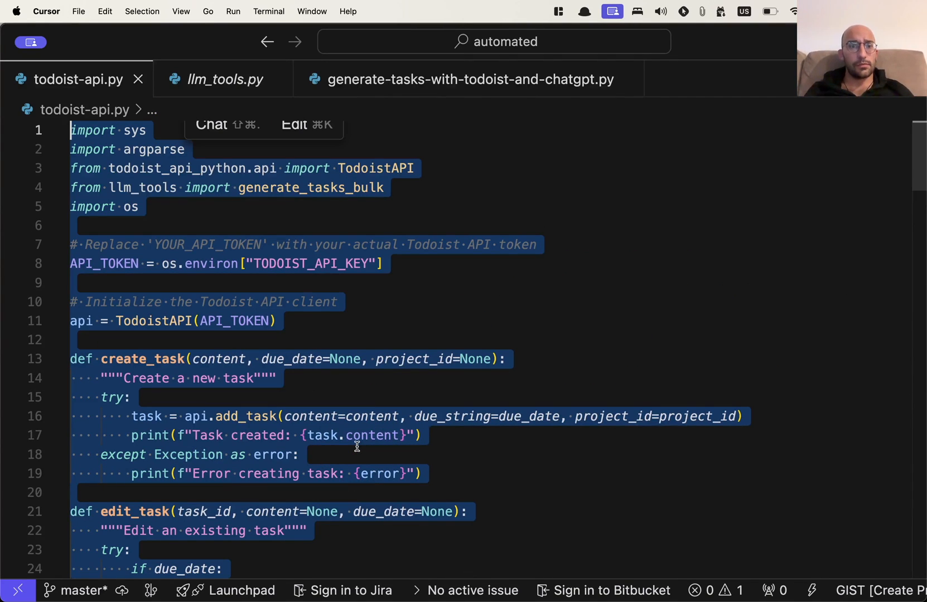
{"action": "mouse_move", "coordinate": [390, 263]}
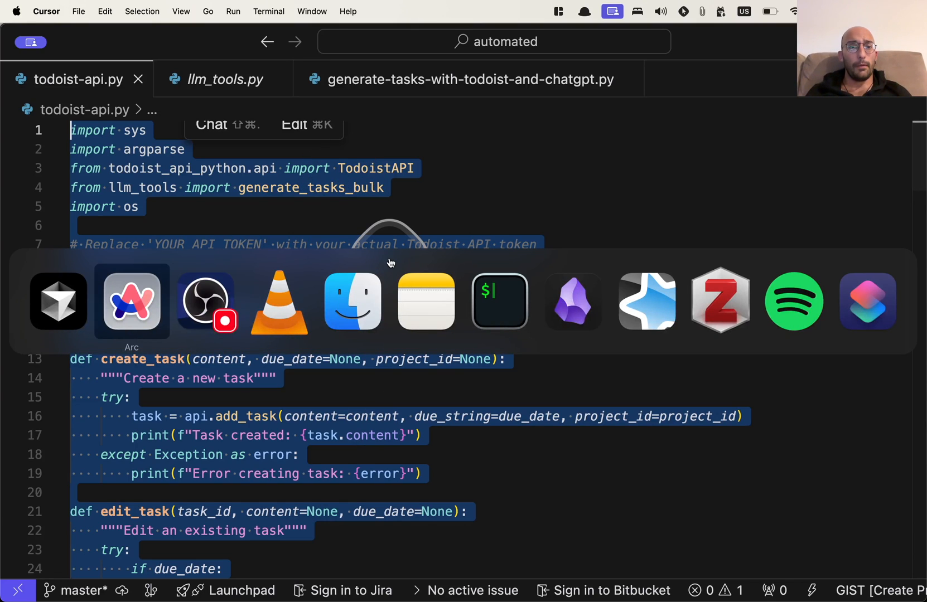
- Switch to ChatGPT and begin the prompt 'I want you to wri...' with the pasted script
{"action": "left_click", "coordinate": [131, 300]}
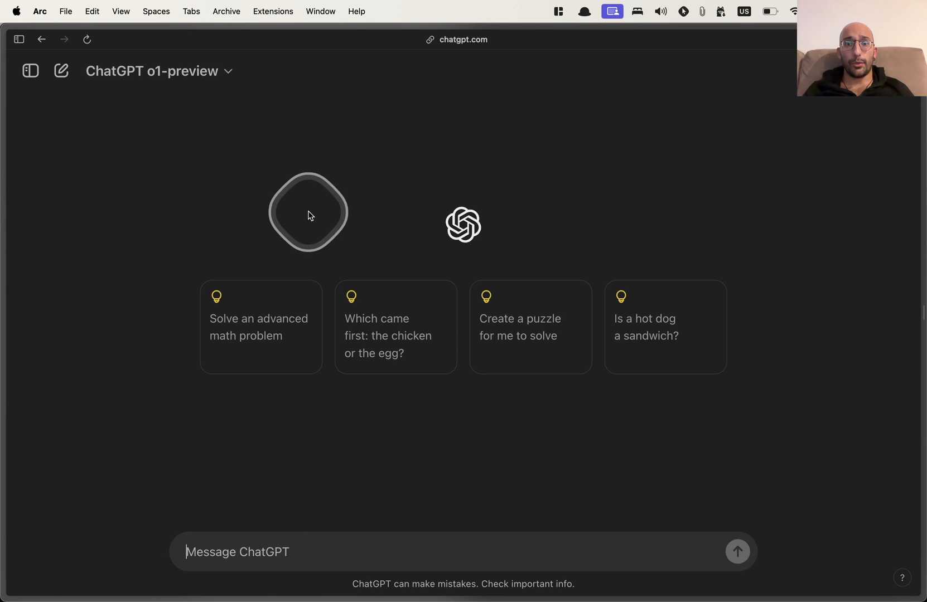
{"action": "mouse_move", "coordinate": [401, 545]}
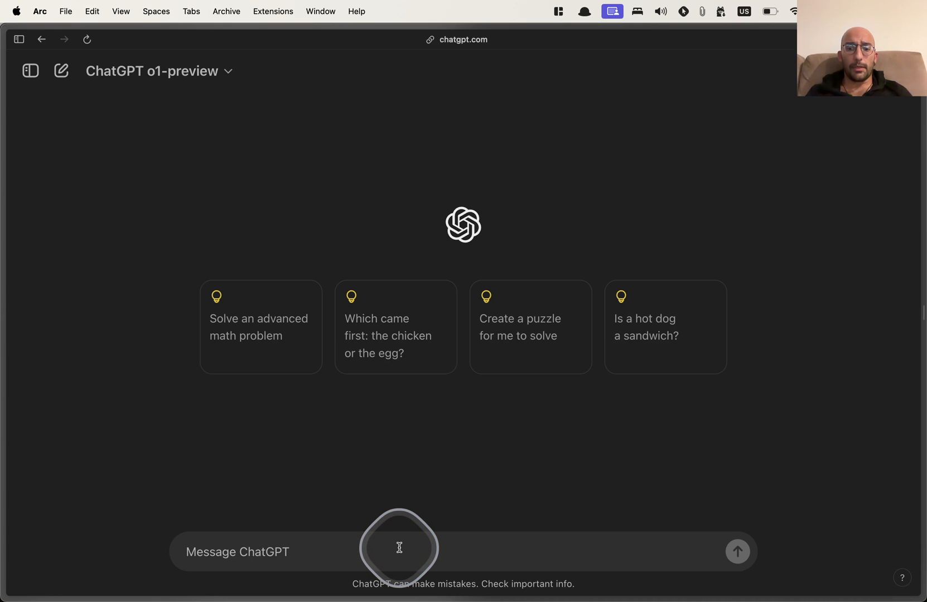
{"action": "type", "text": "I want you t"}
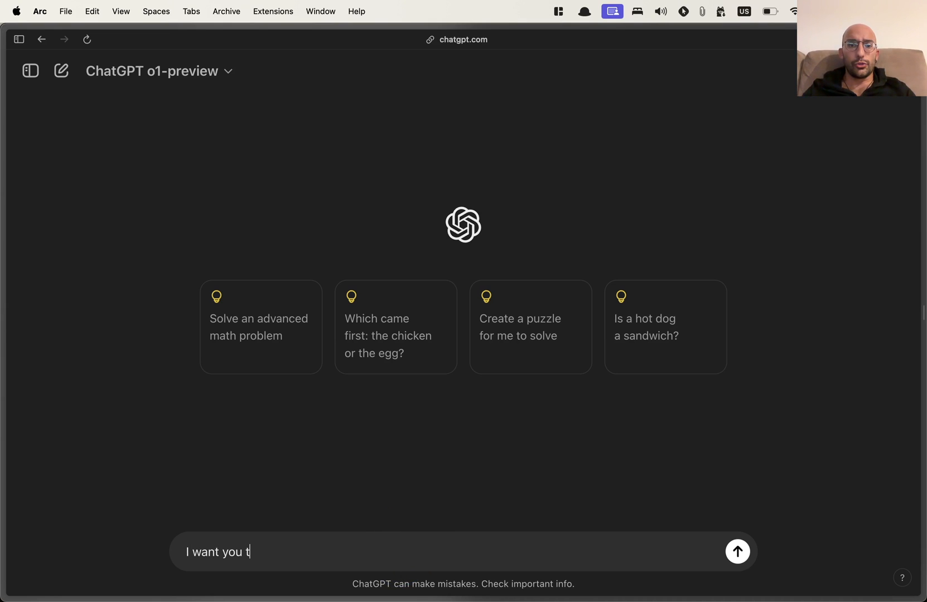
{"action": "type", "text": "o wri"}
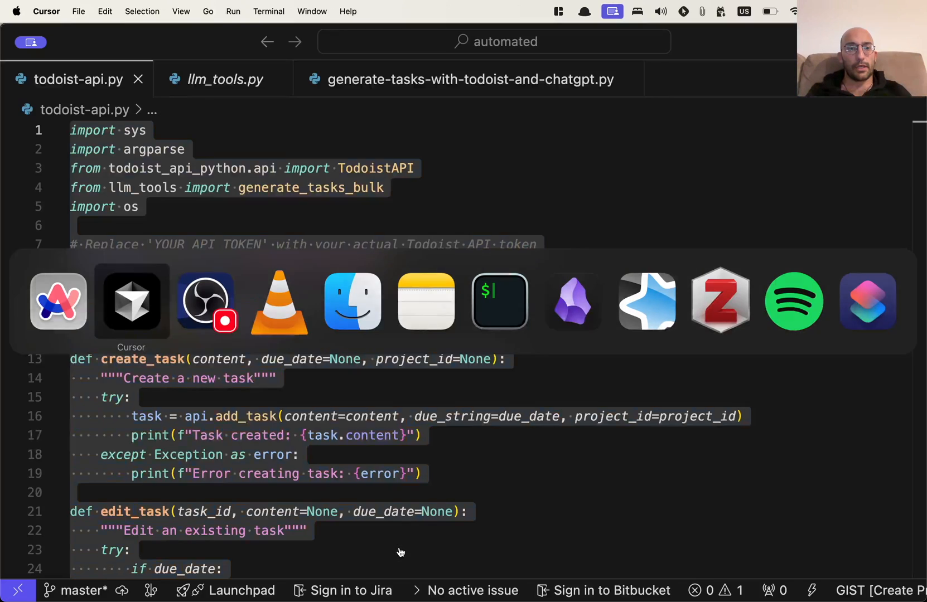
{"action": "left_click", "coordinate": [225, 78]}
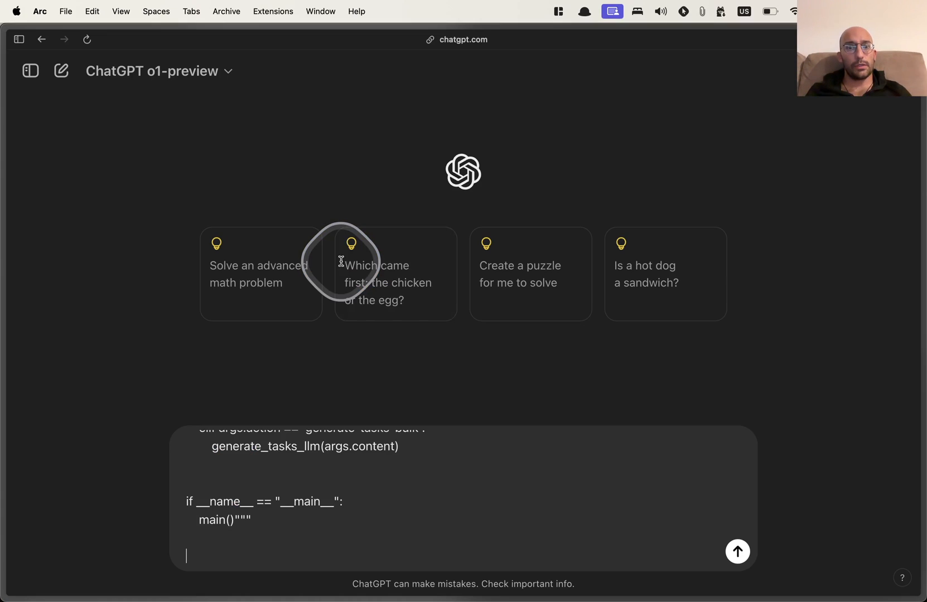
- Ask for improvement explanations as comments and a script executable at first try, then send it
{"action": "type", "text": "Write the e"}
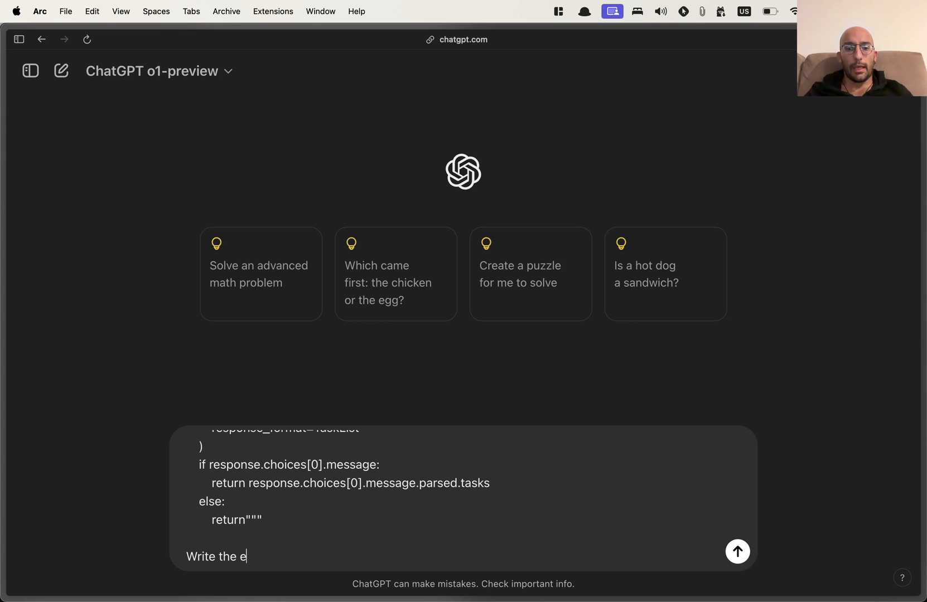
{"action": "type", "text": "xplanations"}
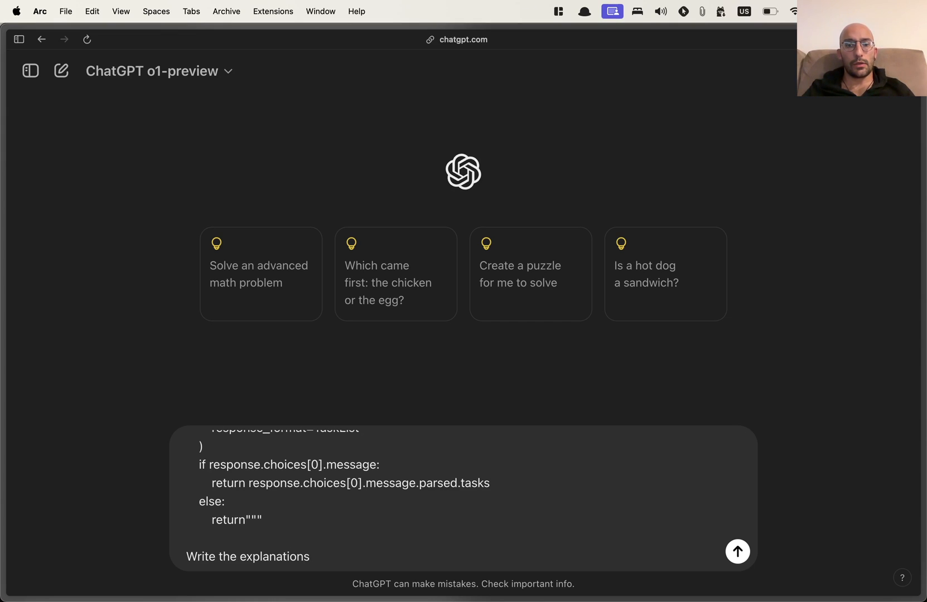
{"action": "type", "text": "for the improvements as comments on the code."}
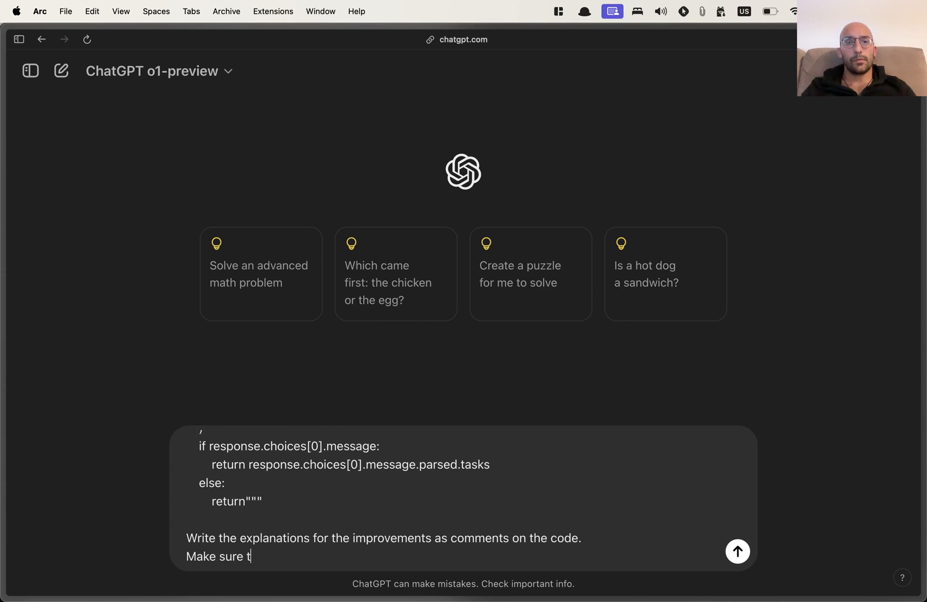
{"action": "type", "text": "o make"}
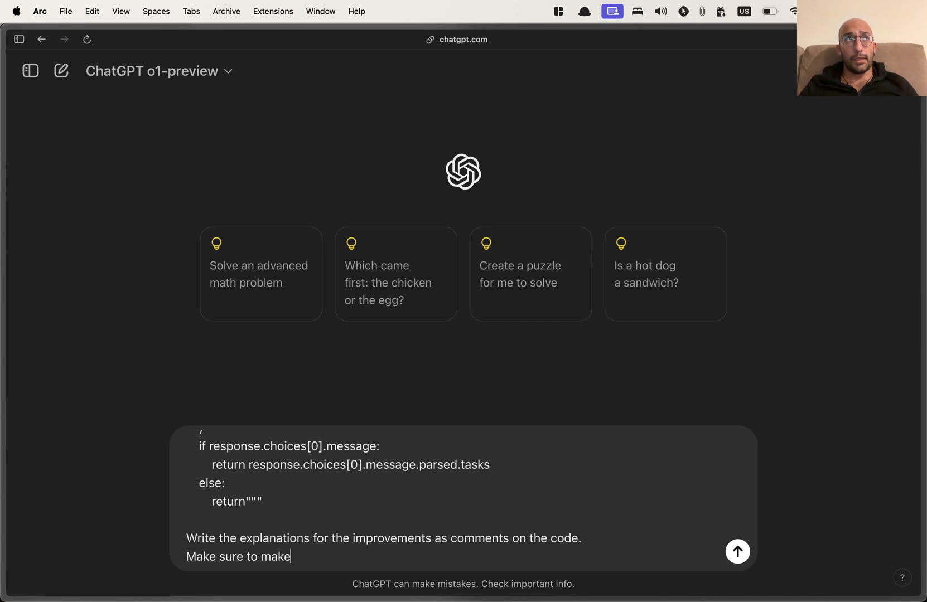
{"action": "type", "text": "the script e"}
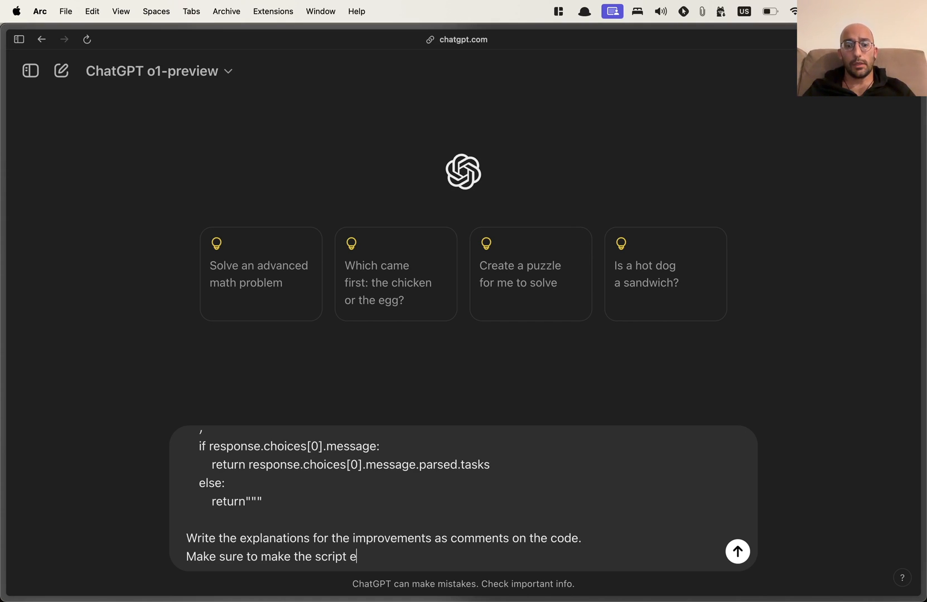
{"action": "type", "text": "xecutable at"}
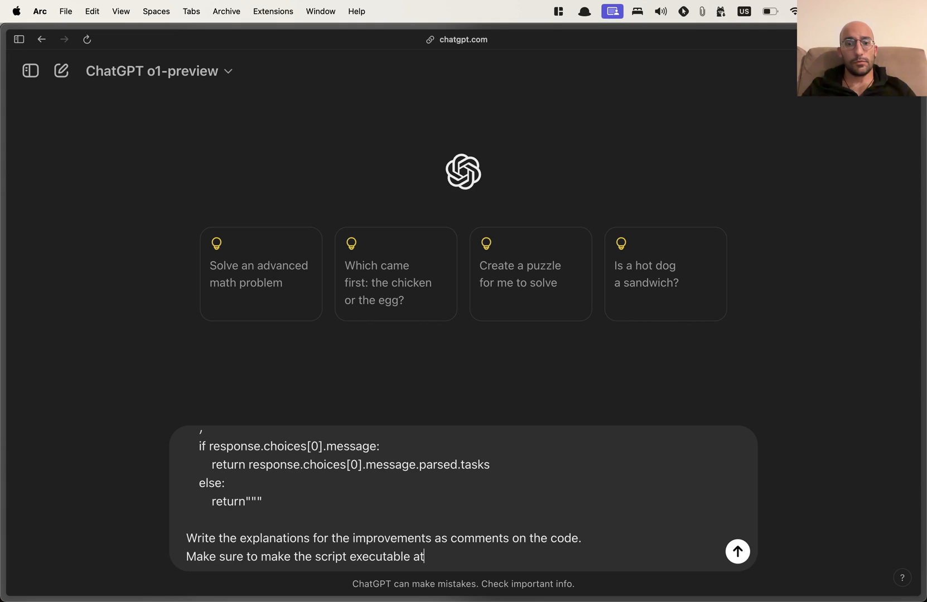
{"action": "type", "text": "first try just as it is right now."}
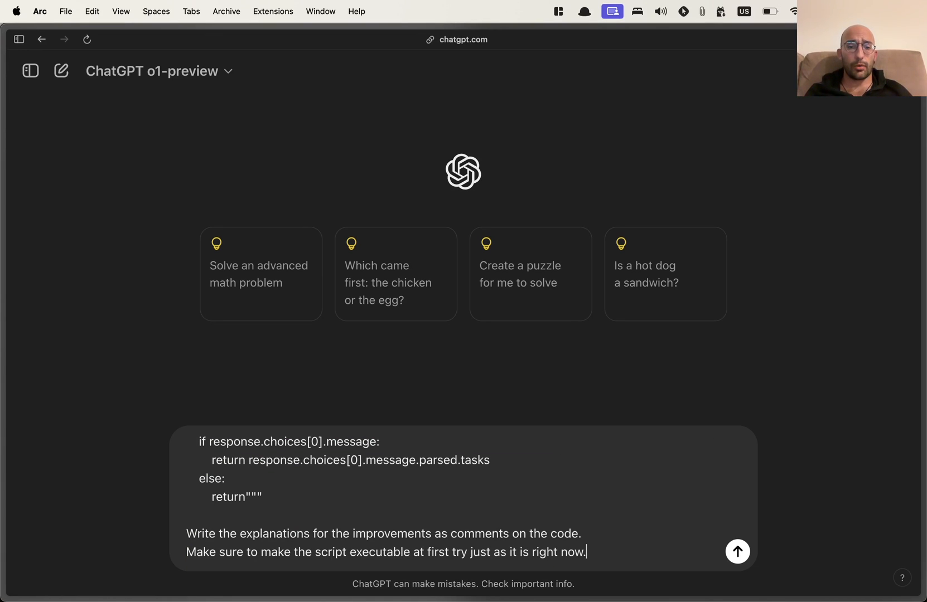
{"action": "left_click", "coordinate": [401, 531]}
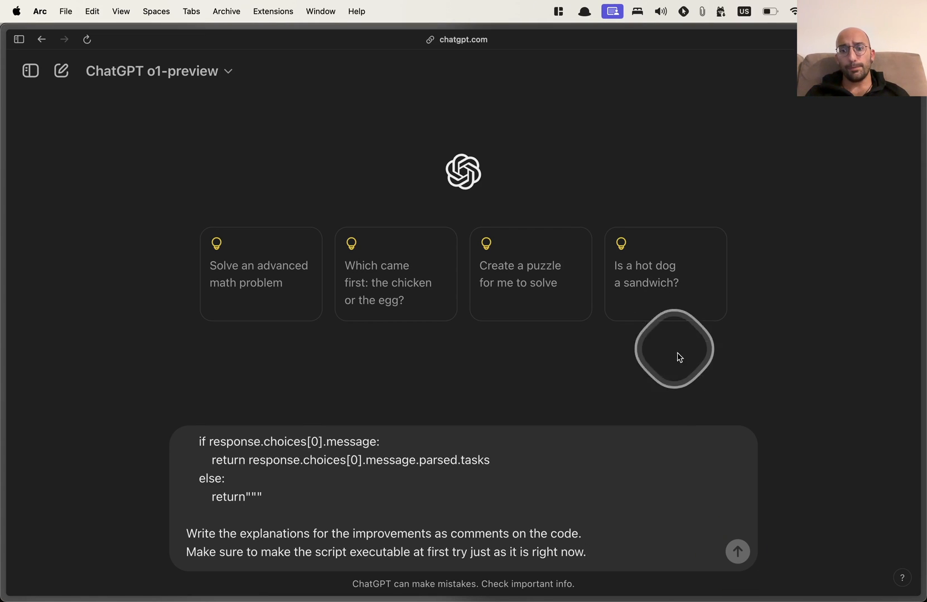
- Expand o1-preview's thinking steps while it reasons through the improvement request
{"action": "left_click", "coordinate": [738, 552]}
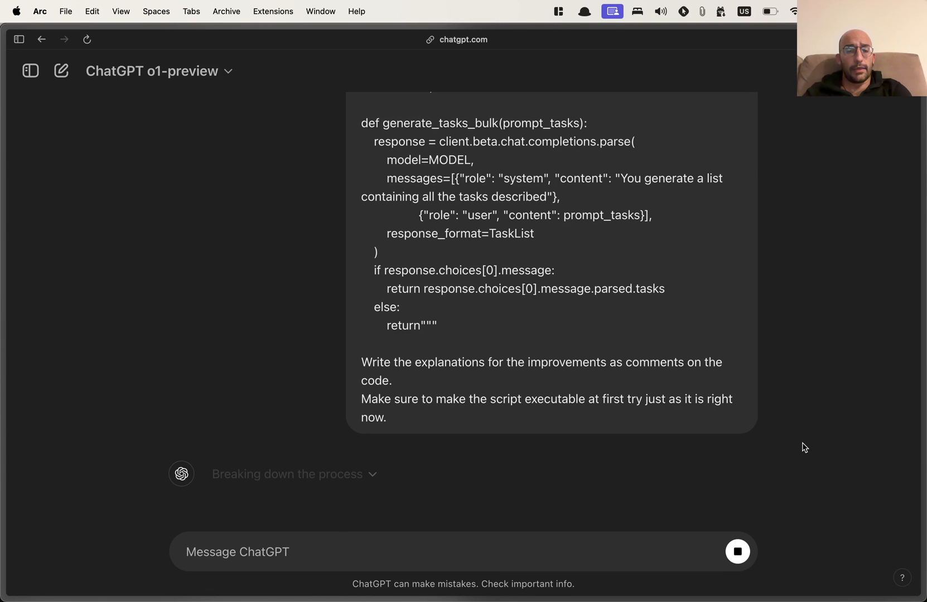
{"action": "left_click", "coordinate": [237, 552]}
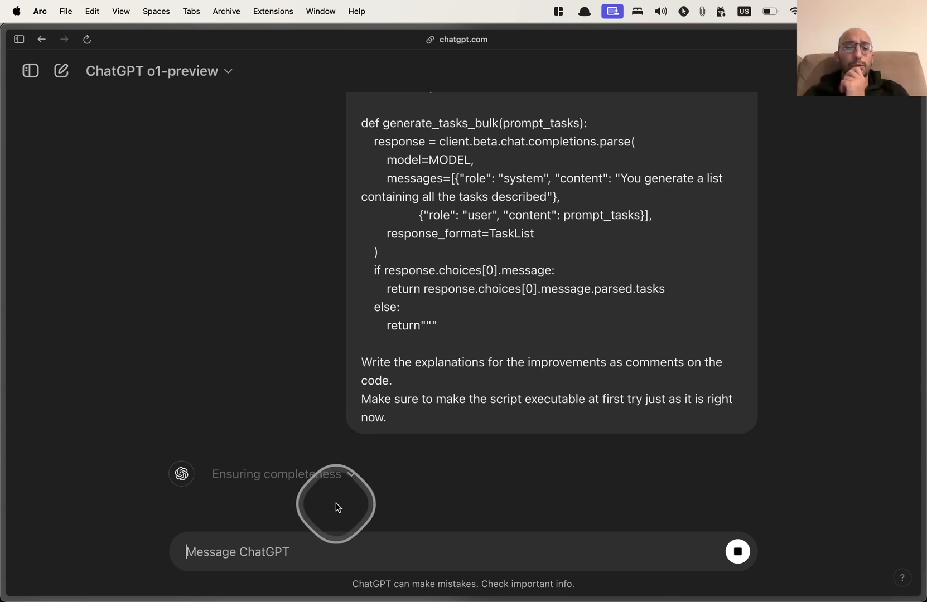
{"action": "mouse_move", "coordinate": [406, 502]}
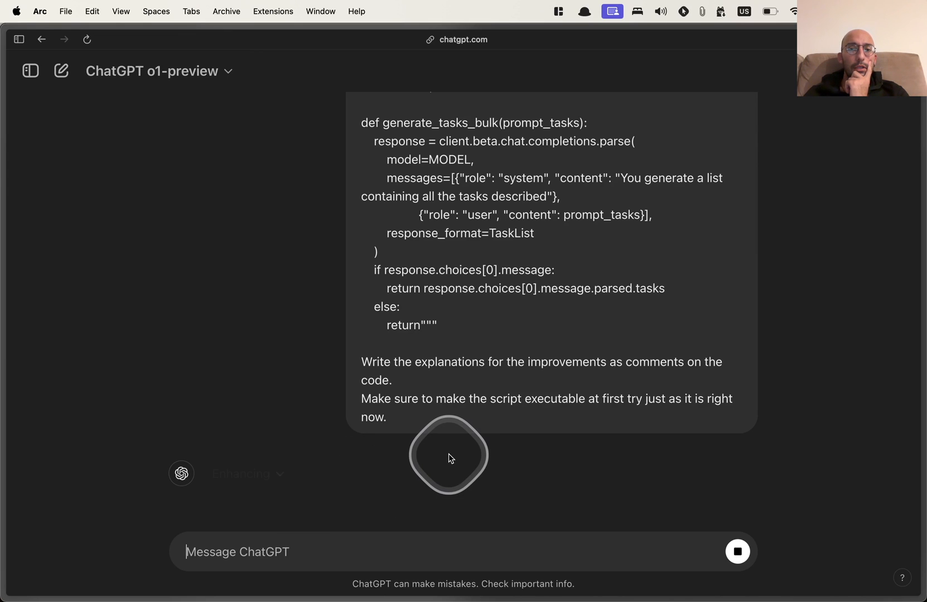
{"action": "mouse_move", "coordinate": [515, 529]}
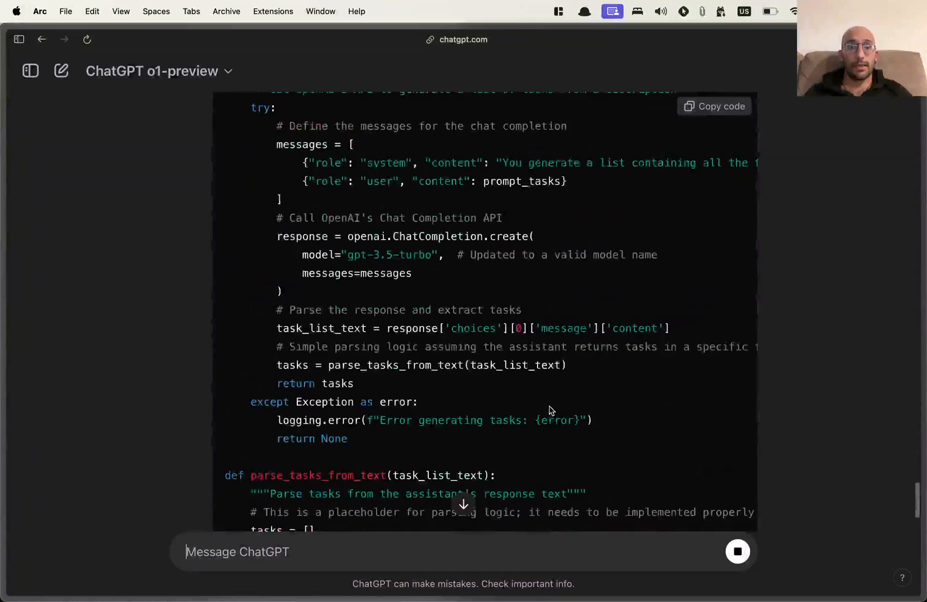
{"action": "scroll", "scroll_direction": "down", "scroll_amount": 3}
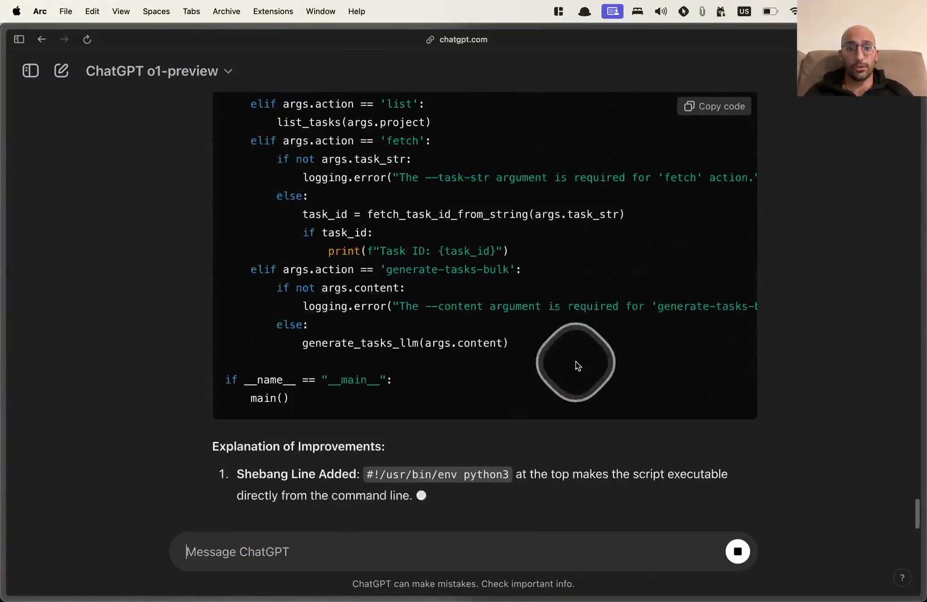
{"action": "scroll", "scroll_direction": "down", "scroll_amount": 3}
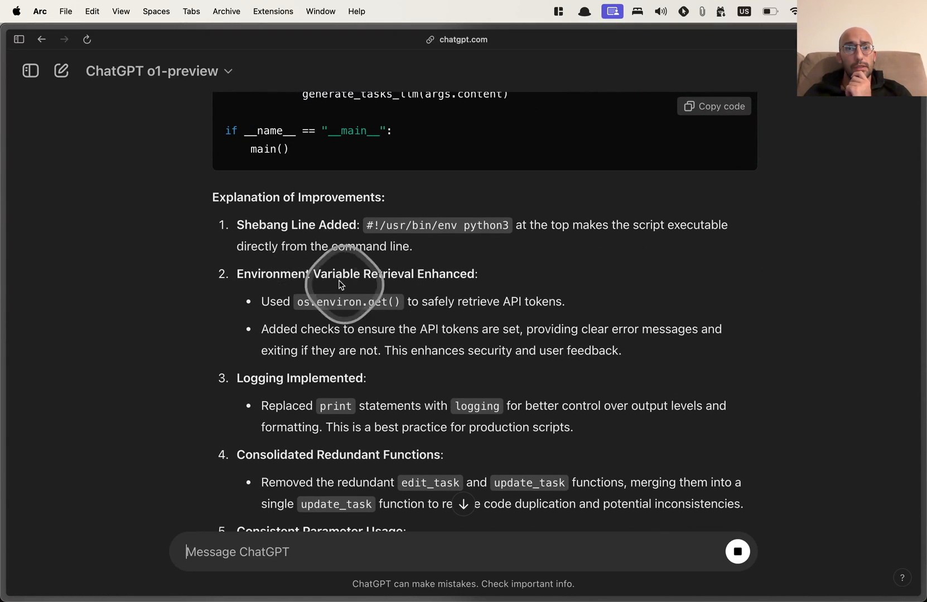
{"action": "mouse_move", "coordinate": [414, 322]}
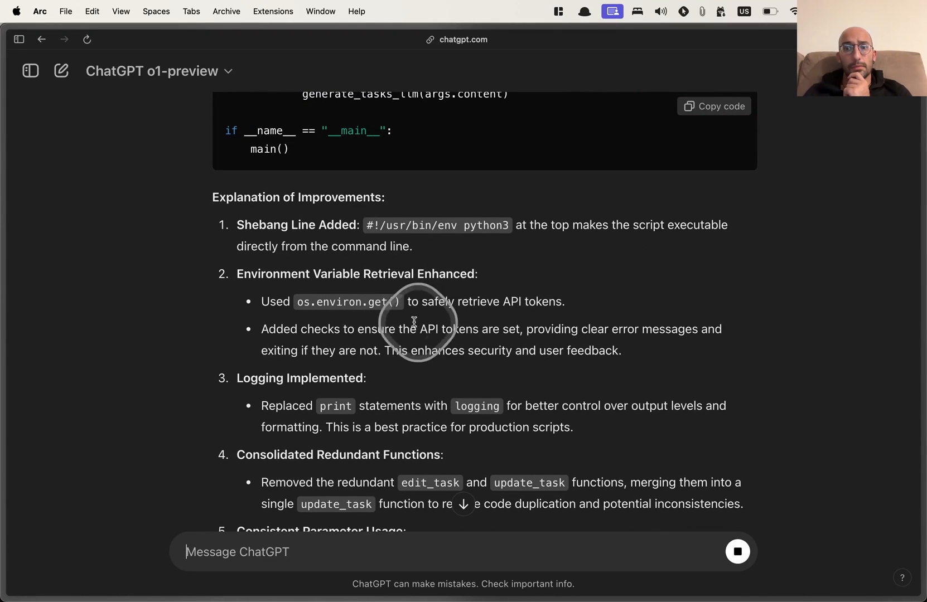
{"action": "mouse_move", "coordinate": [445, 383]}
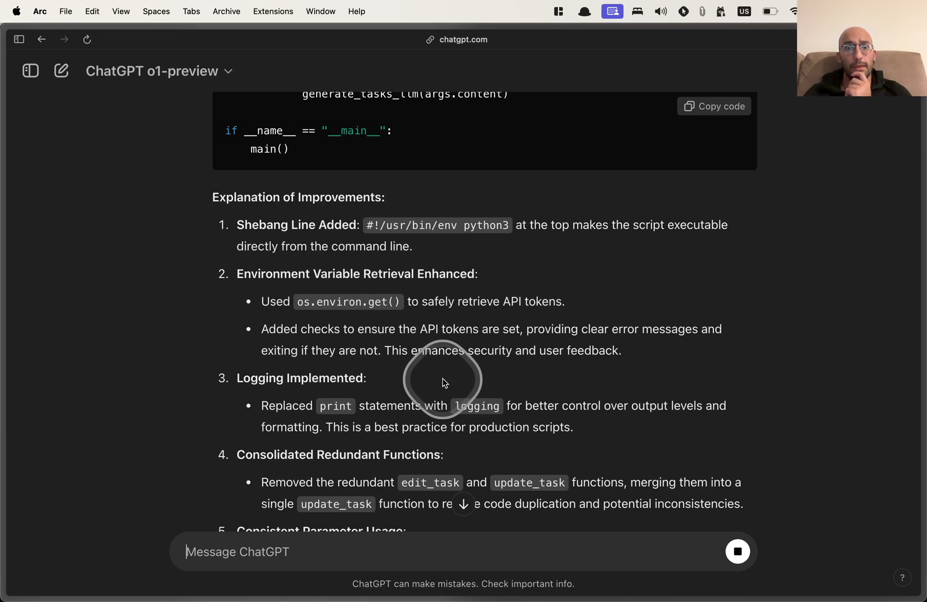
{"action": "scroll", "scroll_direction": "down", "scroll_amount": 3}
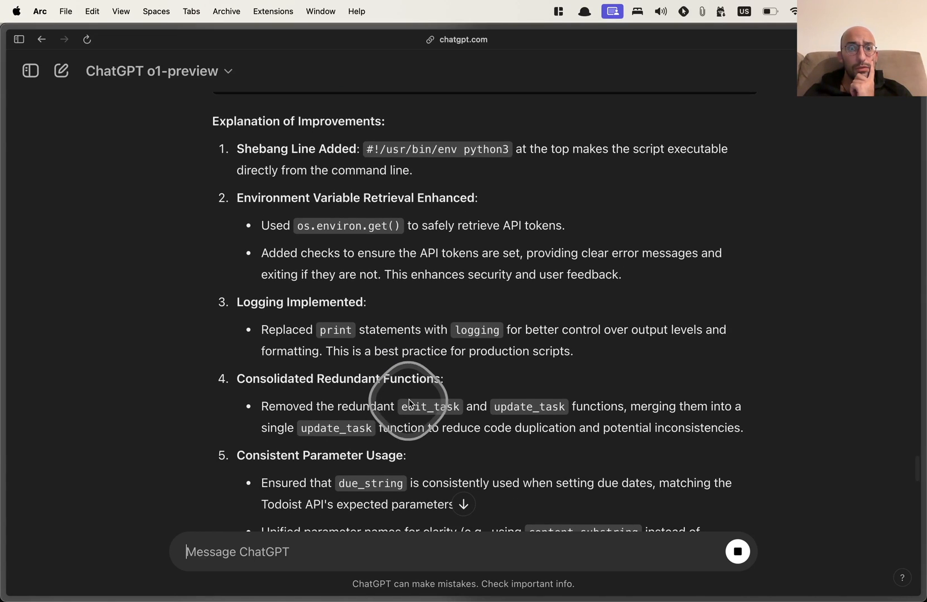
{"action": "scroll", "scroll_direction": "down", "scroll_amount": 3}
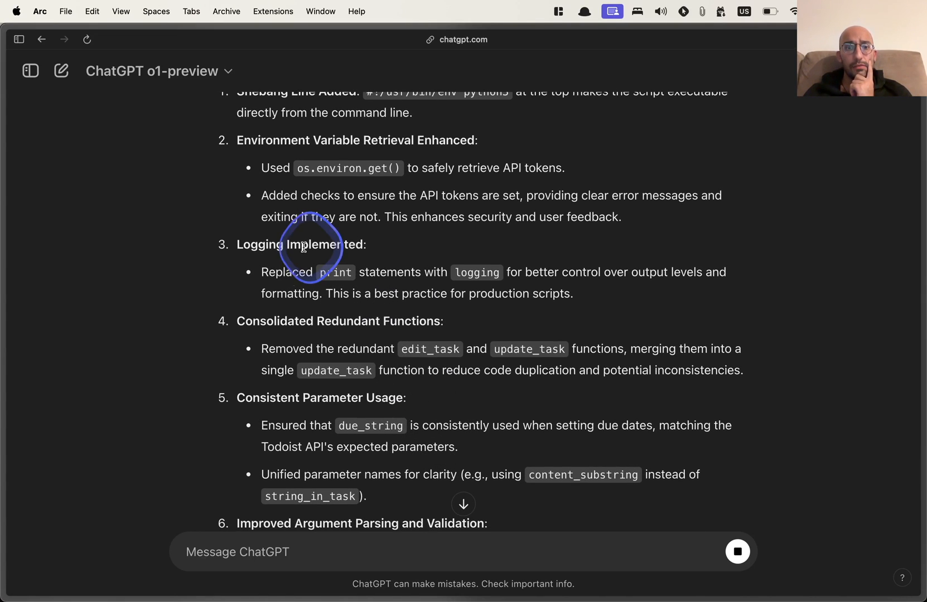
{"action": "scroll", "scroll_direction": "down", "scroll_amount": 3}
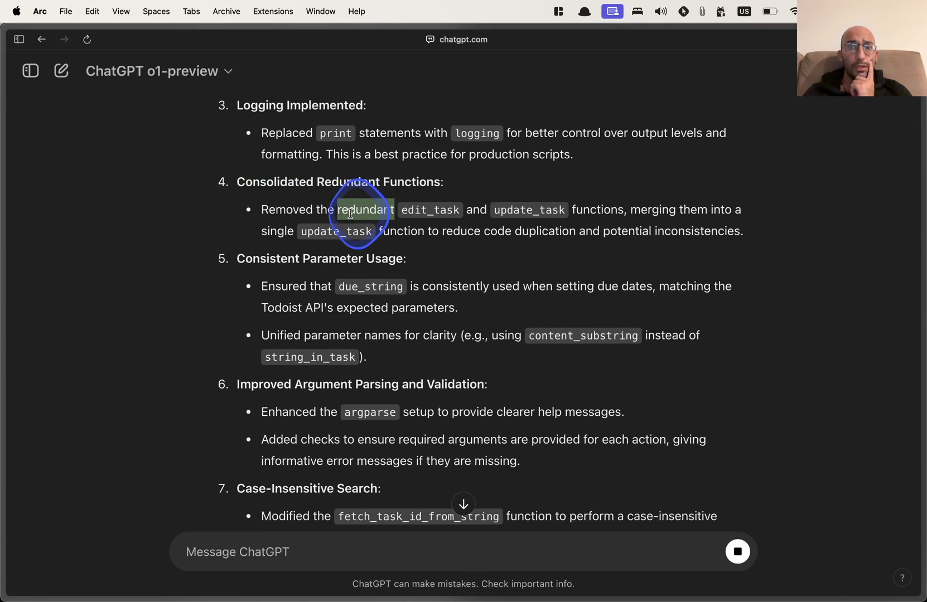
{"action": "scroll", "scroll_direction": "down", "scroll_amount": 3}
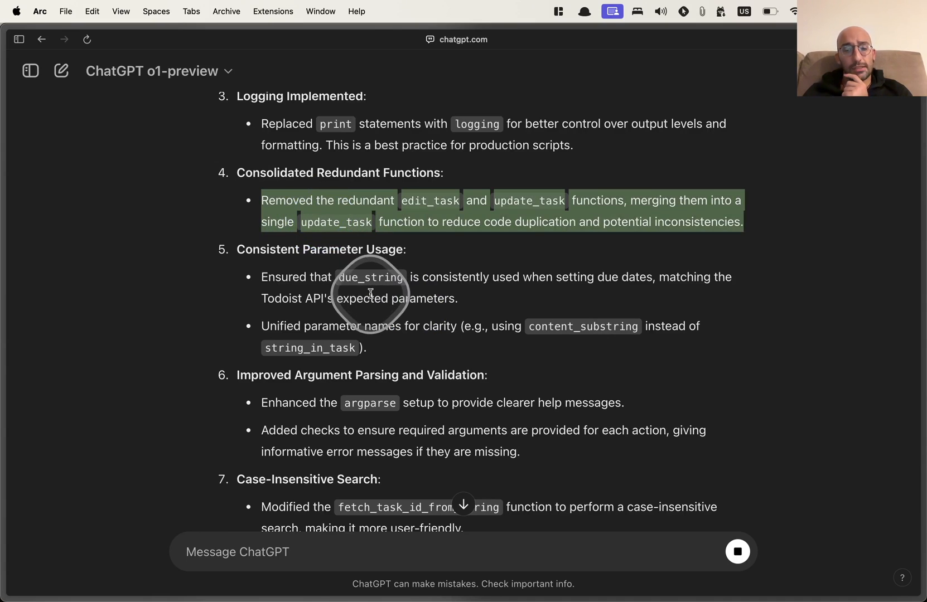
{"action": "scroll", "scroll_direction": "down", "scroll_amount": 3}
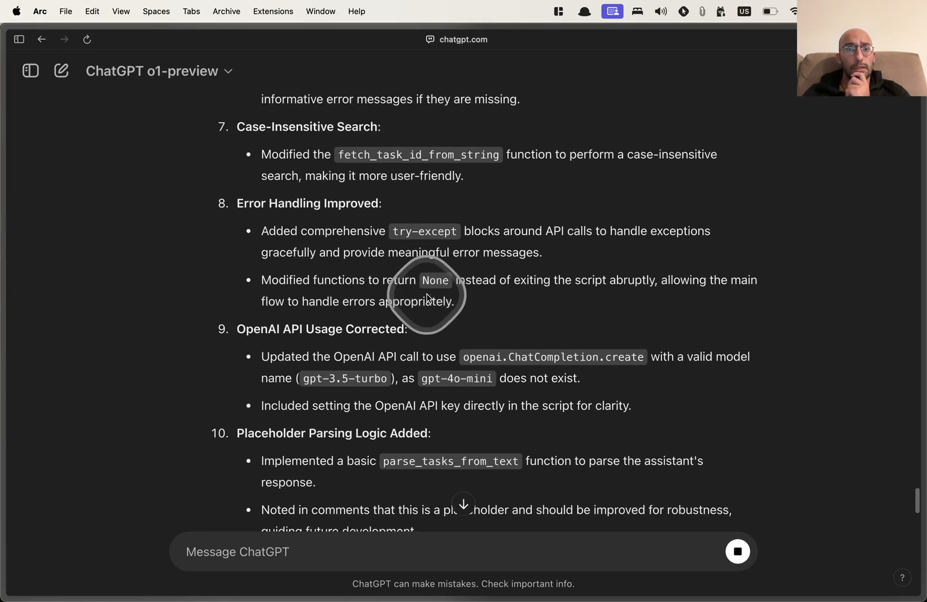
{"action": "scroll", "scroll_direction": "down", "scroll_amount": 3}
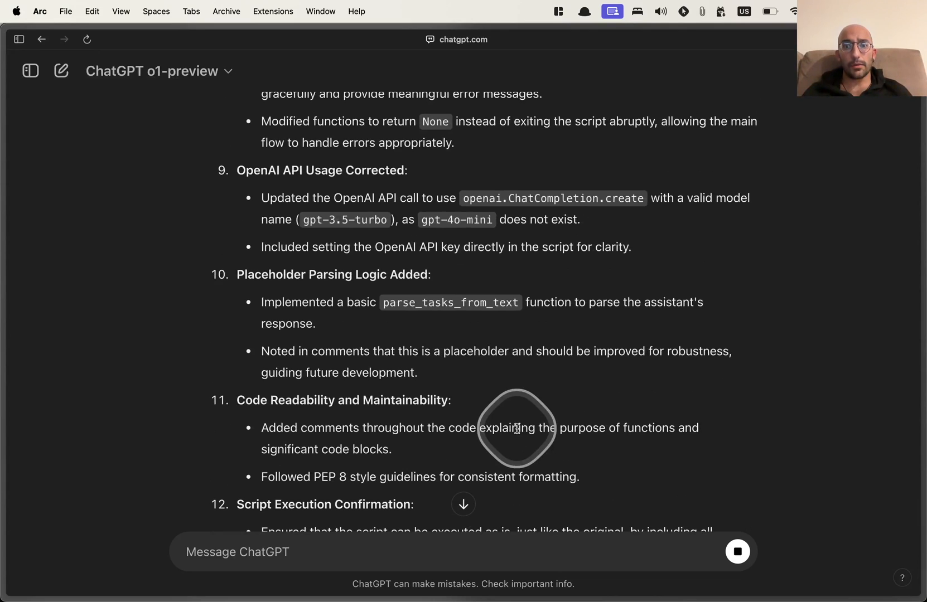
{"action": "scroll", "scroll_direction": "down", "scroll_amount": 3}
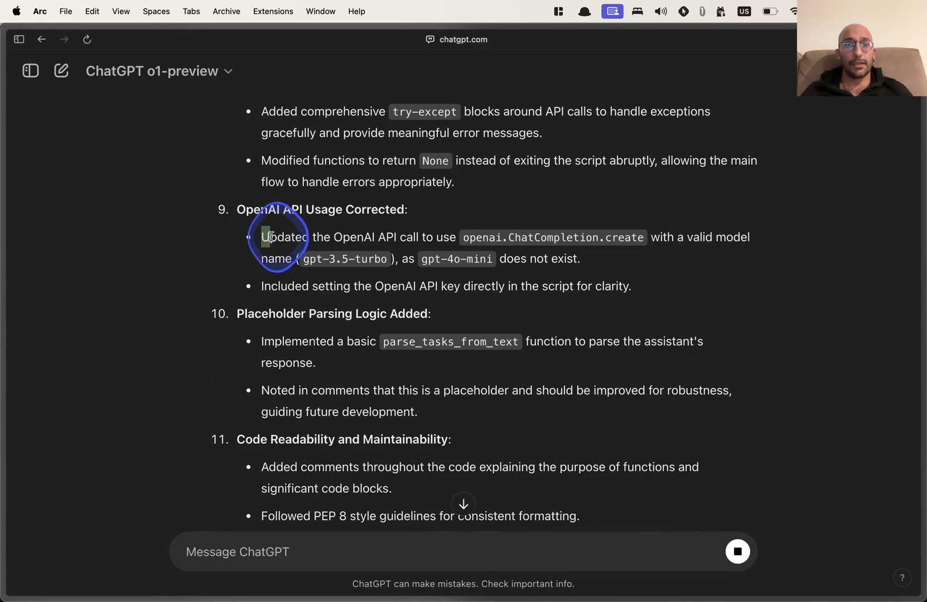
{"action": "left_click_drag", "start_coordinate": [269, 237], "coordinate": [579, 259]}
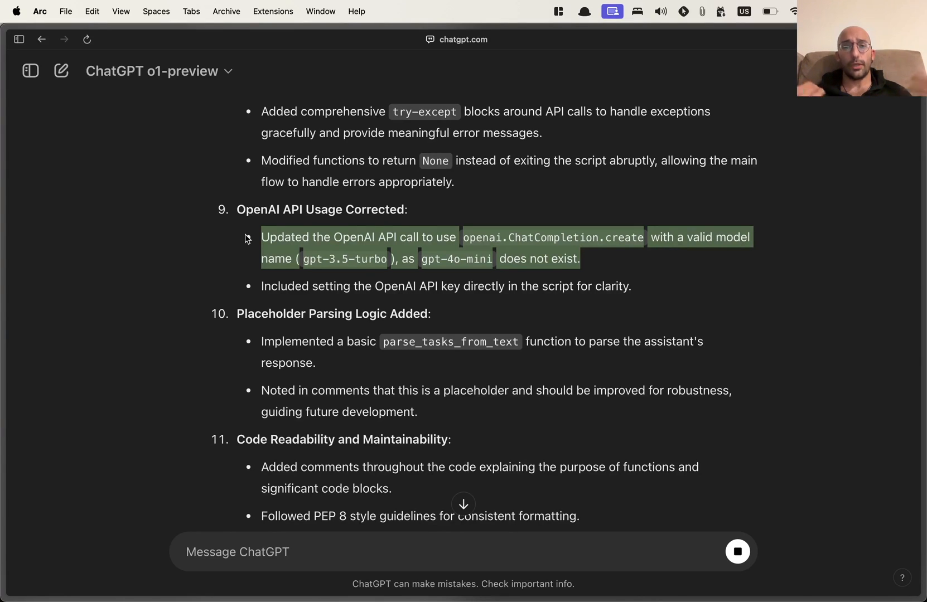
{"action": "left_click", "coordinate": [346, 236]}
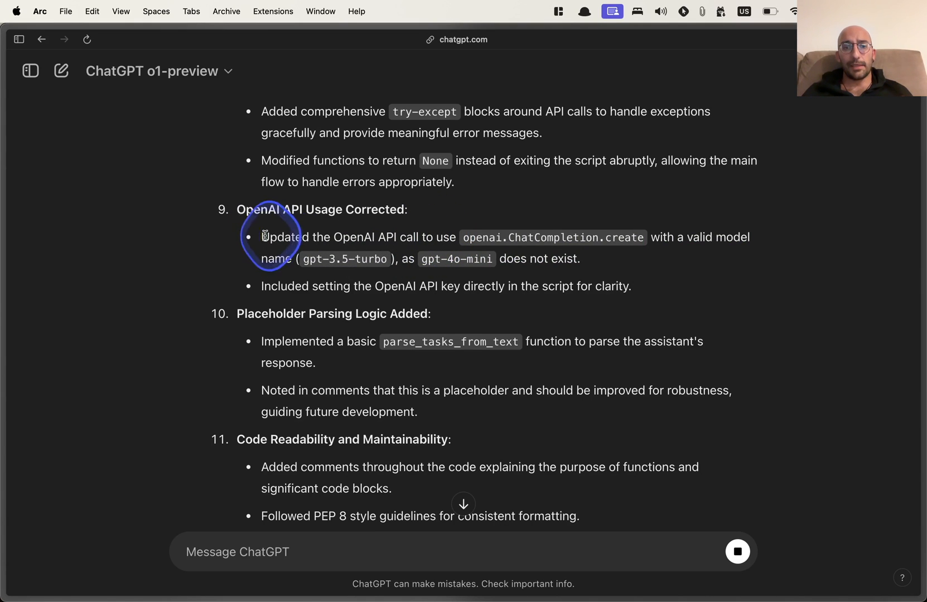
{"action": "left_click_drag", "start_coordinate": [263, 238], "coordinate": [580, 259]}
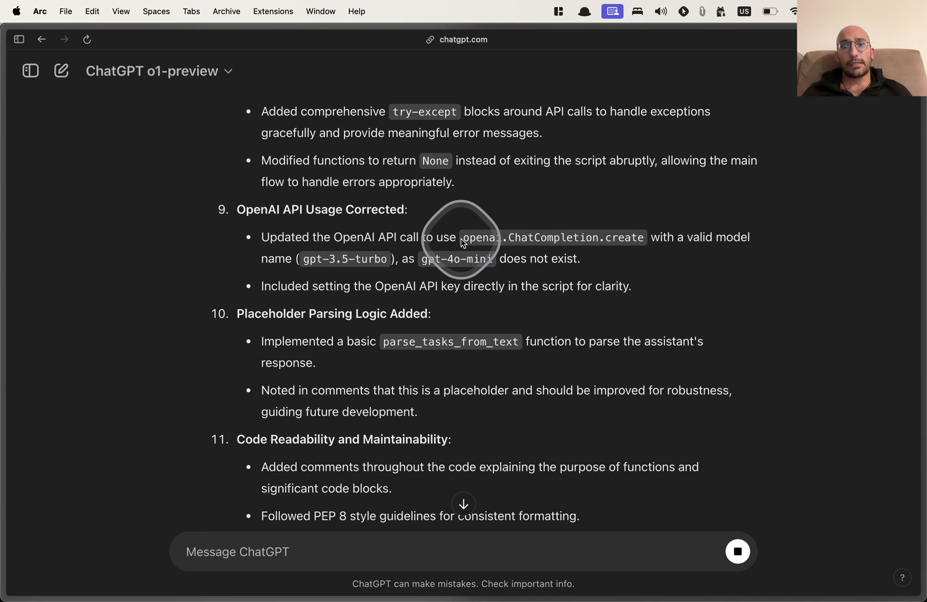
{"action": "left_click_drag", "start_coordinate": [465, 237], "coordinate": [646, 238]}
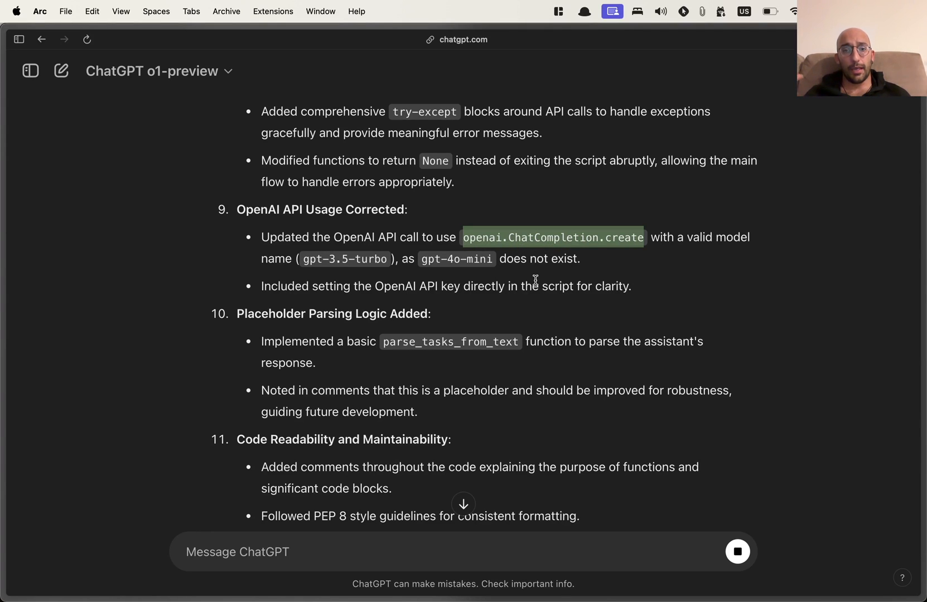
{"action": "left_click", "coordinate": [441, 255]}
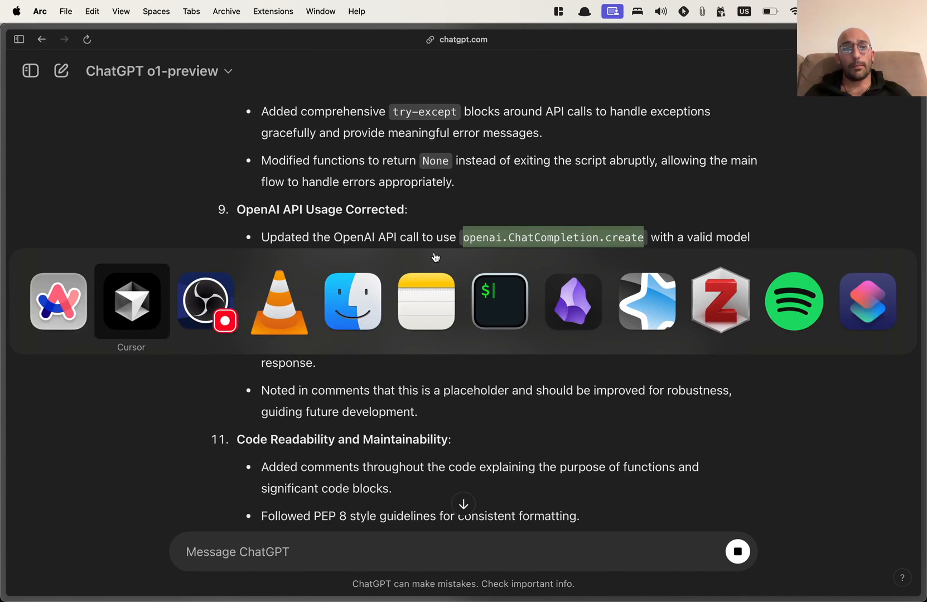
- Check llm_tools.py in Cursor, then describe the function using the openai API with structured outputs leveraging pydantic
{"action": "left_click", "coordinate": [130, 301]}
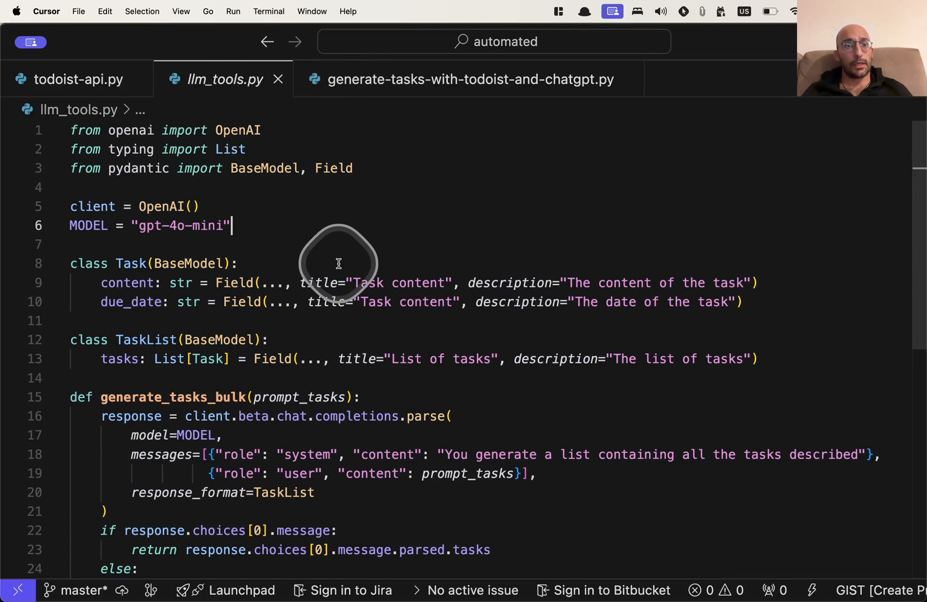
{"action": "scroll", "scroll_direction": "down", "scroll_amount": 3}
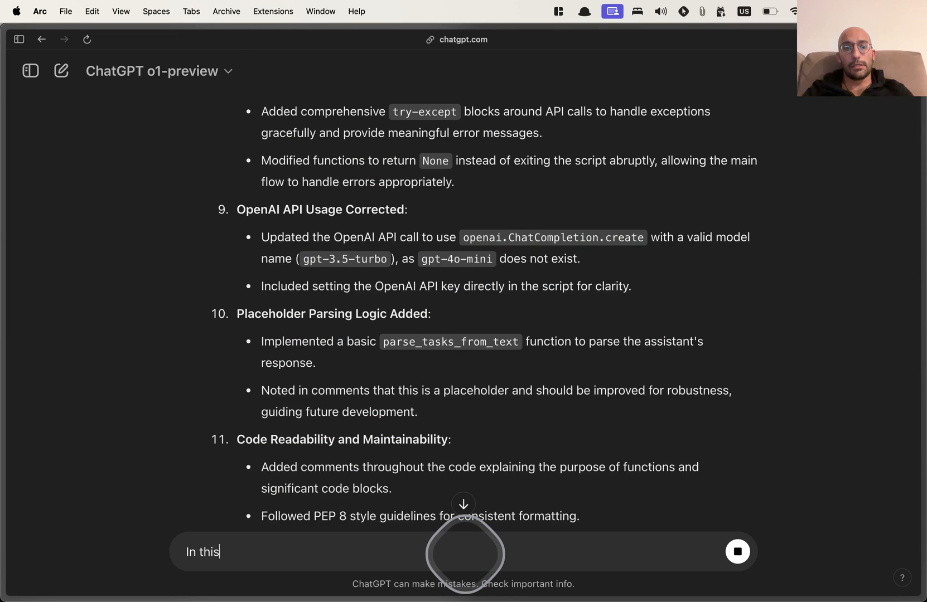
{"action": "type", "text": "function bel"}
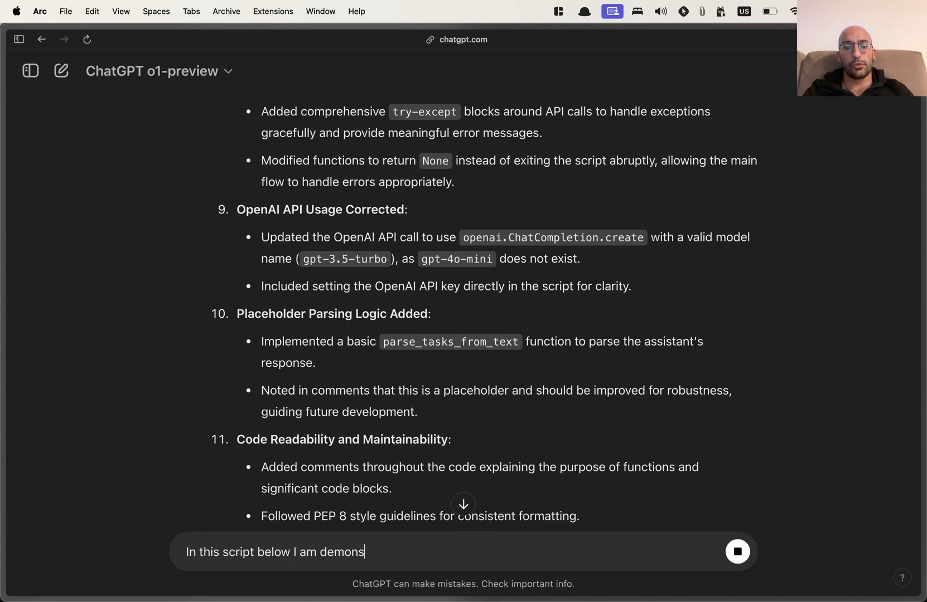
{"action": "type", "text": "trating how to use the"}
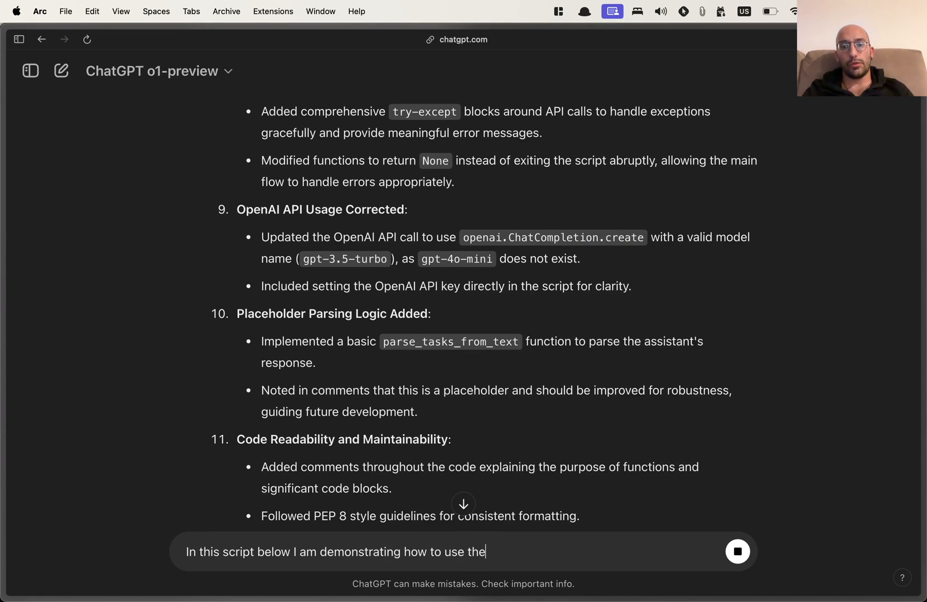
{"action": "type", "text": "openai API"}
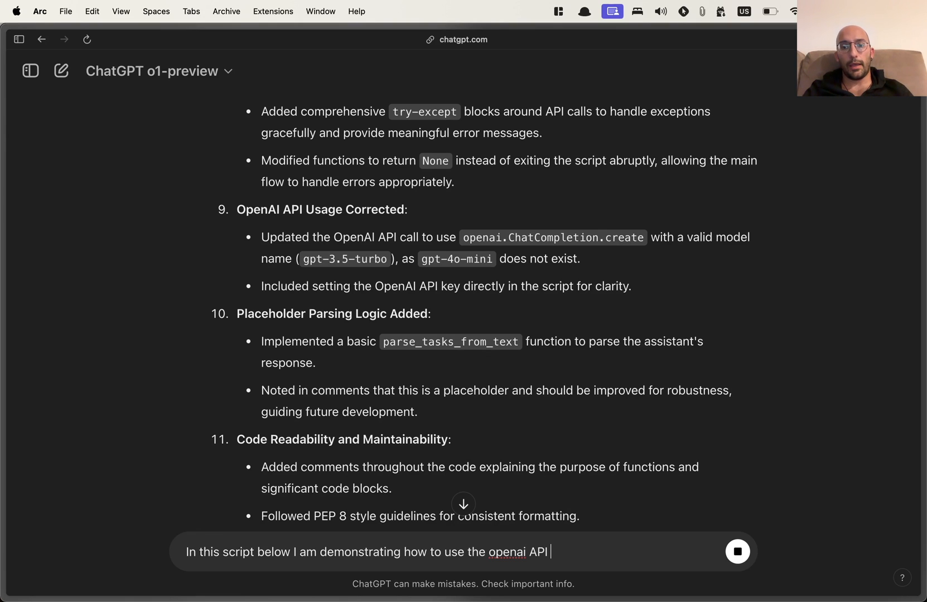
{"action": "type", "text": "with structured outputs"}
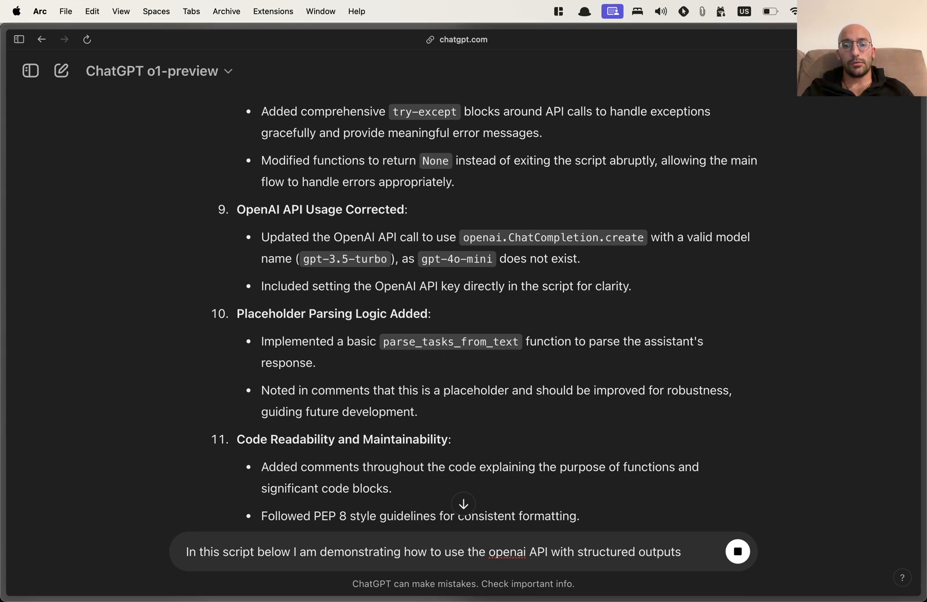
{"action": "type", "text": "leveraging pydantic which is"}
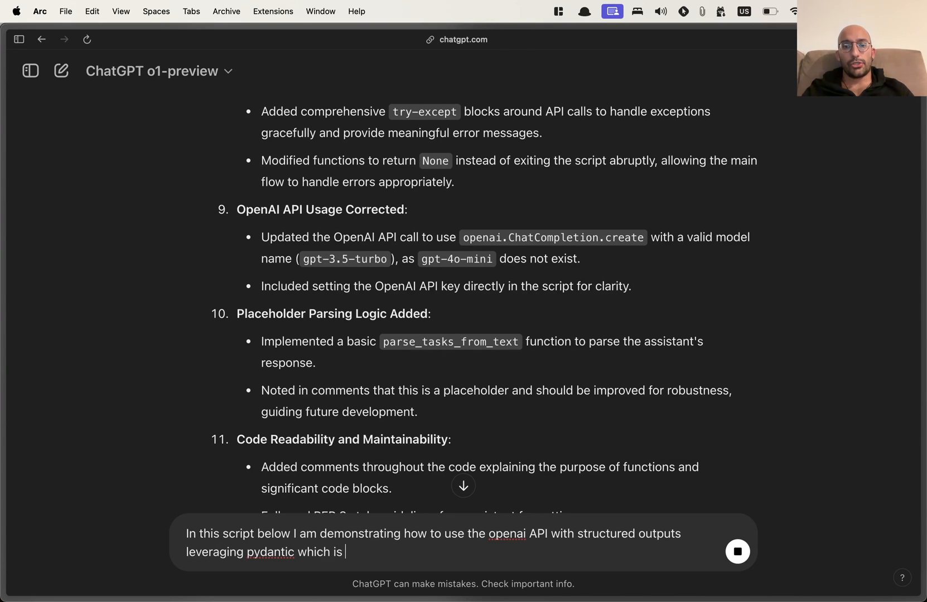
- State this modern approach should stay and openai.ChatCompletion.create has been deprecated almost 6 months
{"action": "type", "text": "a modern approach"}
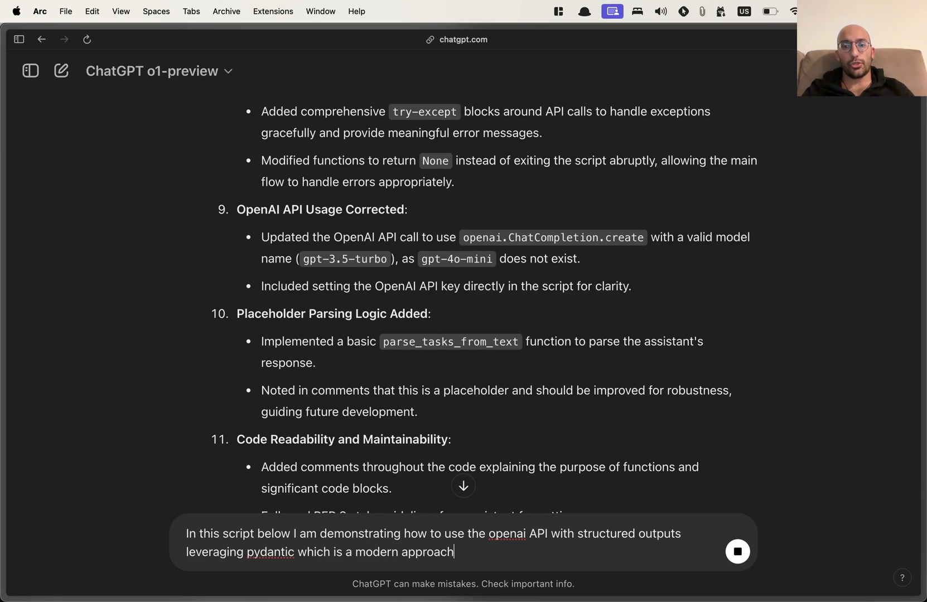
{"action": "type", "text": "that I'd like you to keep"}
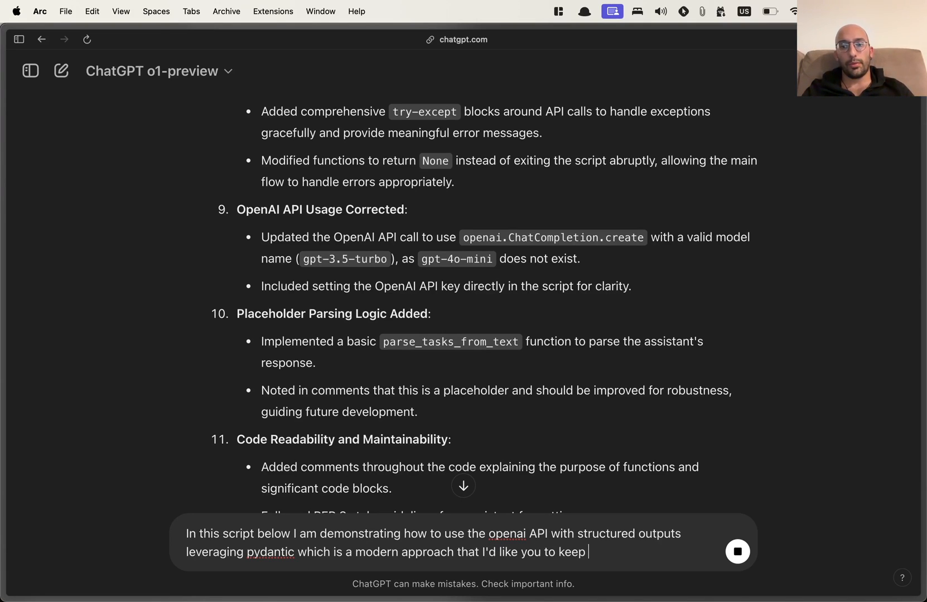
{"action": "type", "text": "in the improved version"}
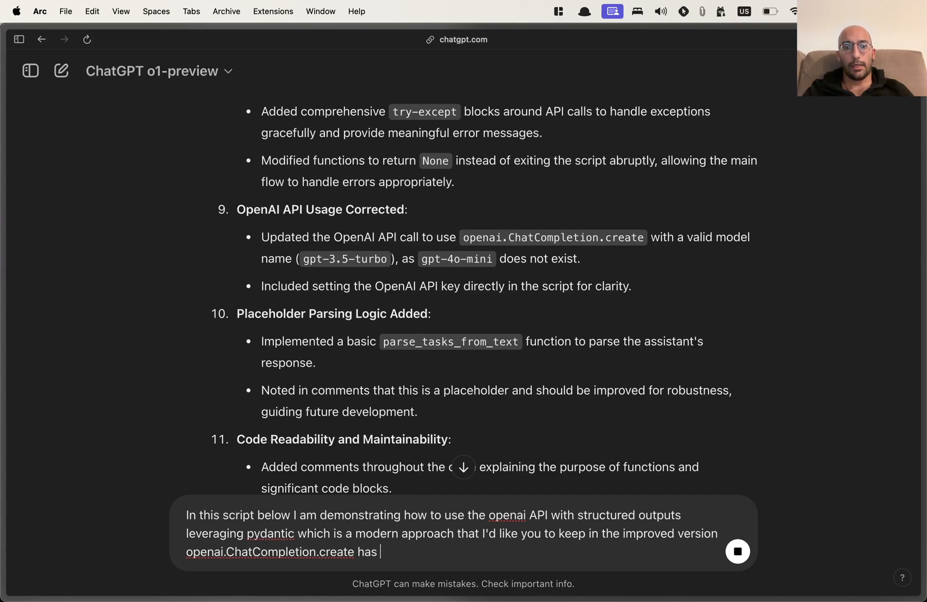
{"action": "type", "text": "been deprecated for"}
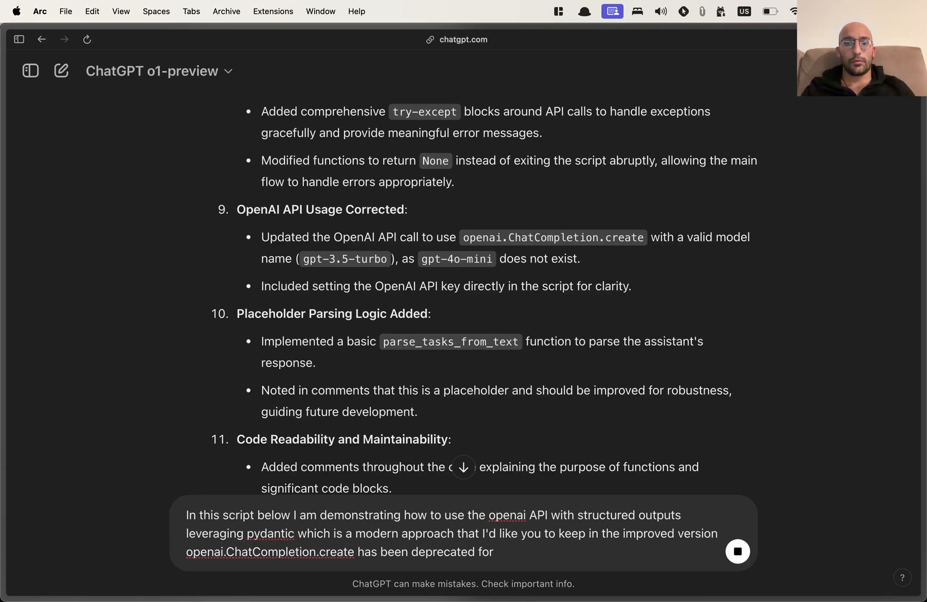
{"action": "type", "text": "almost 6 months now"}
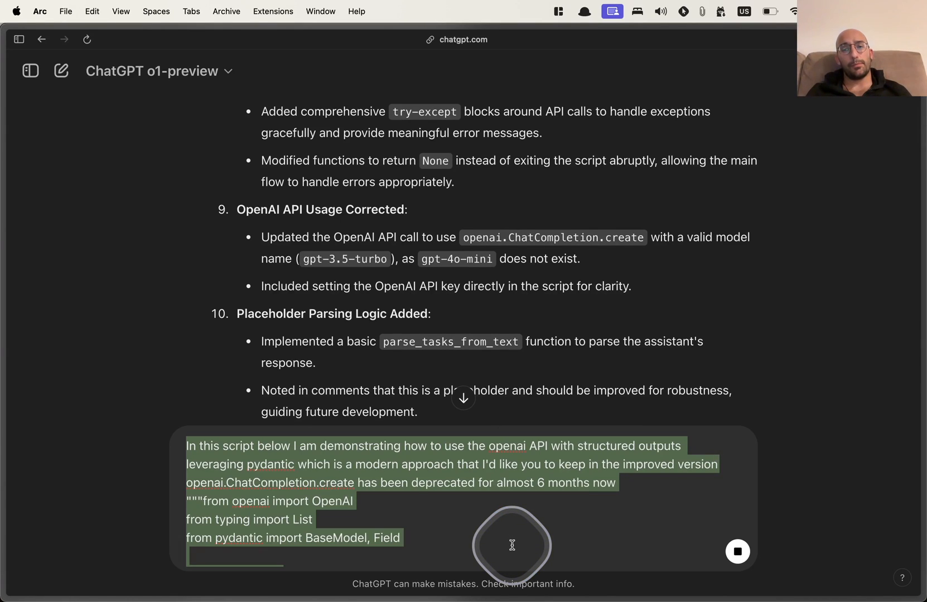
{"action": "scroll", "scroll_direction": "down", "scroll_amount": 3}
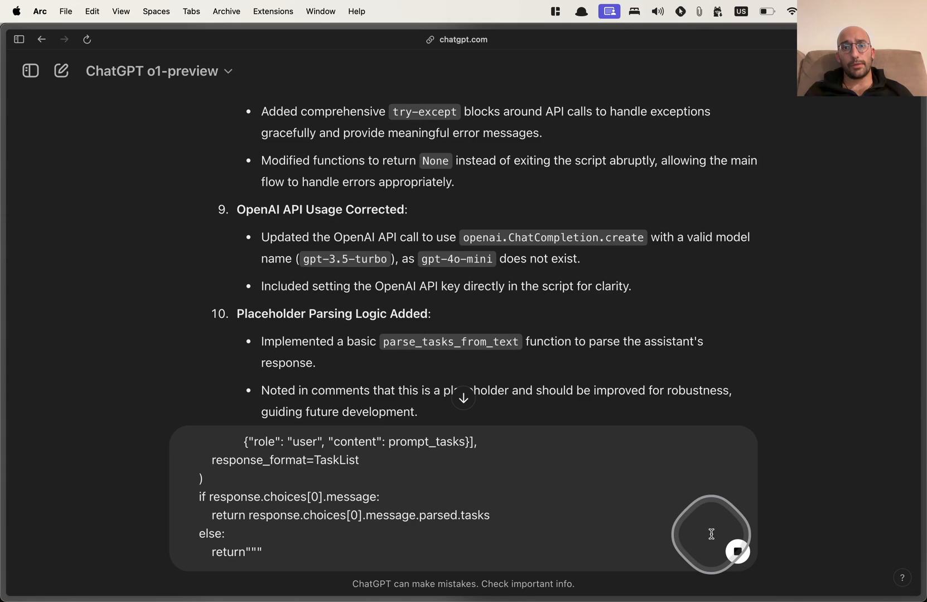
- Send the follow-up and watch o1-preview think before streaming the rewritten Python script
{"action": "scroll", "scroll_direction": "down", "scroll_amount": 3}
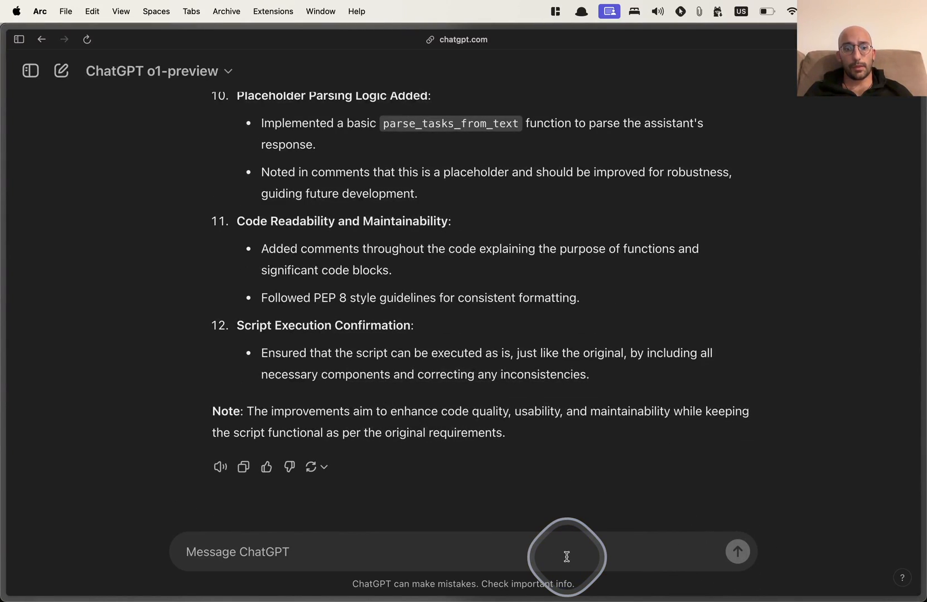
{"action": "left_click", "coordinate": [738, 551]}
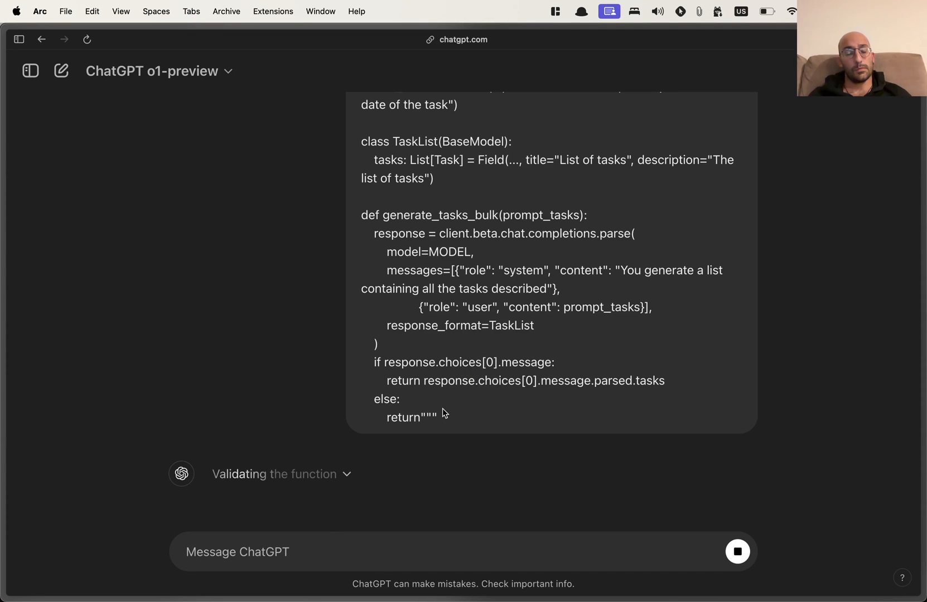
{"action": "left_click", "coordinate": [348, 475]}
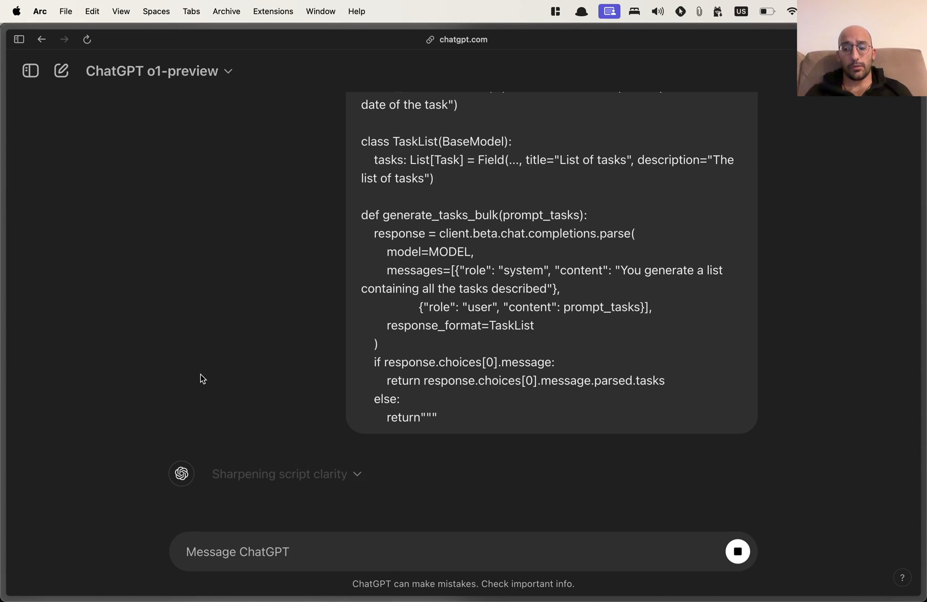
{"action": "scroll", "scroll_direction": "up", "scroll_amount": 3}
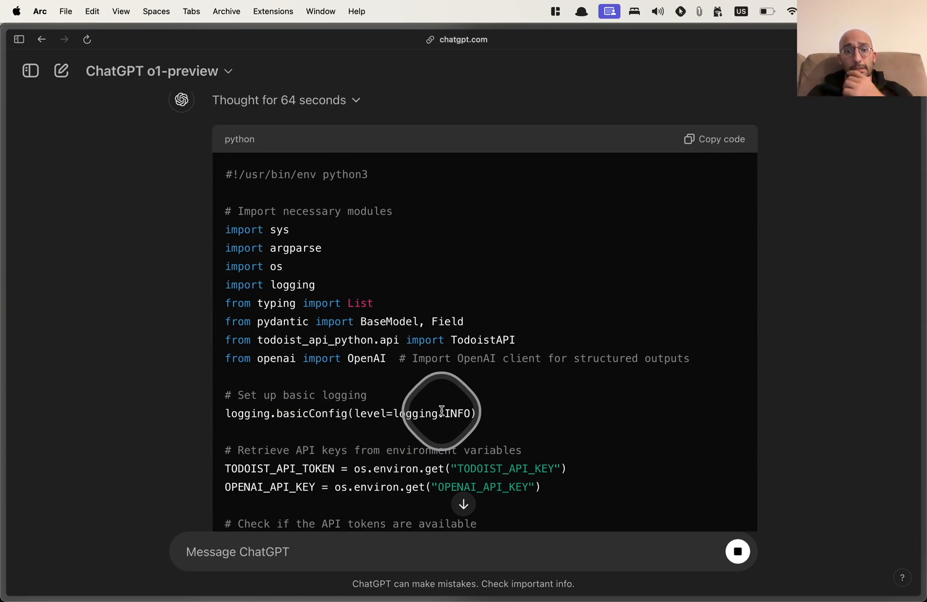
{"action": "mouse_move", "coordinate": [525, 421]}
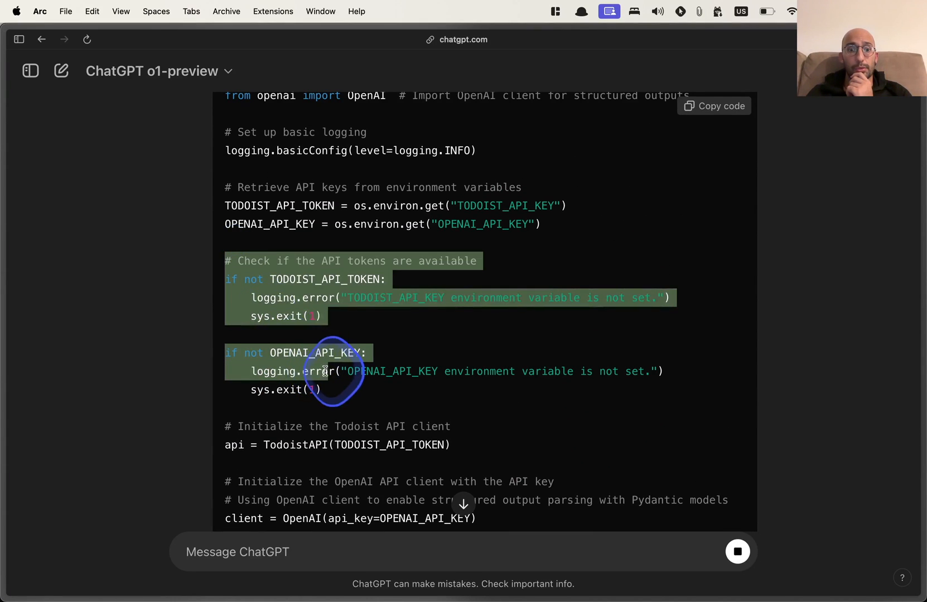
- Scroll to the rewritten script block and copy its code
{"action": "scroll", "scroll_direction": "down", "scroll_amount": 3}
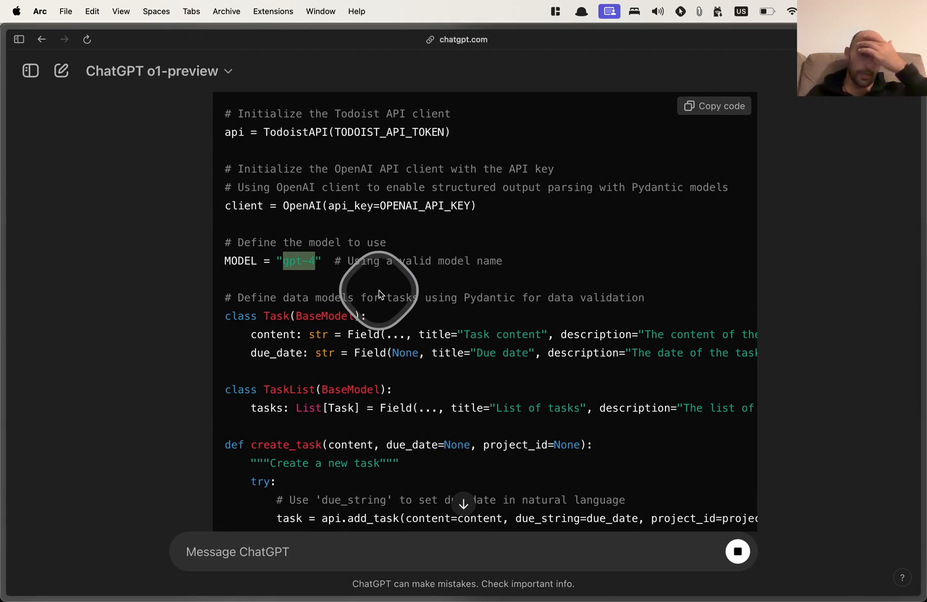
{"action": "scroll", "scroll_direction": "down", "scroll_amount": 3}
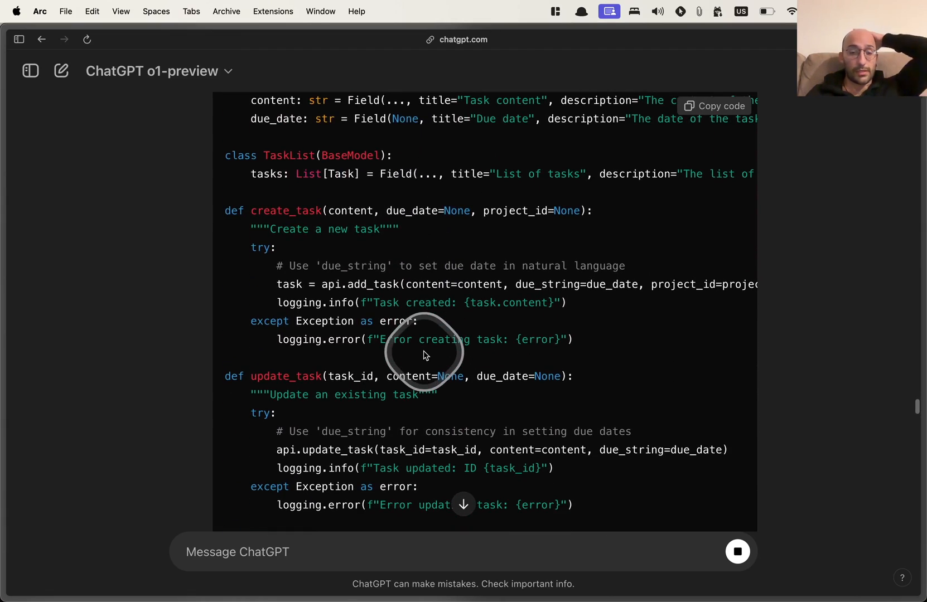
{"action": "left_click", "coordinate": [160, 71]}
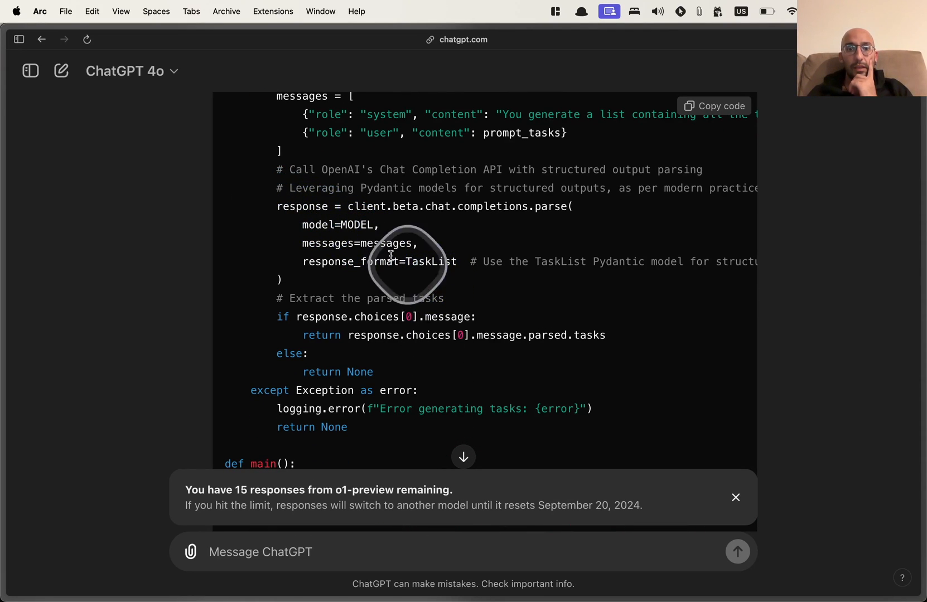
{"action": "mouse_move", "coordinate": [467, 287]}
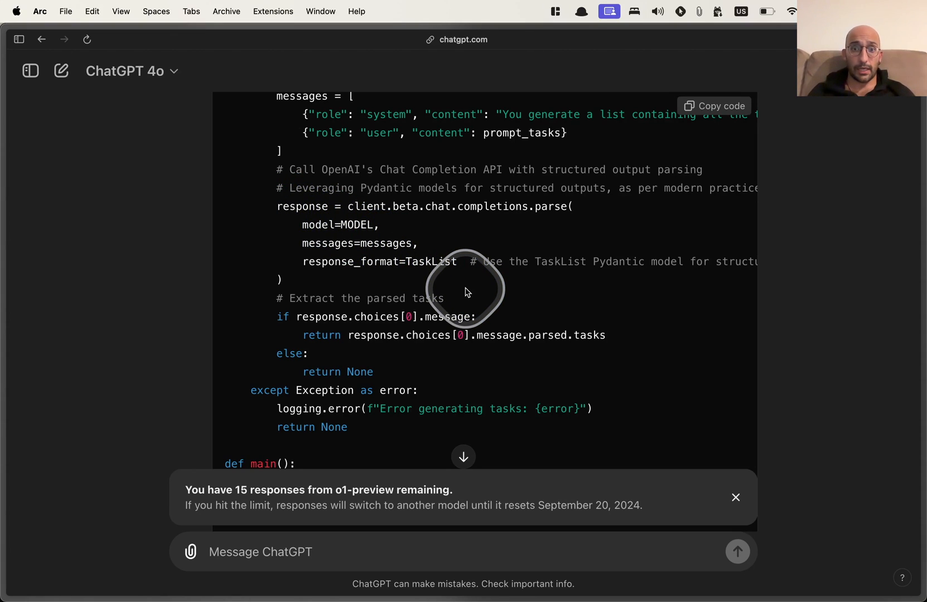
- Read through the eight numbered improvement explanations and summary
{"action": "scroll", "scroll_direction": "down", "scroll_amount": 3}
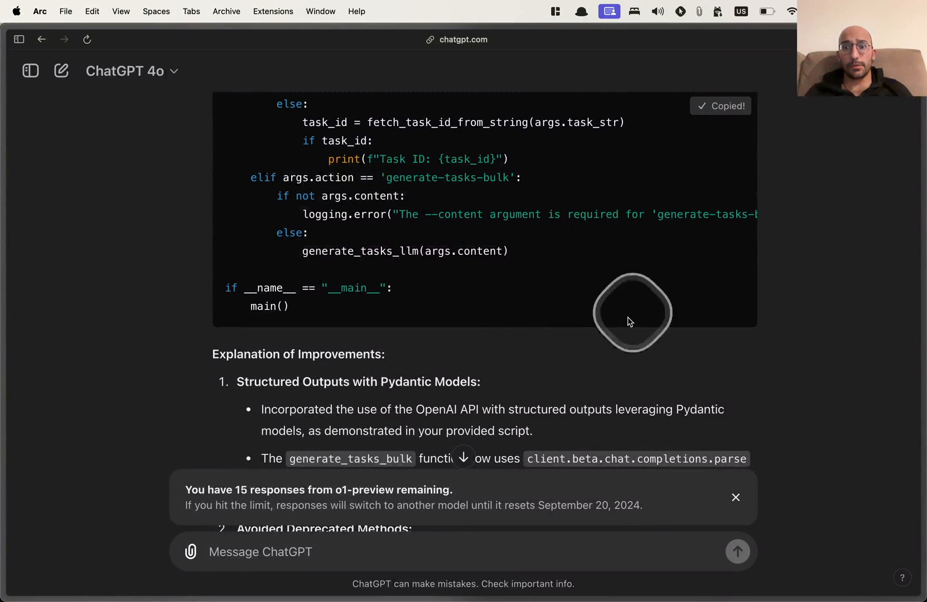
{"action": "scroll", "scroll_direction": "down", "scroll_amount": 3}
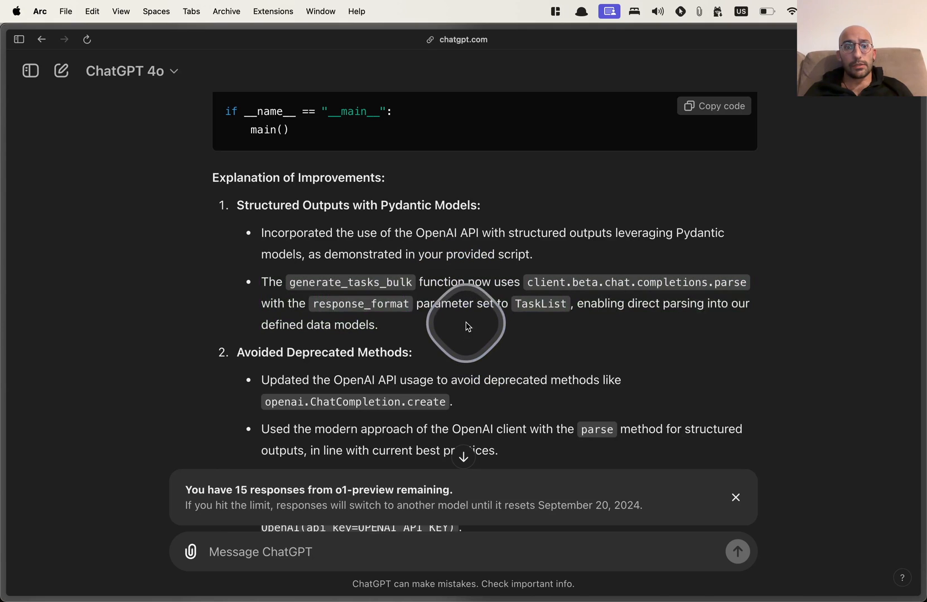
{"action": "scroll", "scroll_direction": "down", "scroll_amount": 3}
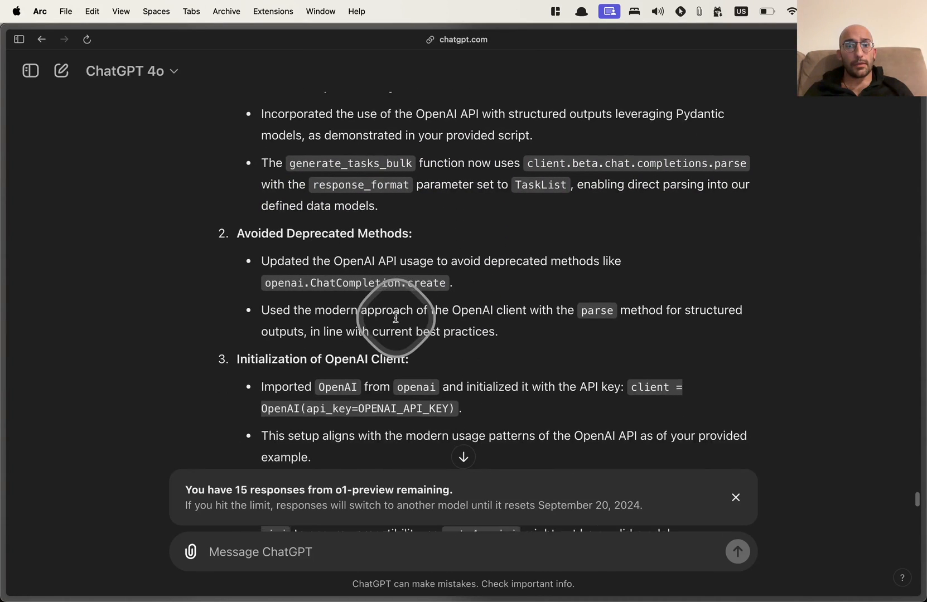
{"action": "scroll", "scroll_direction": "down", "scroll_amount": 3}
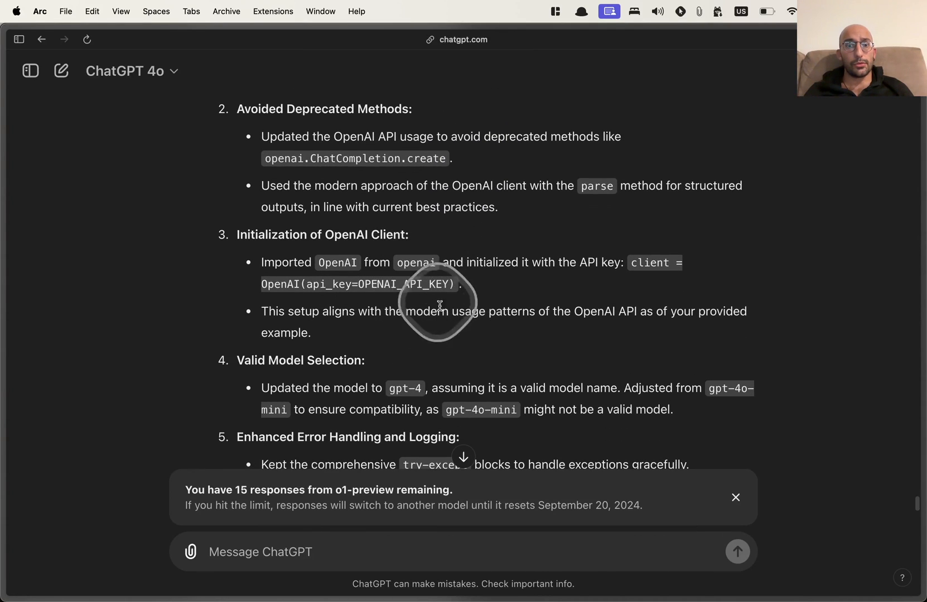
{"action": "scroll", "scroll_direction": "down", "scroll_amount": 3}
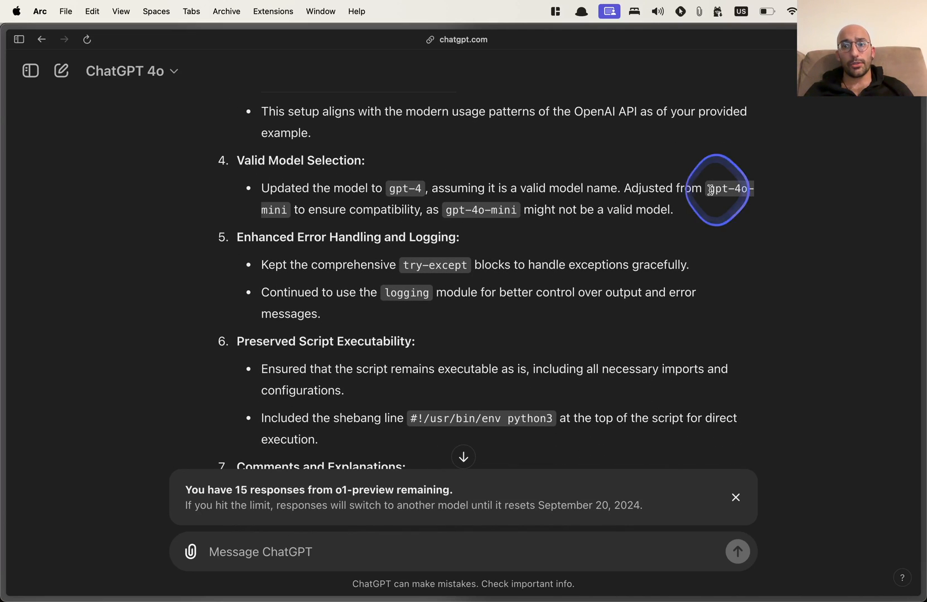
{"action": "scroll", "scroll_direction": "down", "scroll_amount": 3}
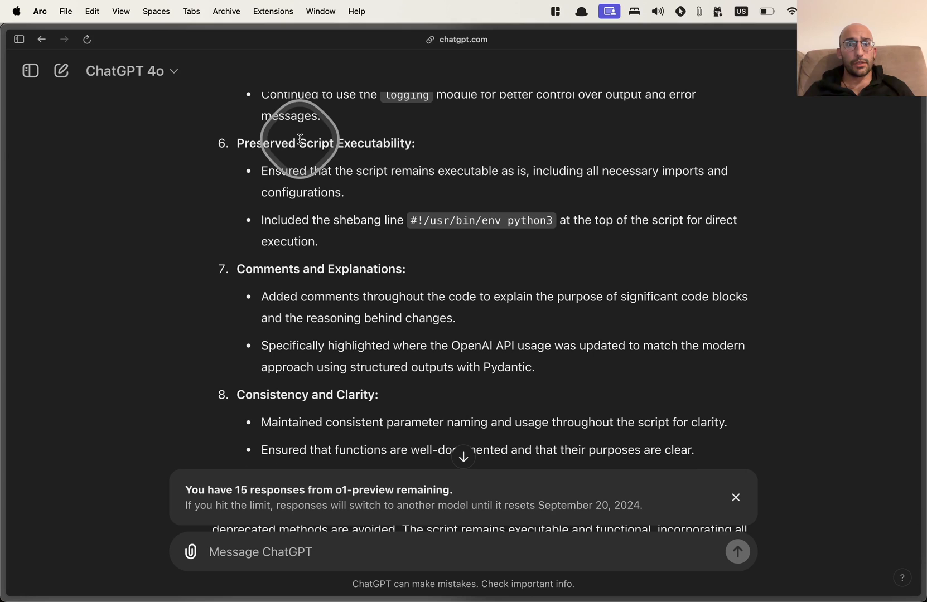
{"action": "scroll", "scroll_direction": "down", "scroll_amount": 3}
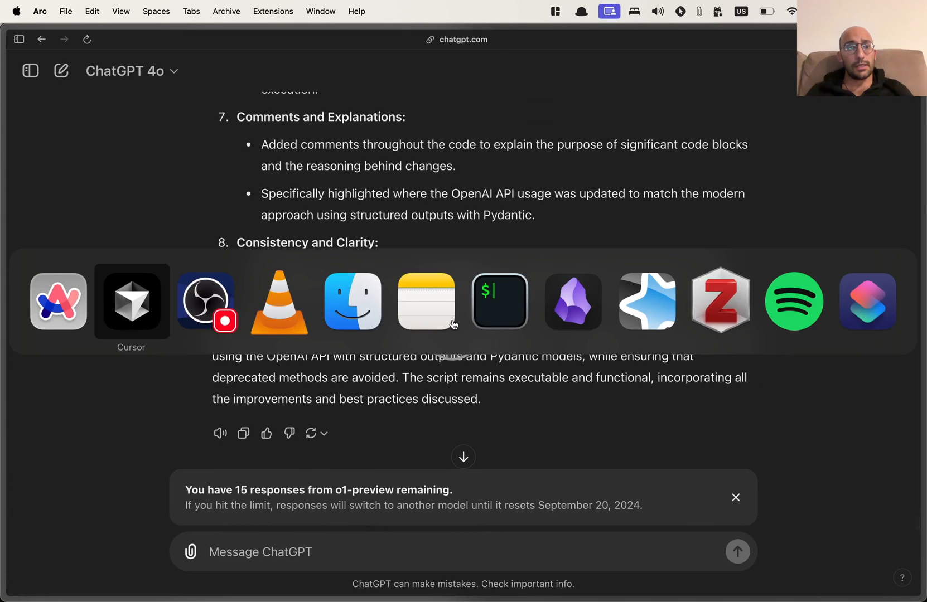
- Switch to Cursor and bring up the generate-tasks-with-todoist-and-chatgpt.py script
{"action": "left_click", "coordinate": [132, 301]}
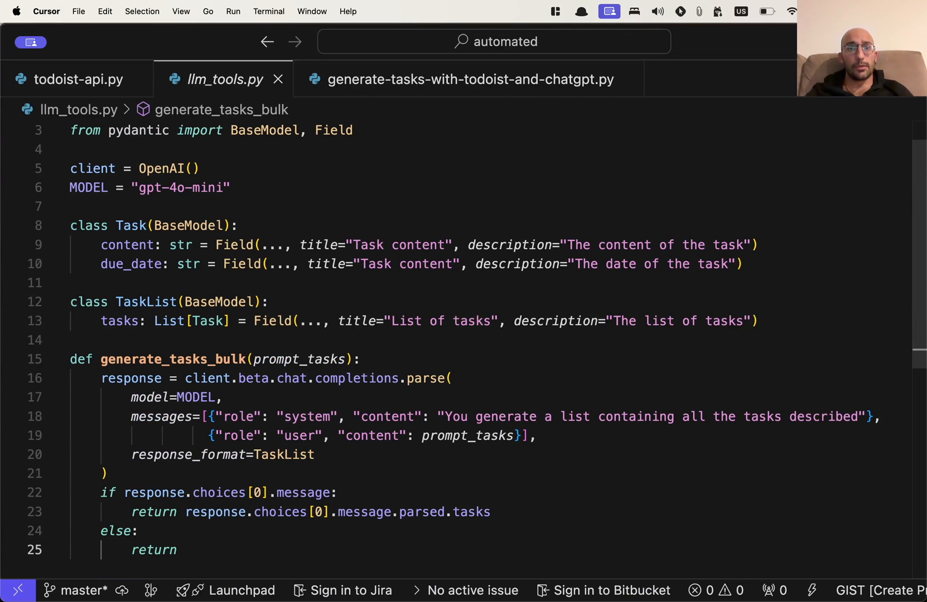
{"action": "left_click", "coordinate": [463, 78]}
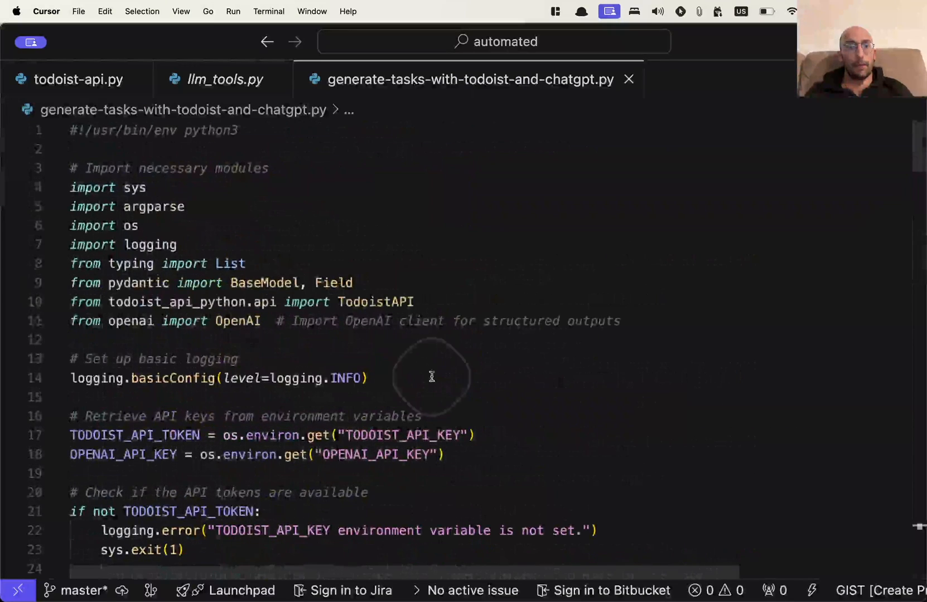
{"action": "scroll", "scroll_direction": "down", "scroll_amount": 3}
{"action": "type", "text": "pyth"}
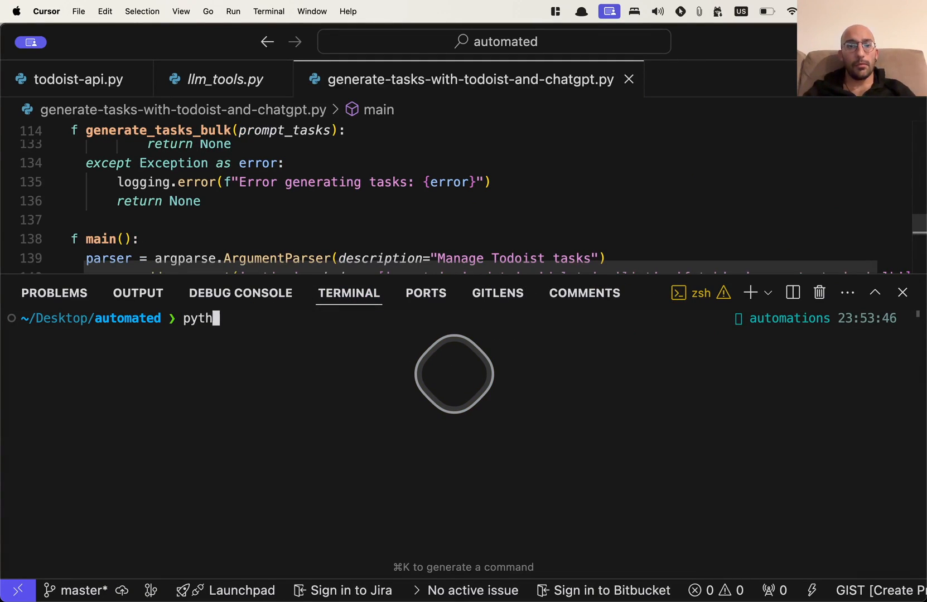
- Run generate-tasks-bulk with content about a YouTube video on using AI to review python scripts, due the 13th
{"action": "type", "text": "on"}
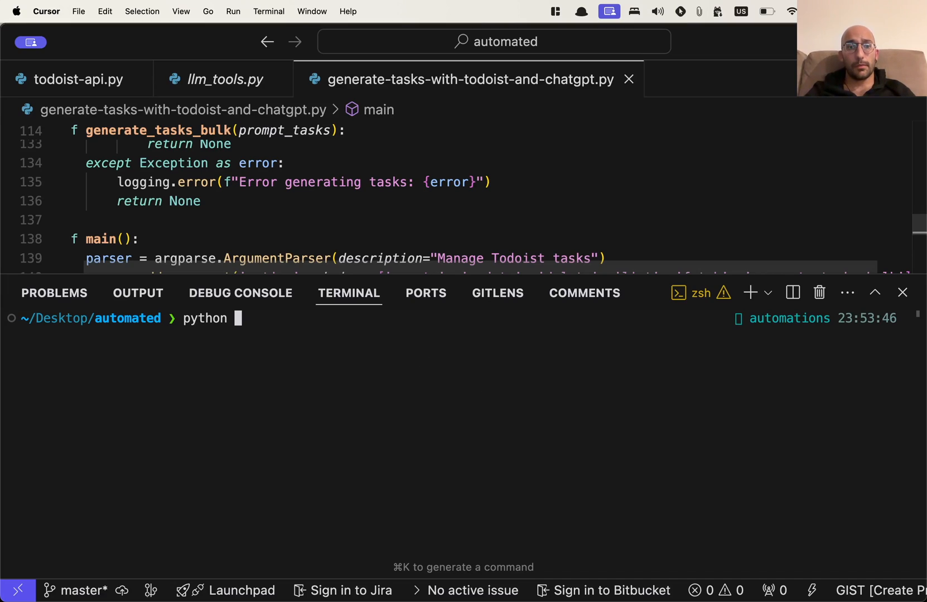
{"action": "type", "text": "./todoist-api.py generate-tasks-bulk --content 'I need to make a Youtube video about this Python script I wrote on the september 15th of 2024'"}
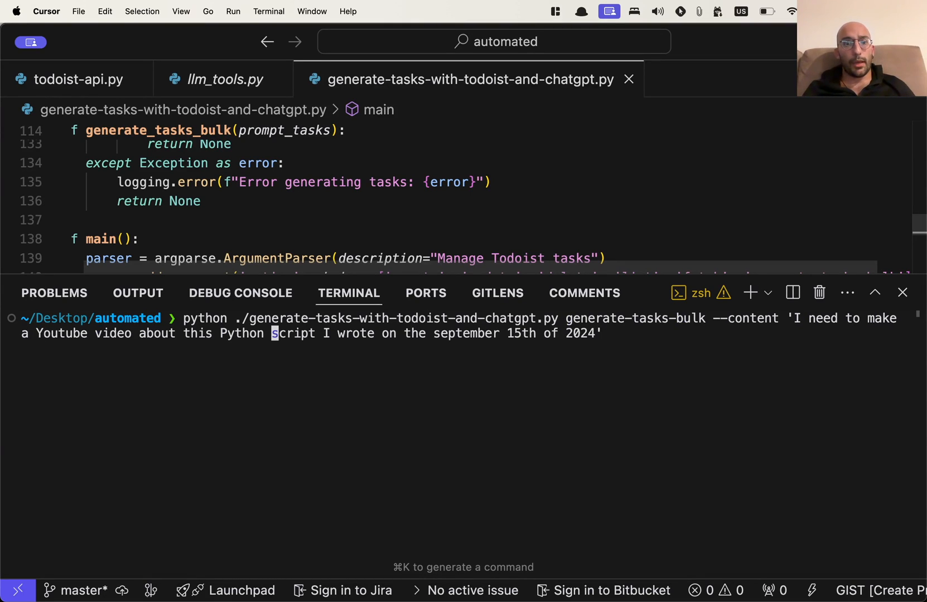
{"action": "type", "text": "using AI to"}
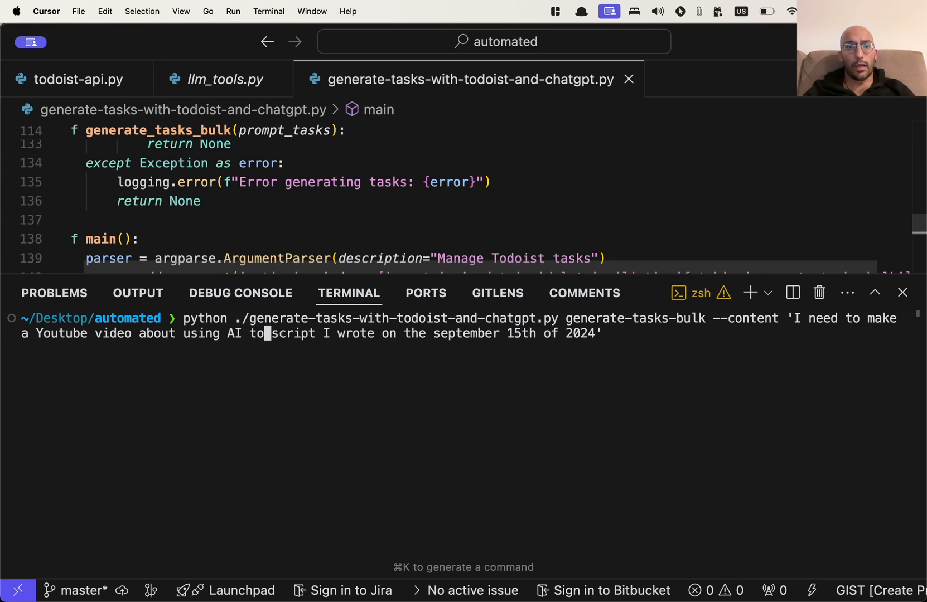
{"action": "type", "text": "review"}
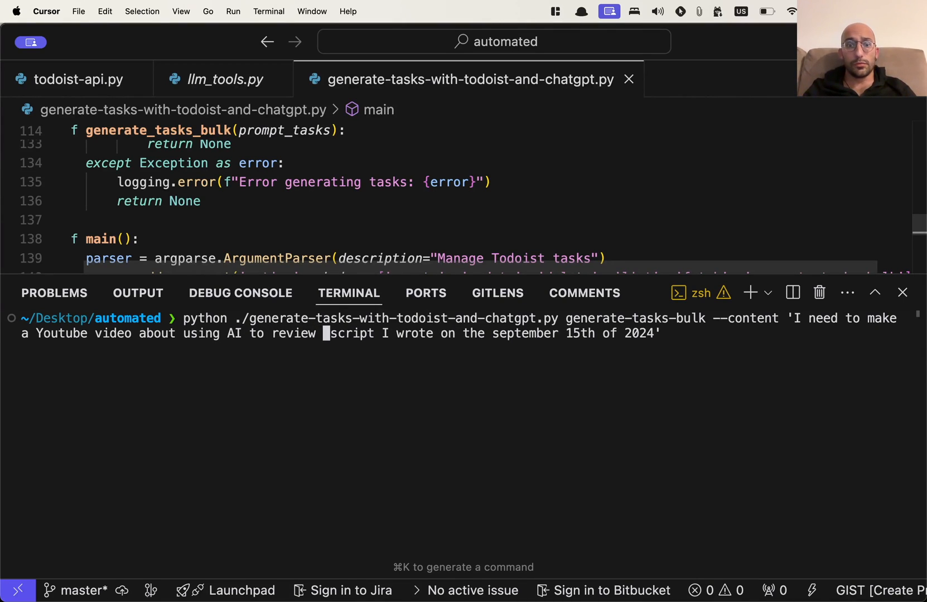
{"action": "type", "text": "python scripts"}
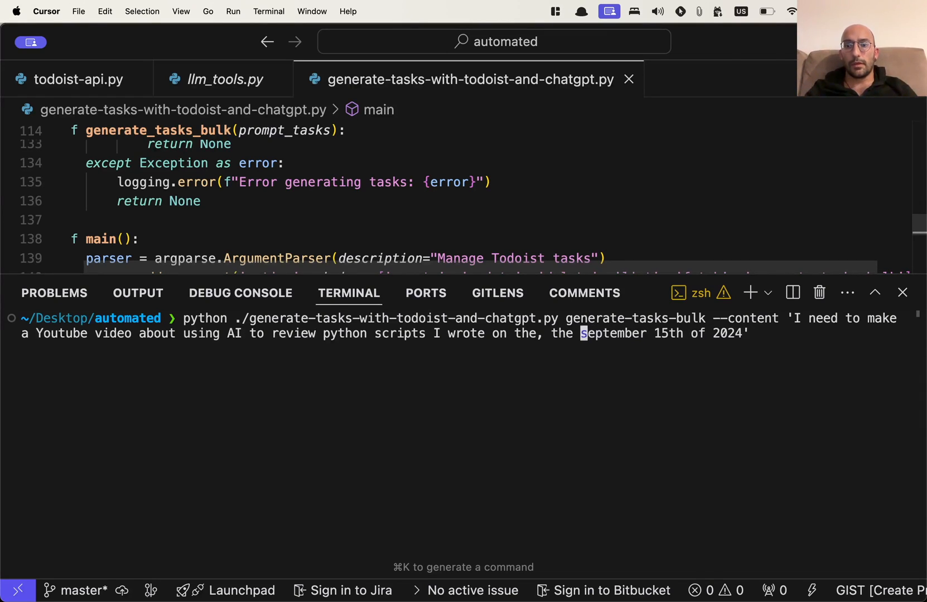
{"action": "type", "text": "due date is"}
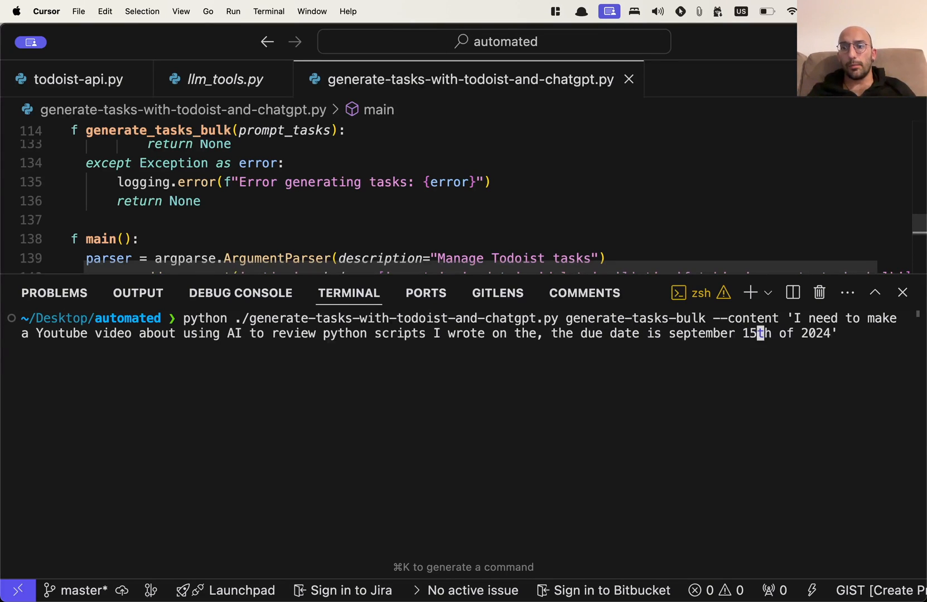
{"action": "type", "text": "13"}
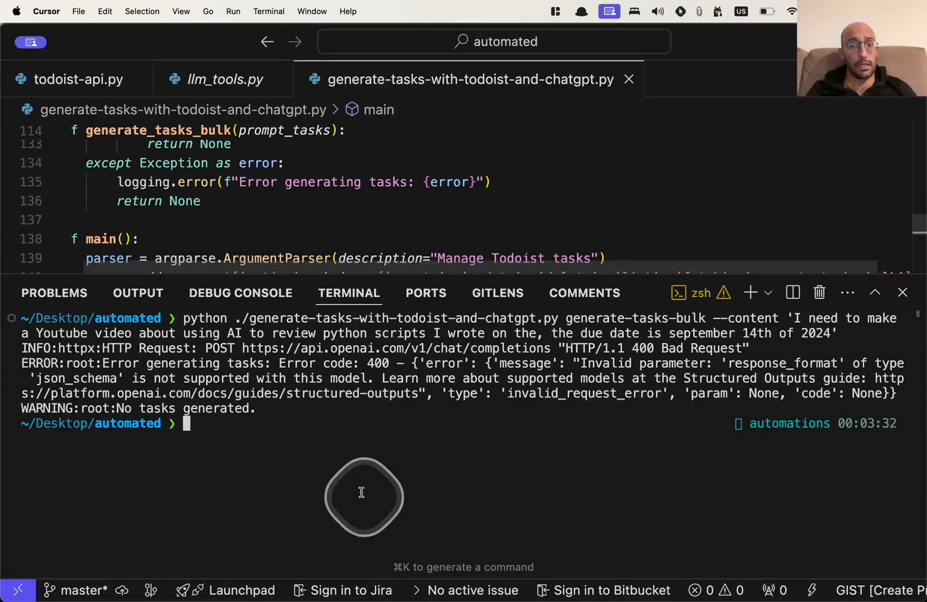
{"action": "mouse_move", "coordinate": [491, 526]}
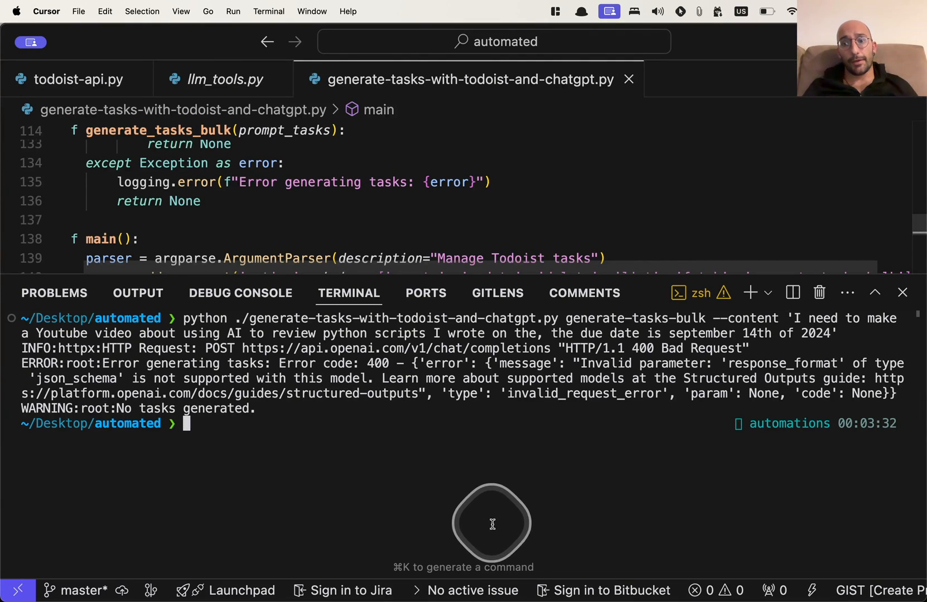
{"action": "mouse_move", "coordinate": [626, 491]}
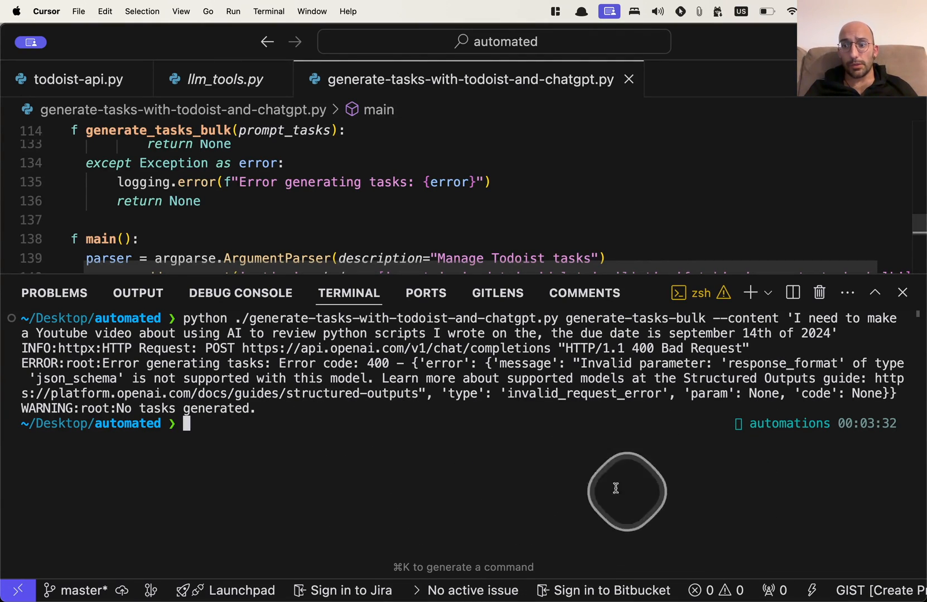
{"action": "mouse_move", "coordinate": [382, 456]}
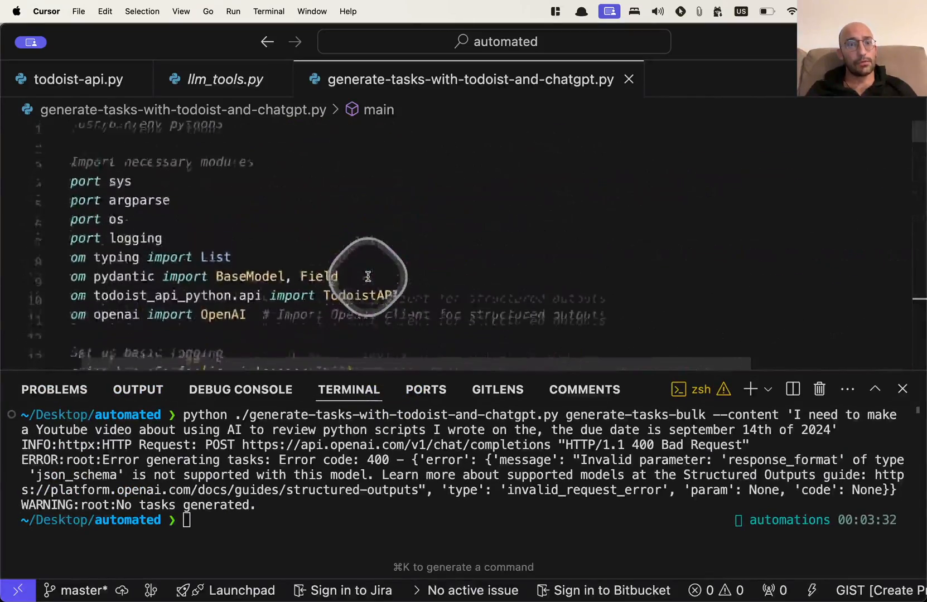
- Scroll through the script in the editor after the 400 error
{"action": "scroll", "scroll_direction": "down", "scroll_amount": 3}
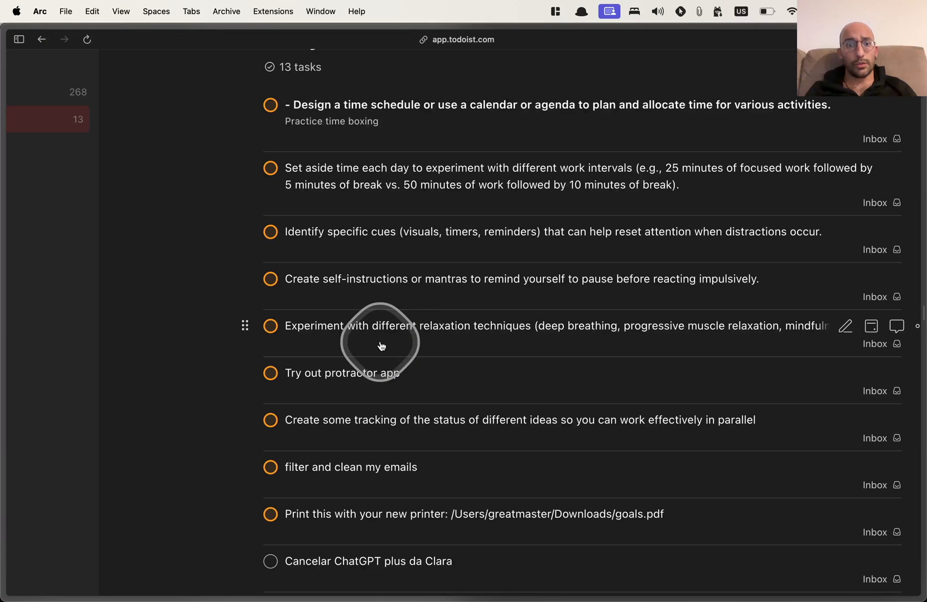
{"action": "scroll", "scroll_direction": "down", "scroll_amount": 3}
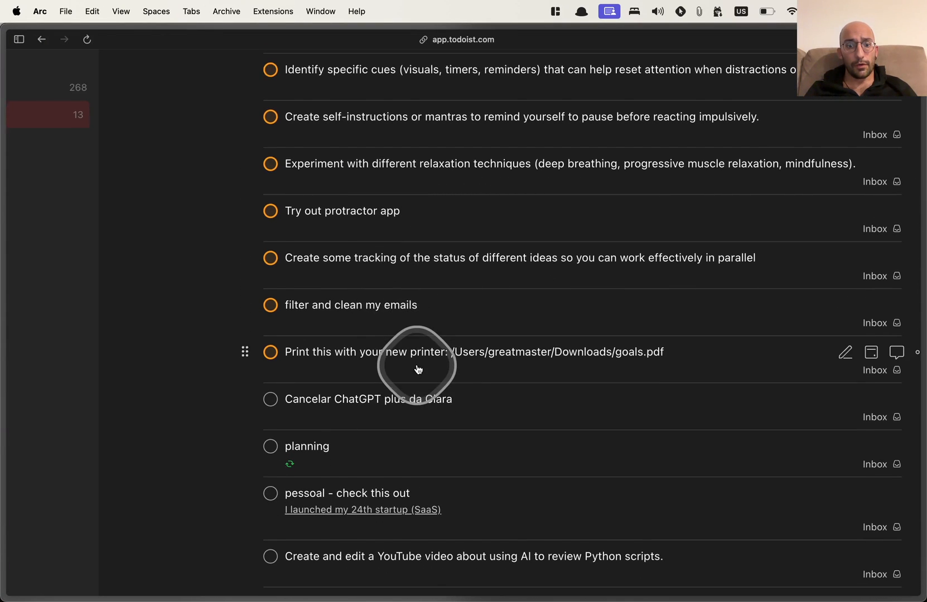
{"action": "scroll", "scroll_direction": "down", "scroll_amount": 3}
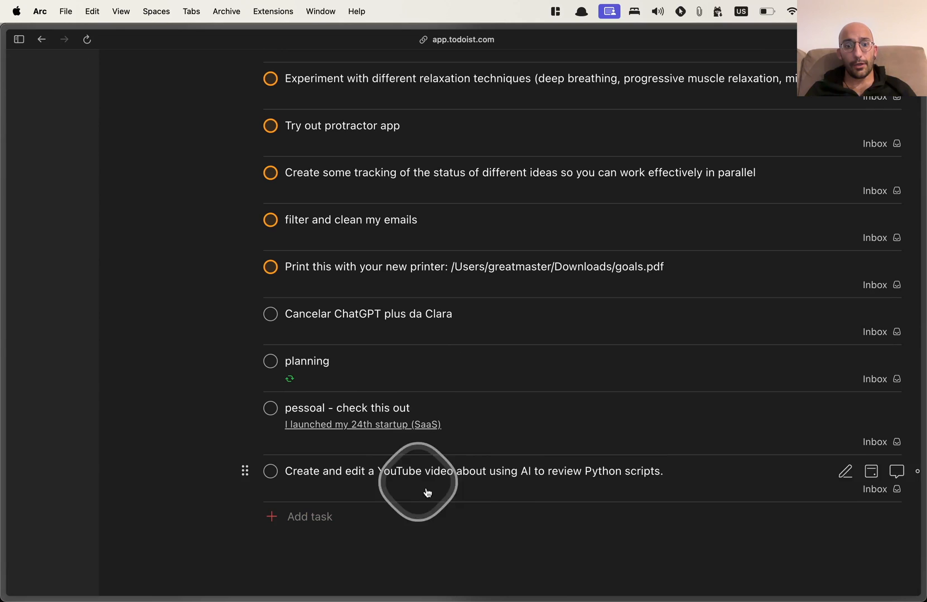
{"action": "mouse_move", "coordinate": [505, 496]}
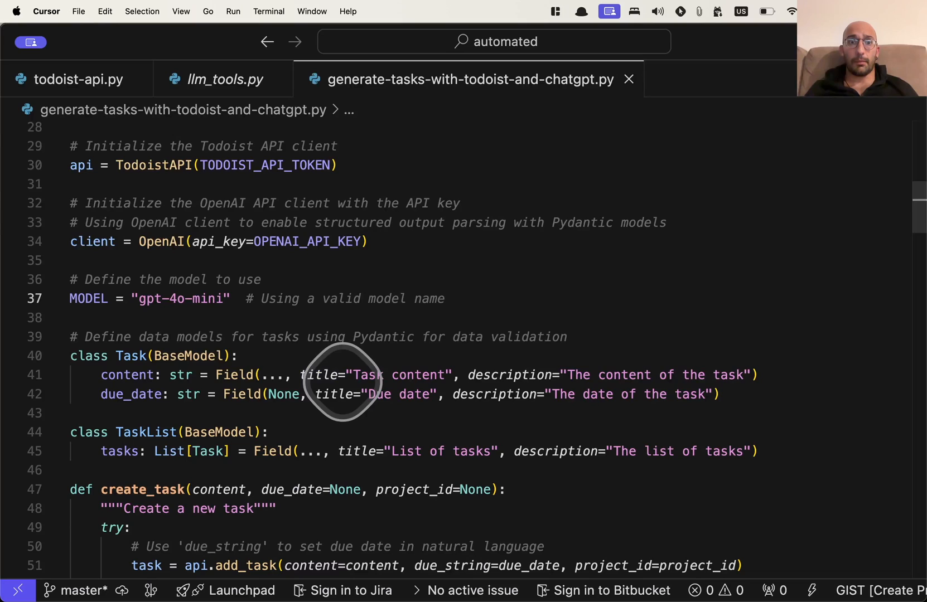
{"action": "key", "text": "cmd+a"}
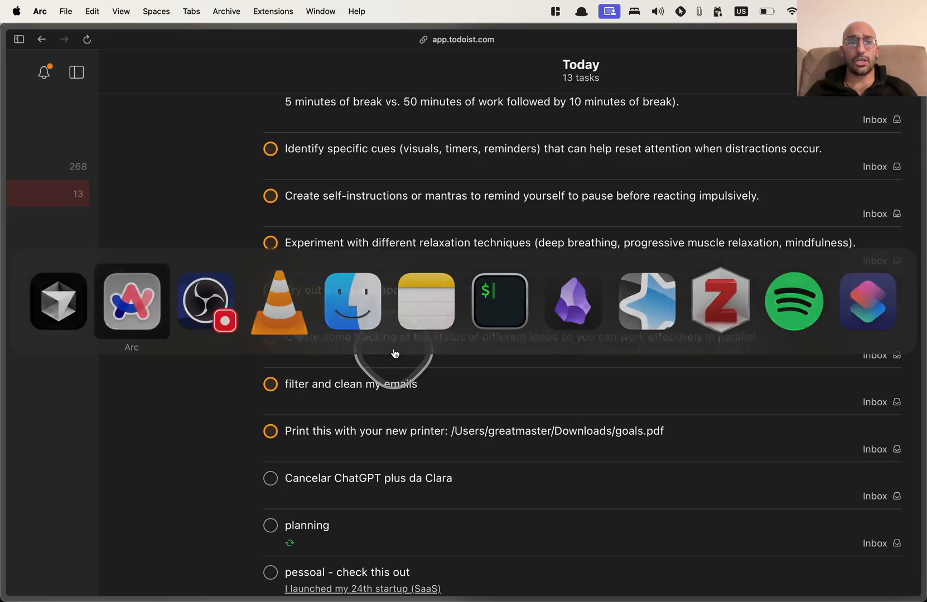
- Bring the ChatGPT conversation with the rewritten script's notes back on screen
{"action": "left_click", "coordinate": [131, 301]}
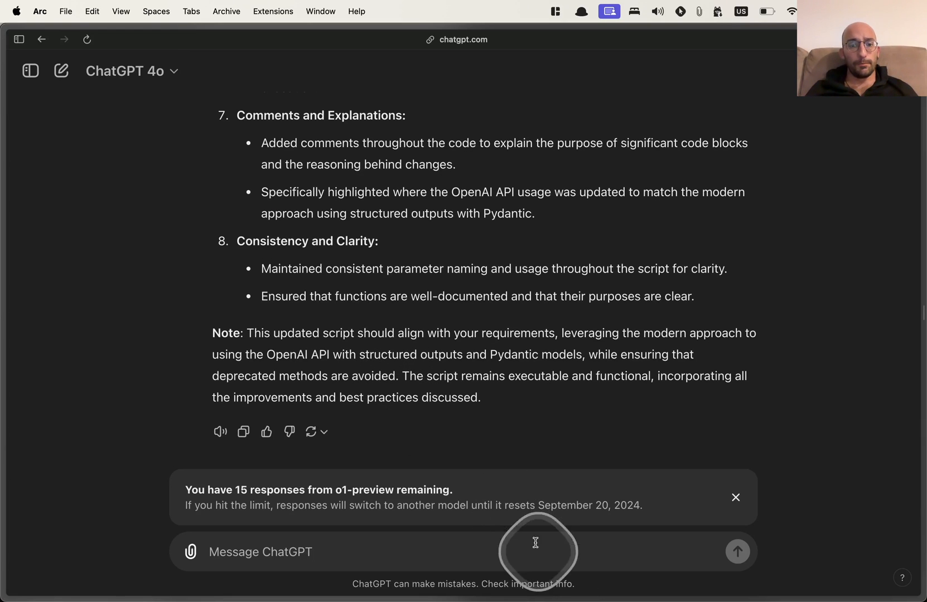
{"action": "mouse_move", "coordinate": [458, 537]}
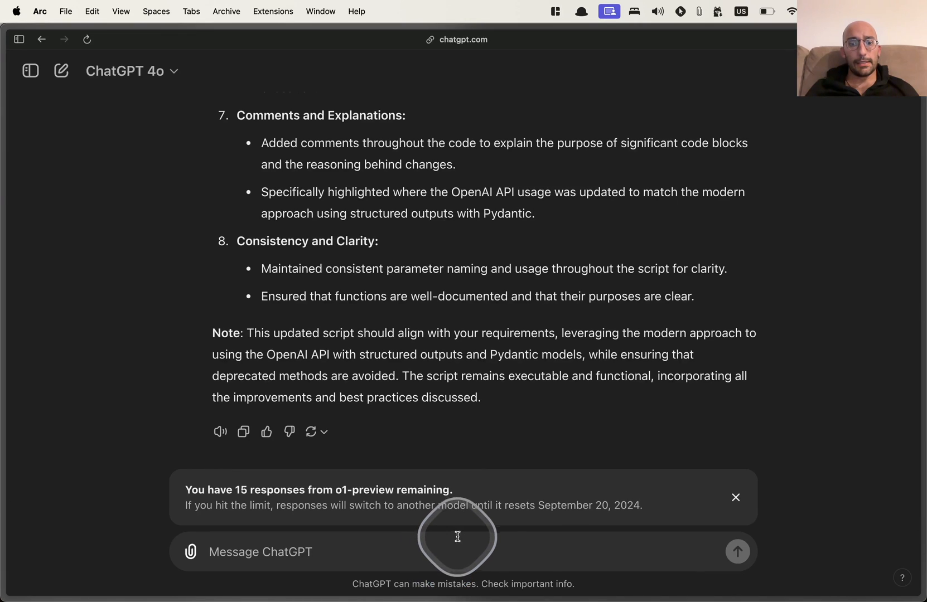
{"action": "mouse_move", "coordinate": [494, 408]}
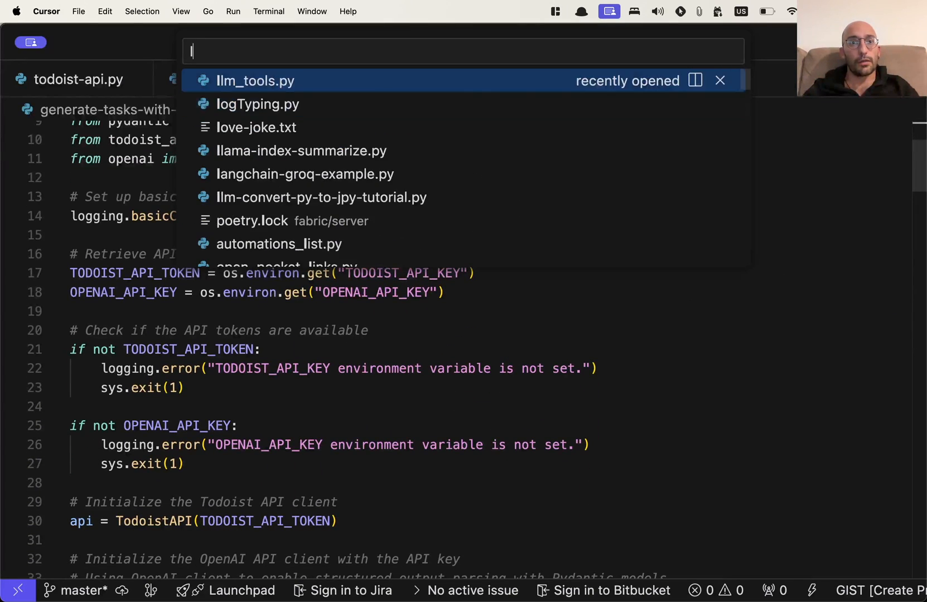
- Dismiss Quick Open after typing 'log' and scroll to the script's main() argument parsing
{"action": "type", "text": "og"}
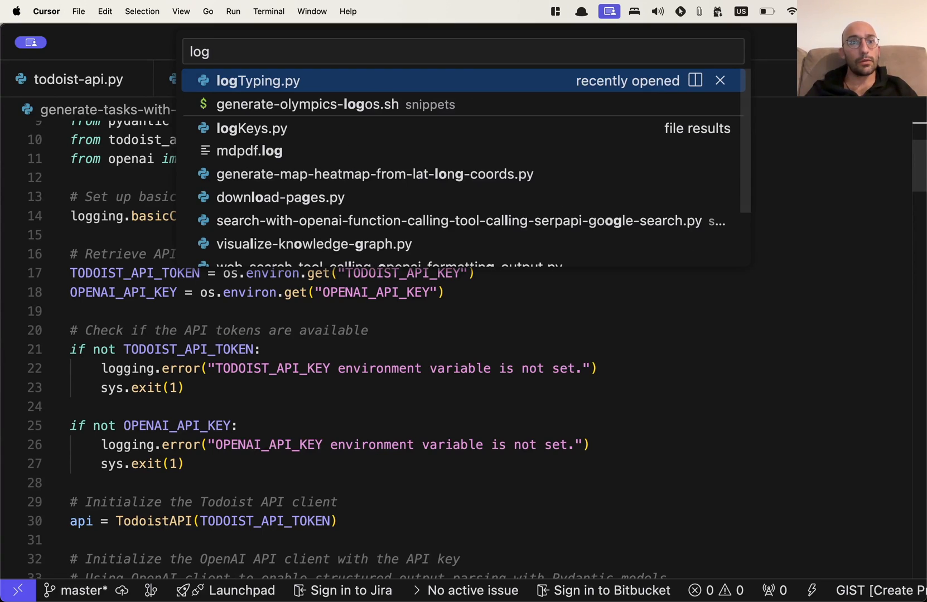
{"action": "key", "text": "Down"}
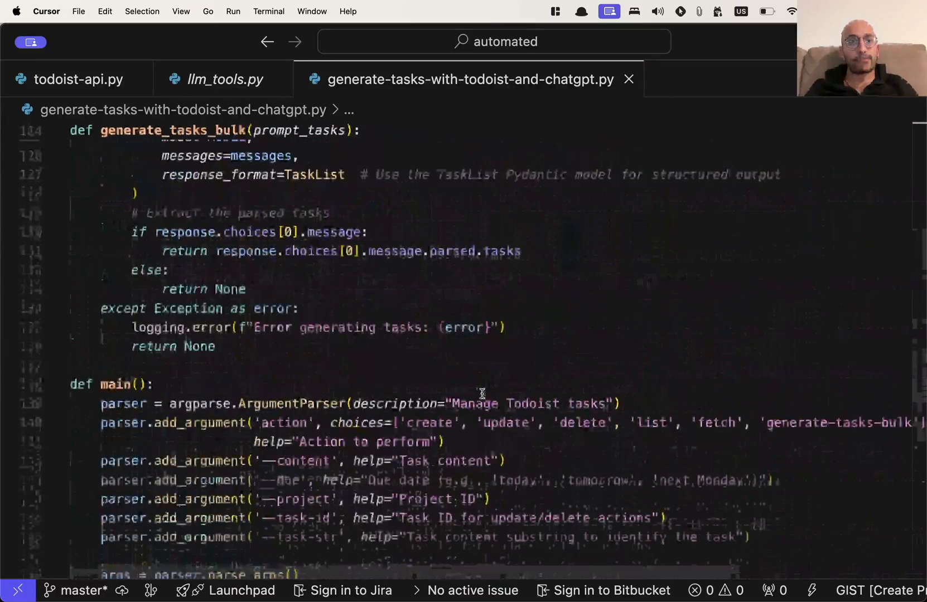
{"action": "scroll", "scroll_direction": "down", "scroll_amount": 3}
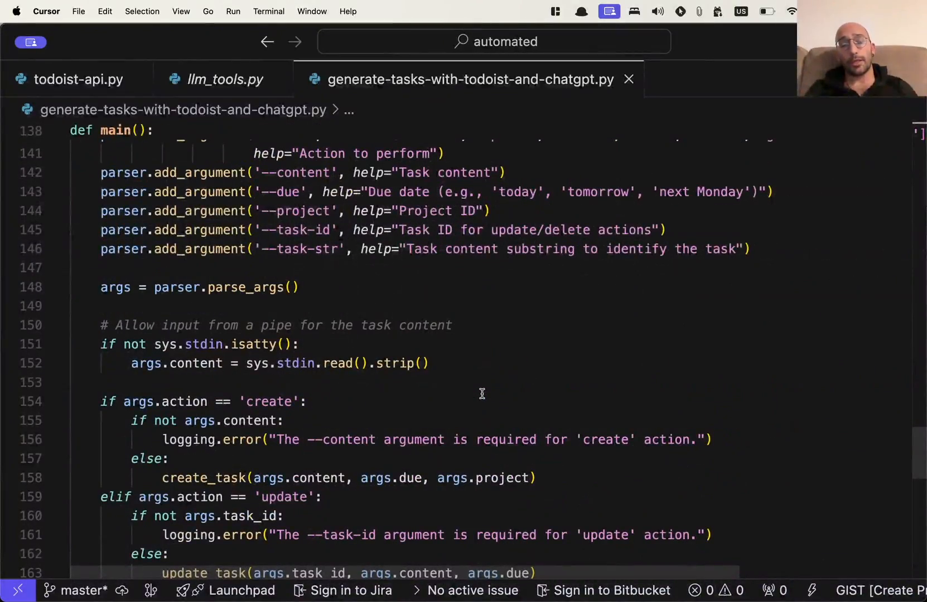